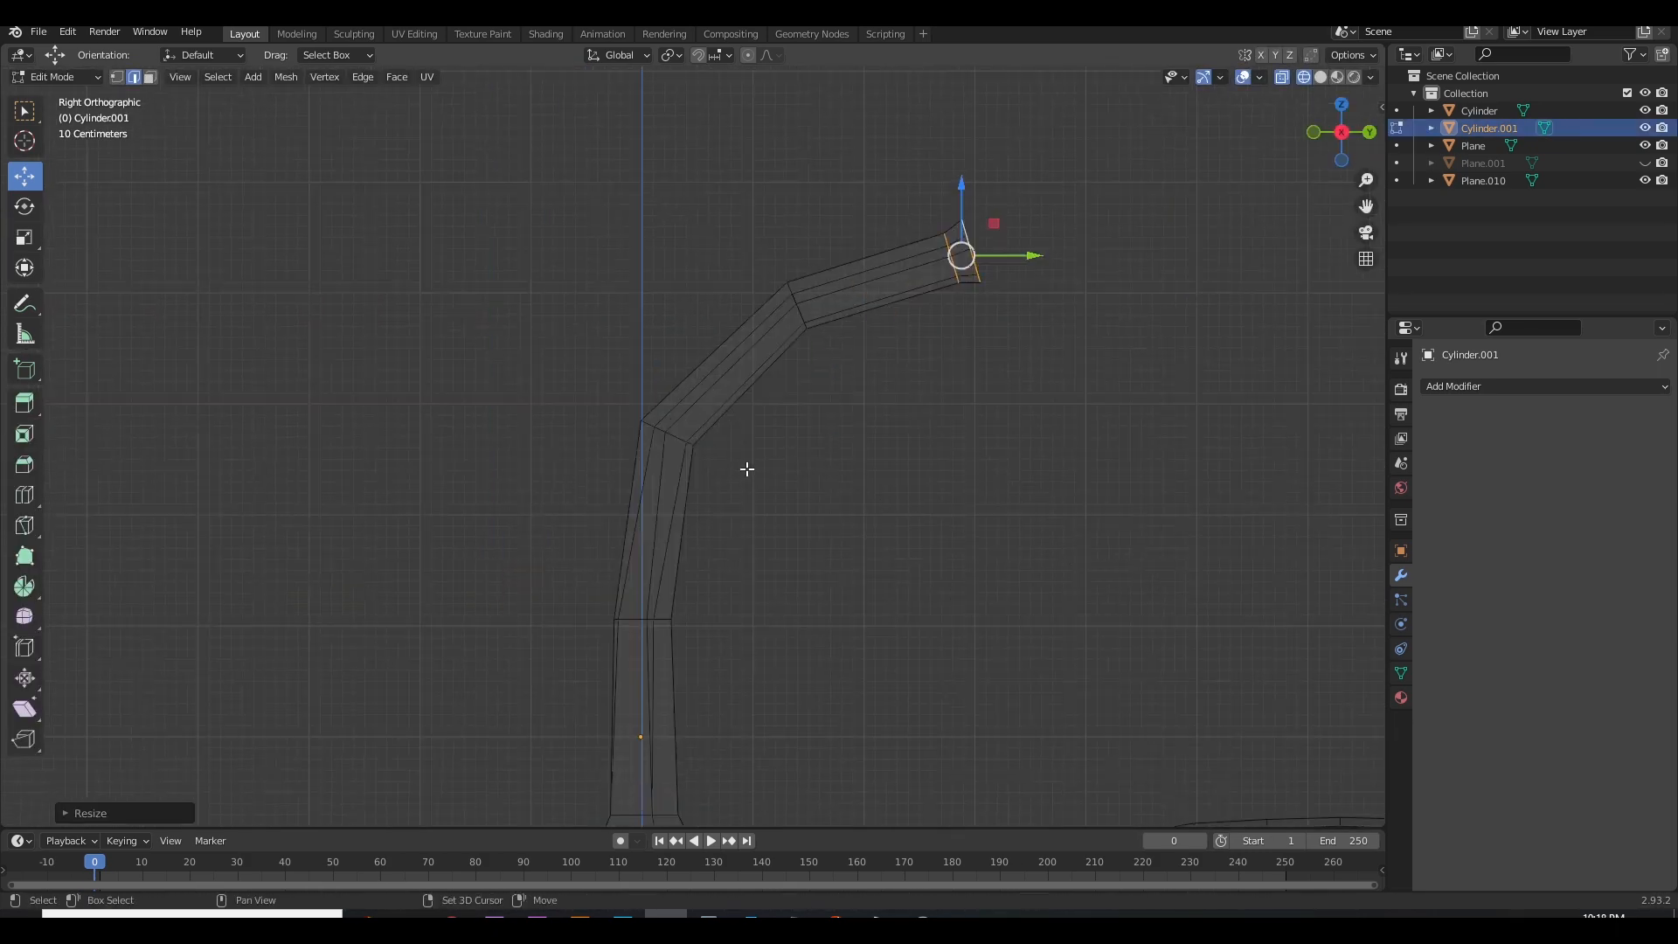
Switch Cylinder.001 between Edit and Object Mode after scaling the trunk tip ring
{"action": "key", "text": "Tab"}
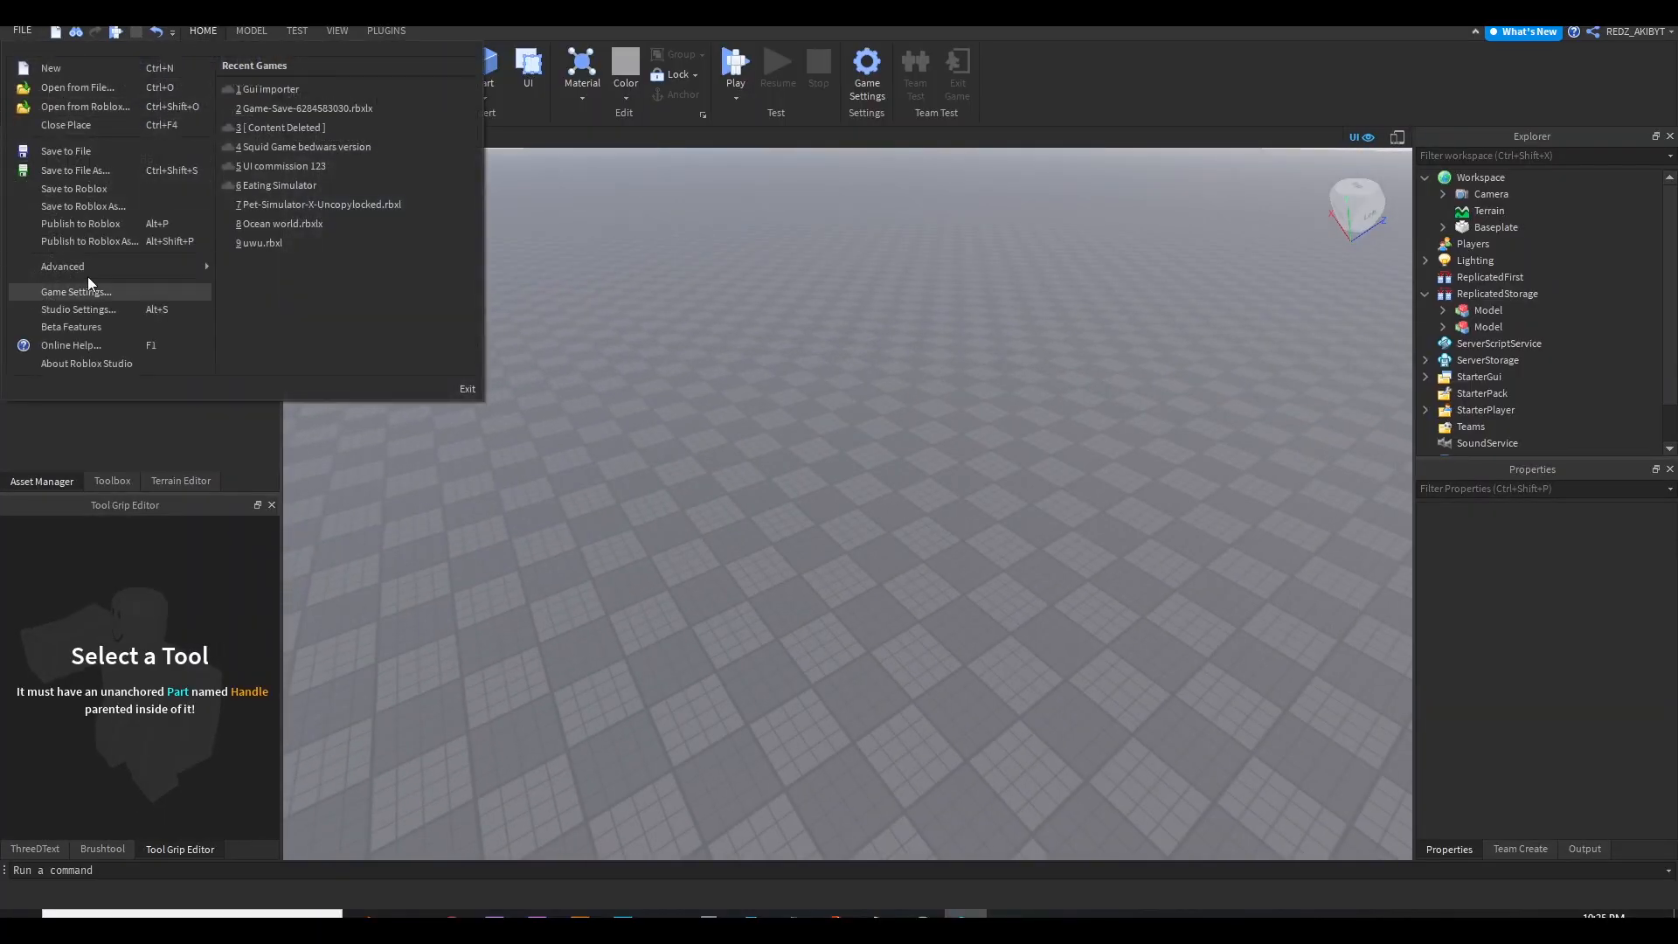
Start Import 3D and choose video pine trees.fbx from the Documents folder
{"action": "left_click", "coordinate": [269, 89]}
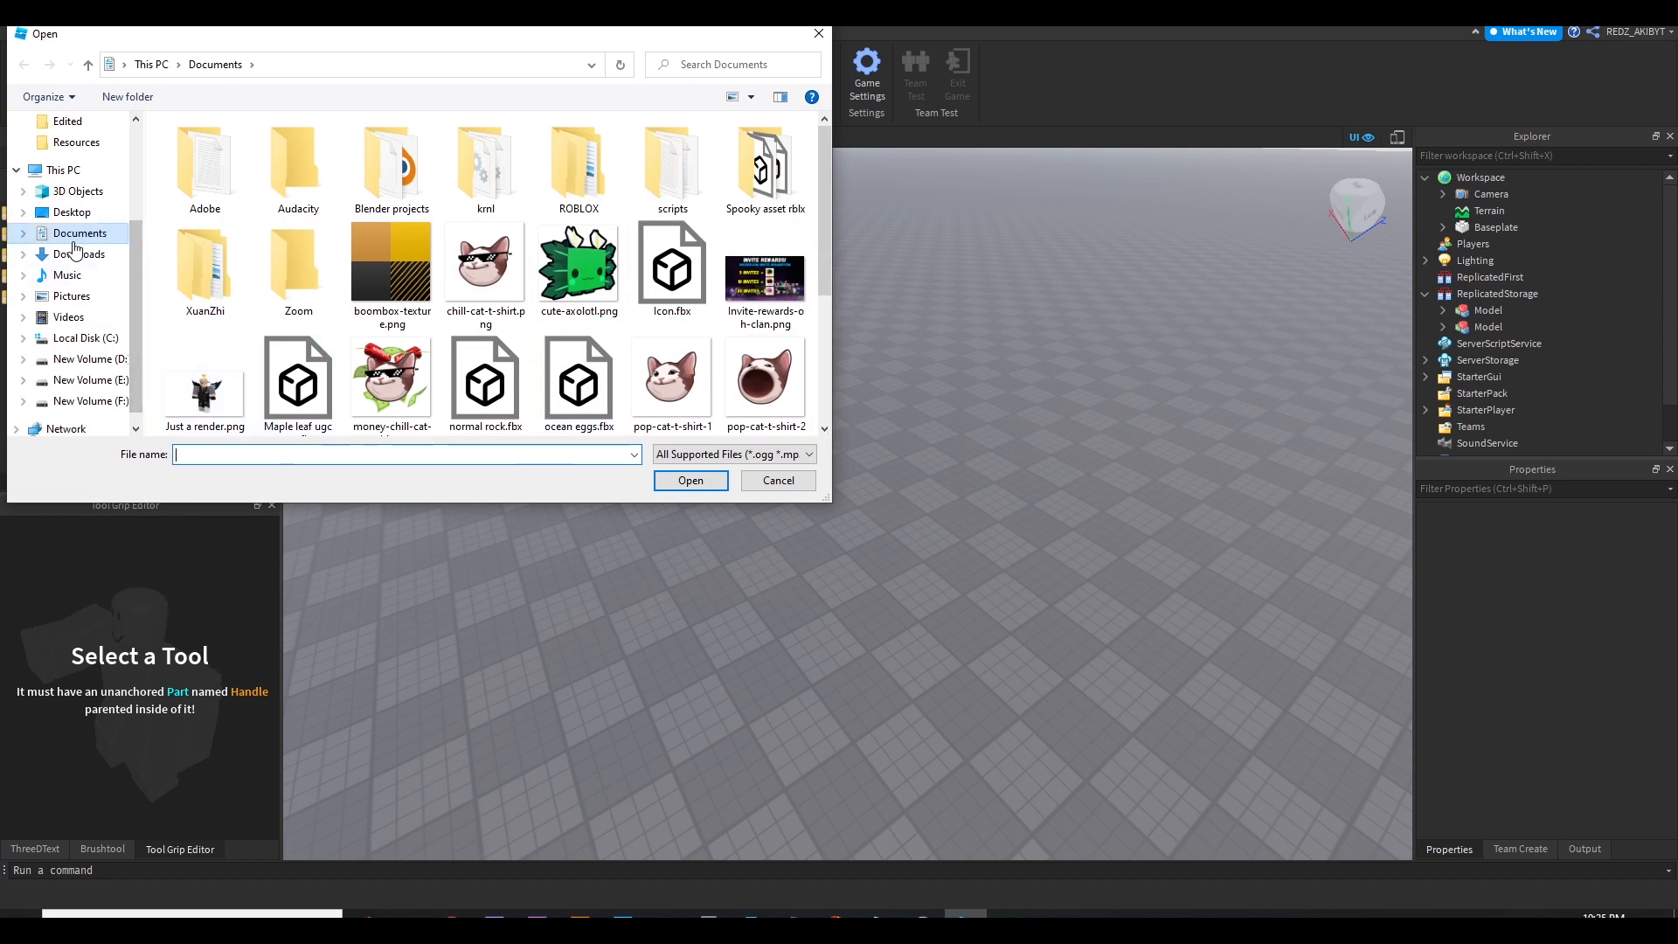
{"action": "left_click", "coordinate": [78, 253]}
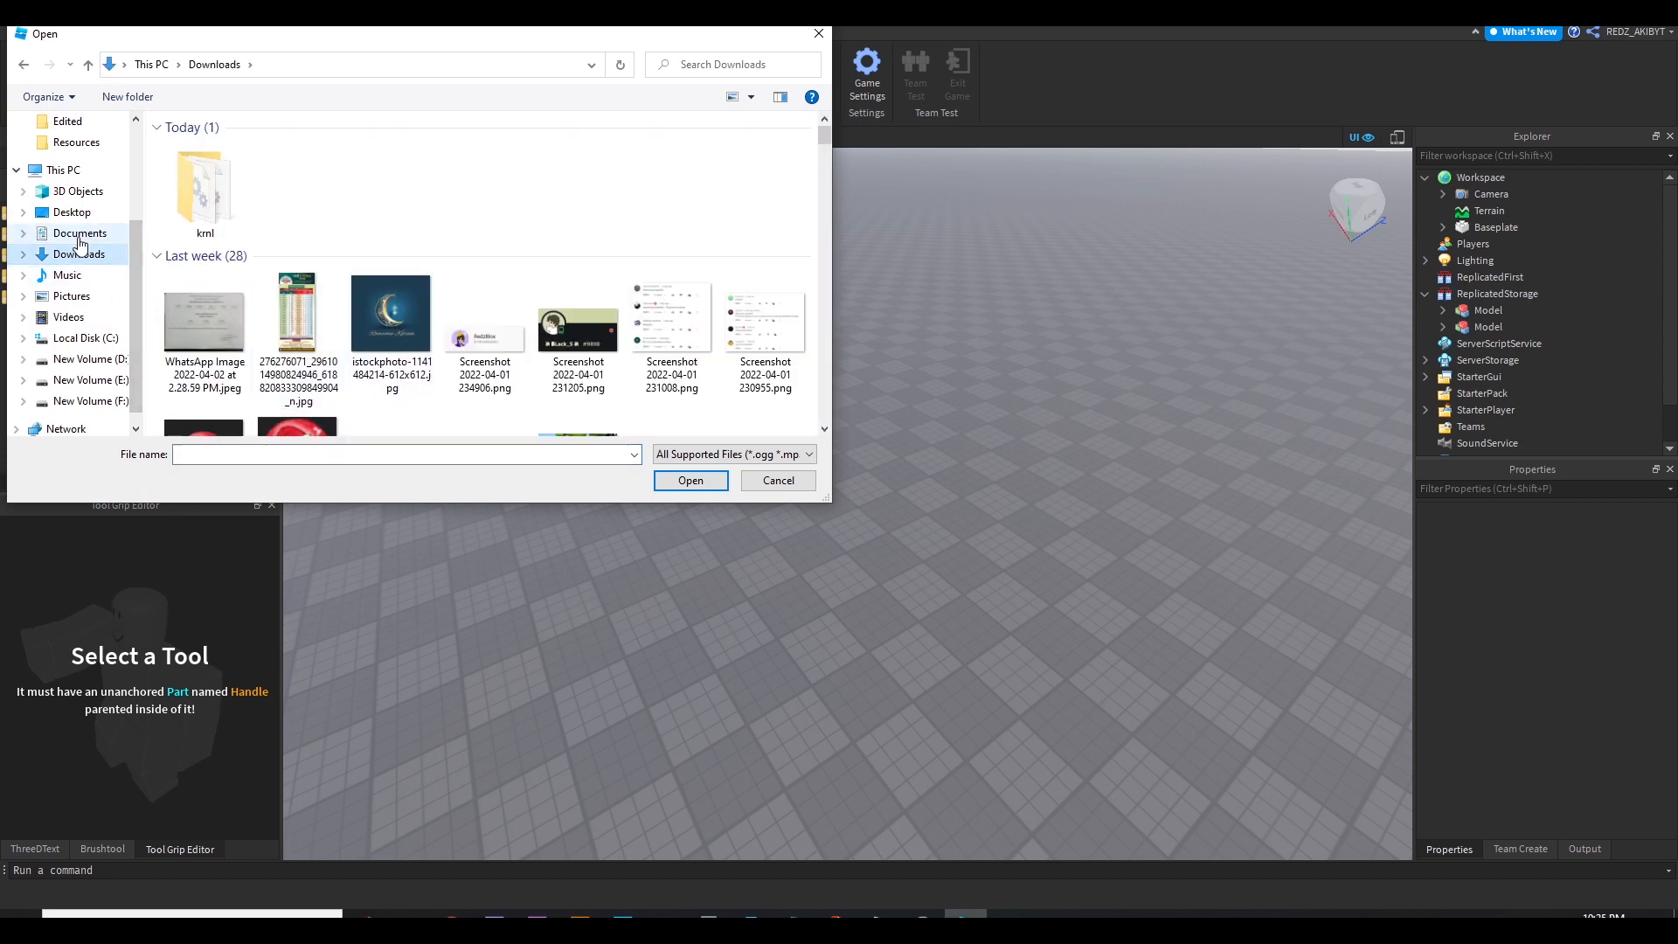
{"action": "left_click", "coordinate": [78, 232]}
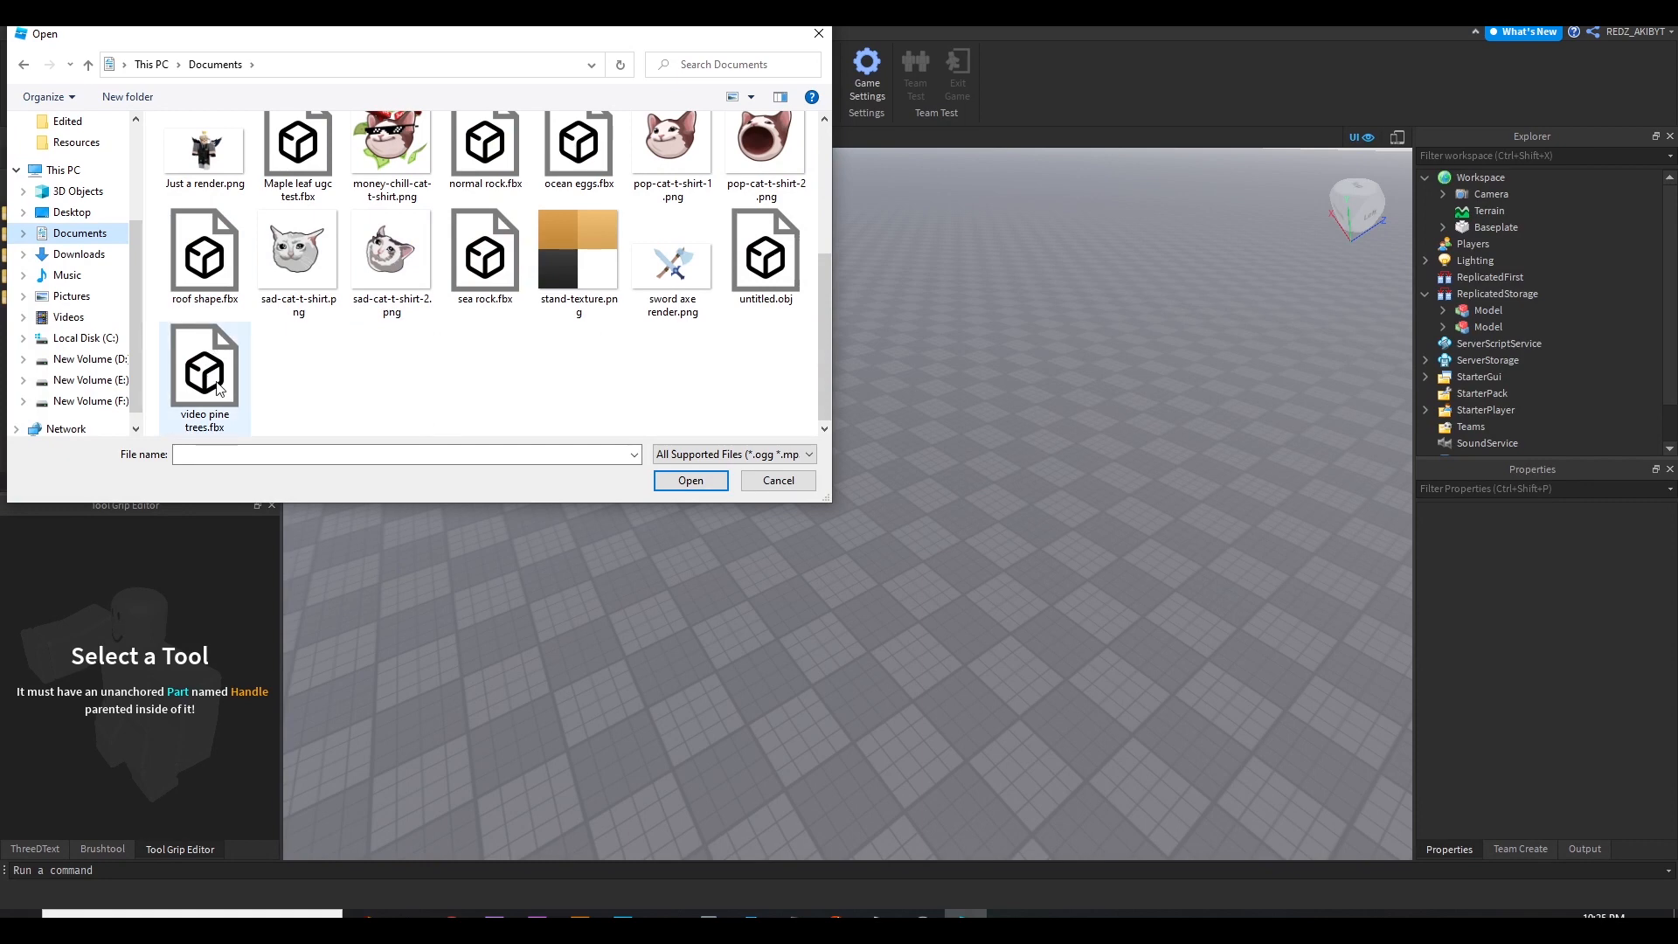
{"action": "left_click", "coordinate": [766, 253]}
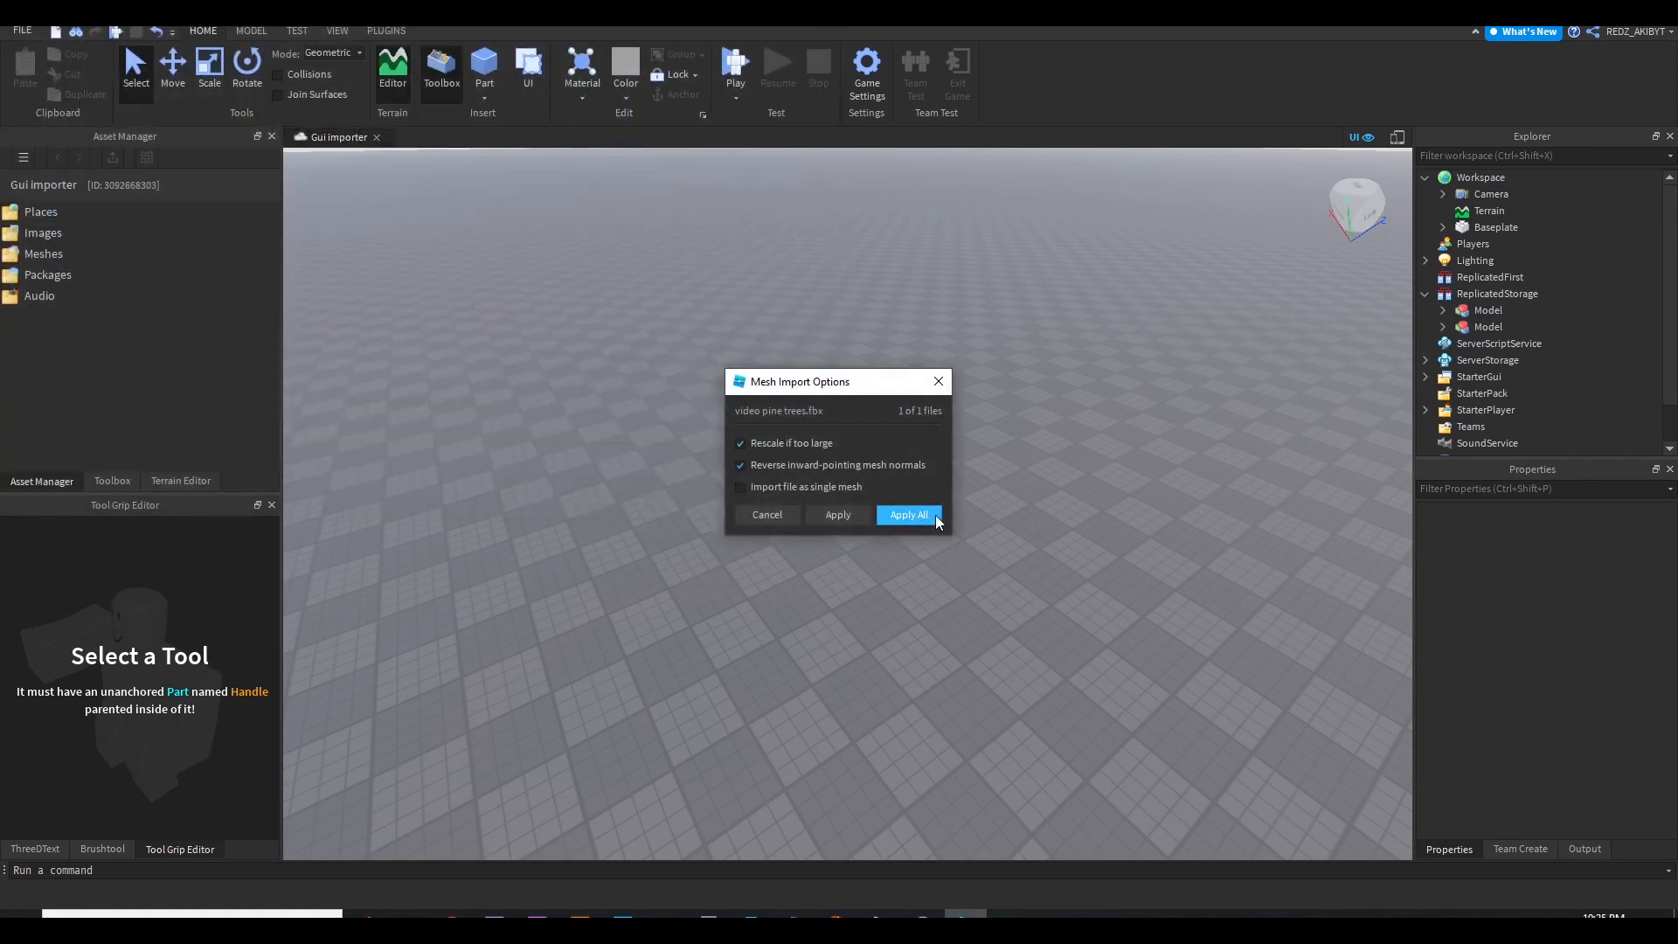
Apply the import options to all five pine tree meshes and import them into the workspace
{"action": "left_click", "coordinate": [907, 514]}
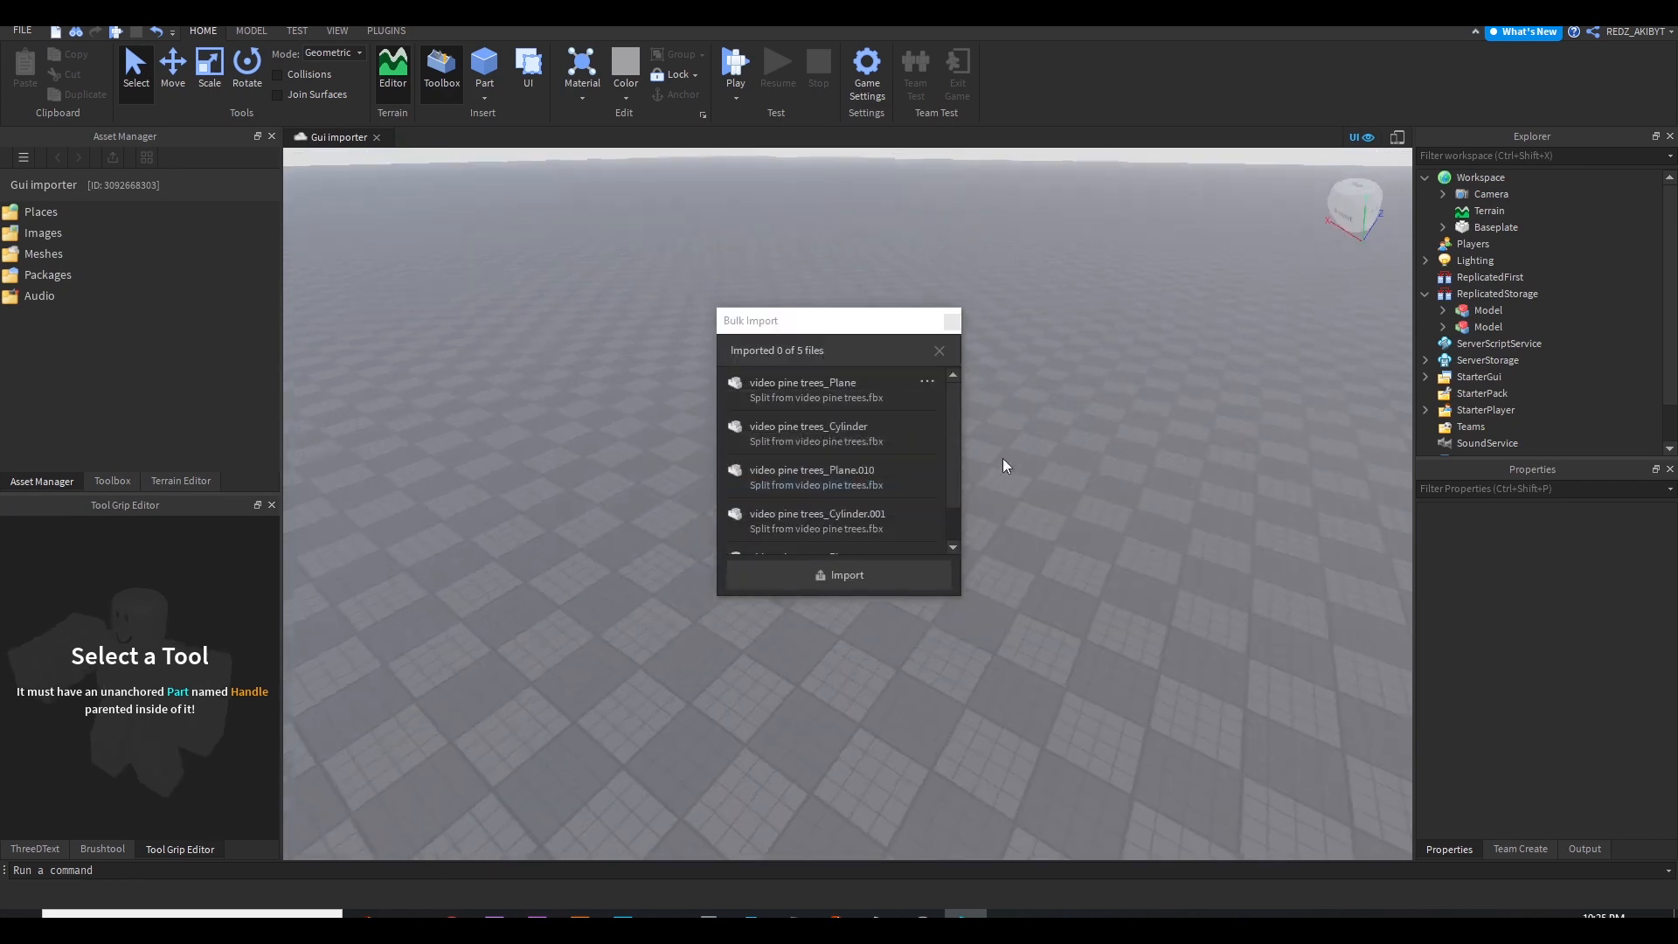
{"action": "scroll", "scroll_direction": "down", "scroll_amount": 3}
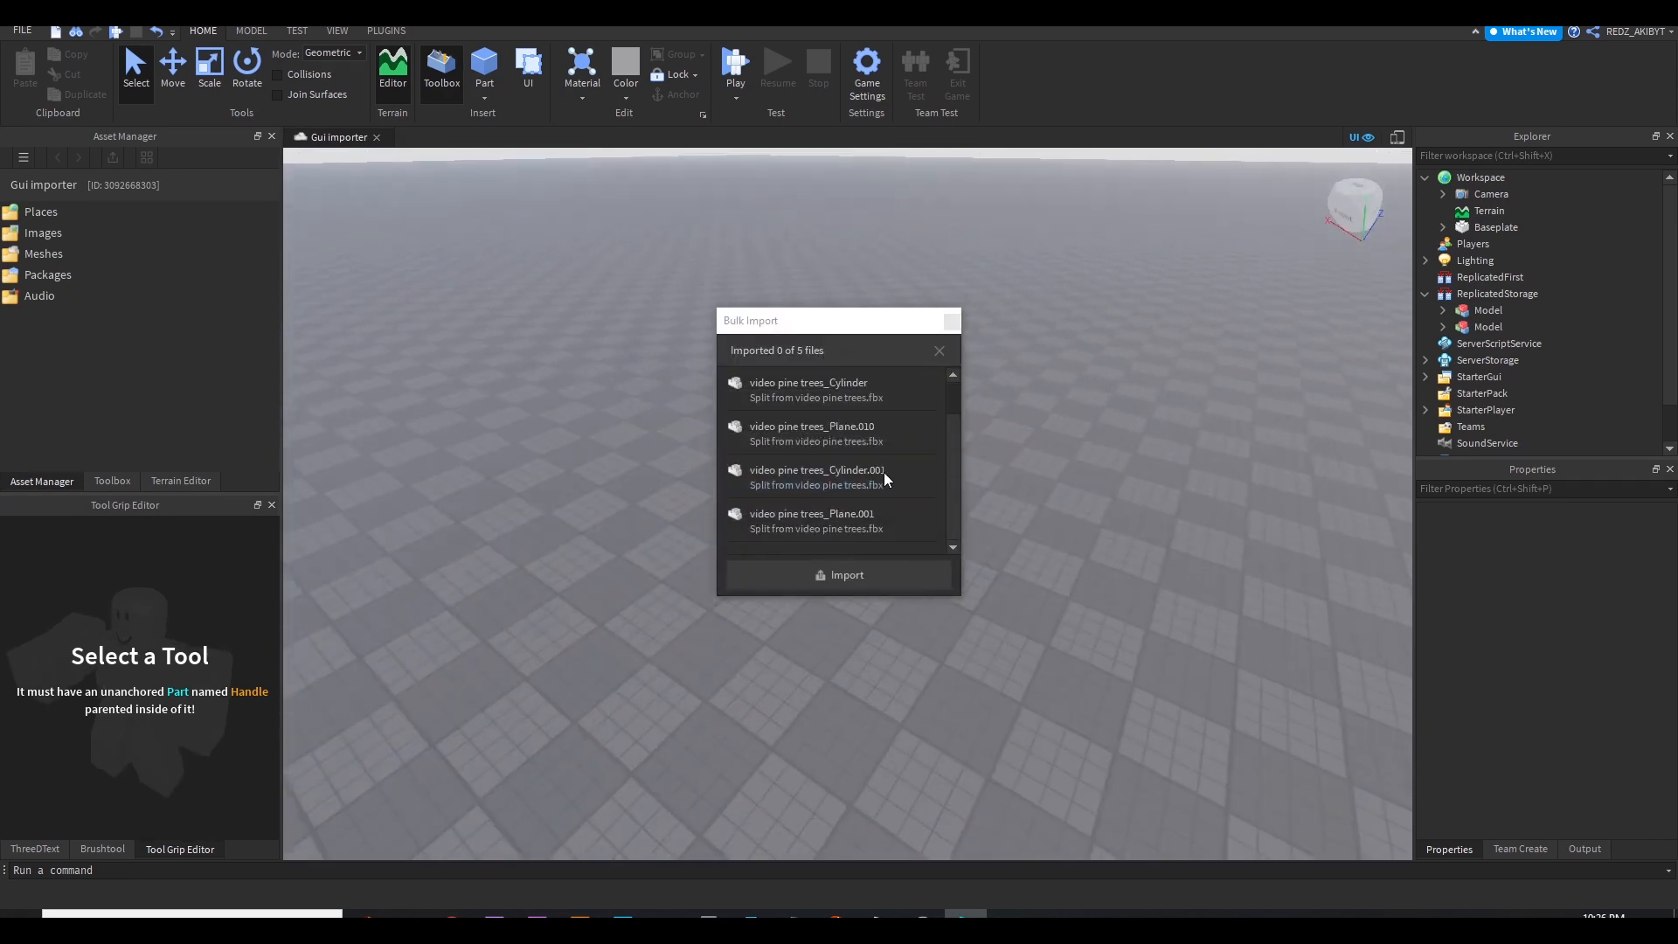
{"action": "left_click", "coordinate": [837, 575]}
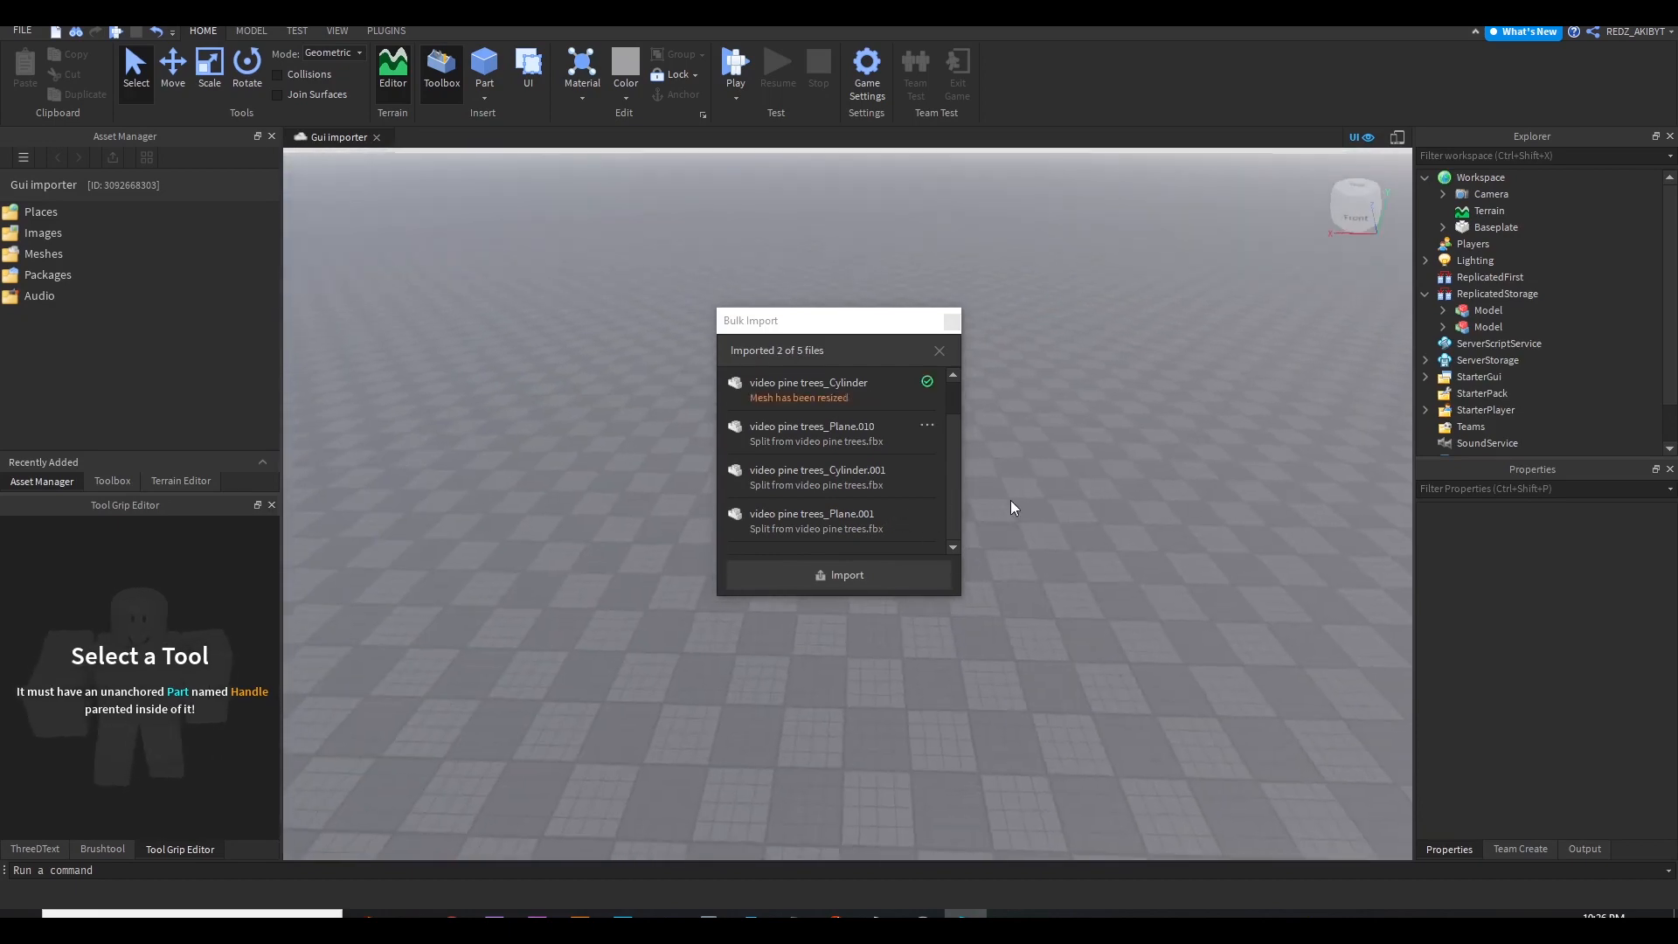
{"action": "left_click", "coordinate": [839, 575]}
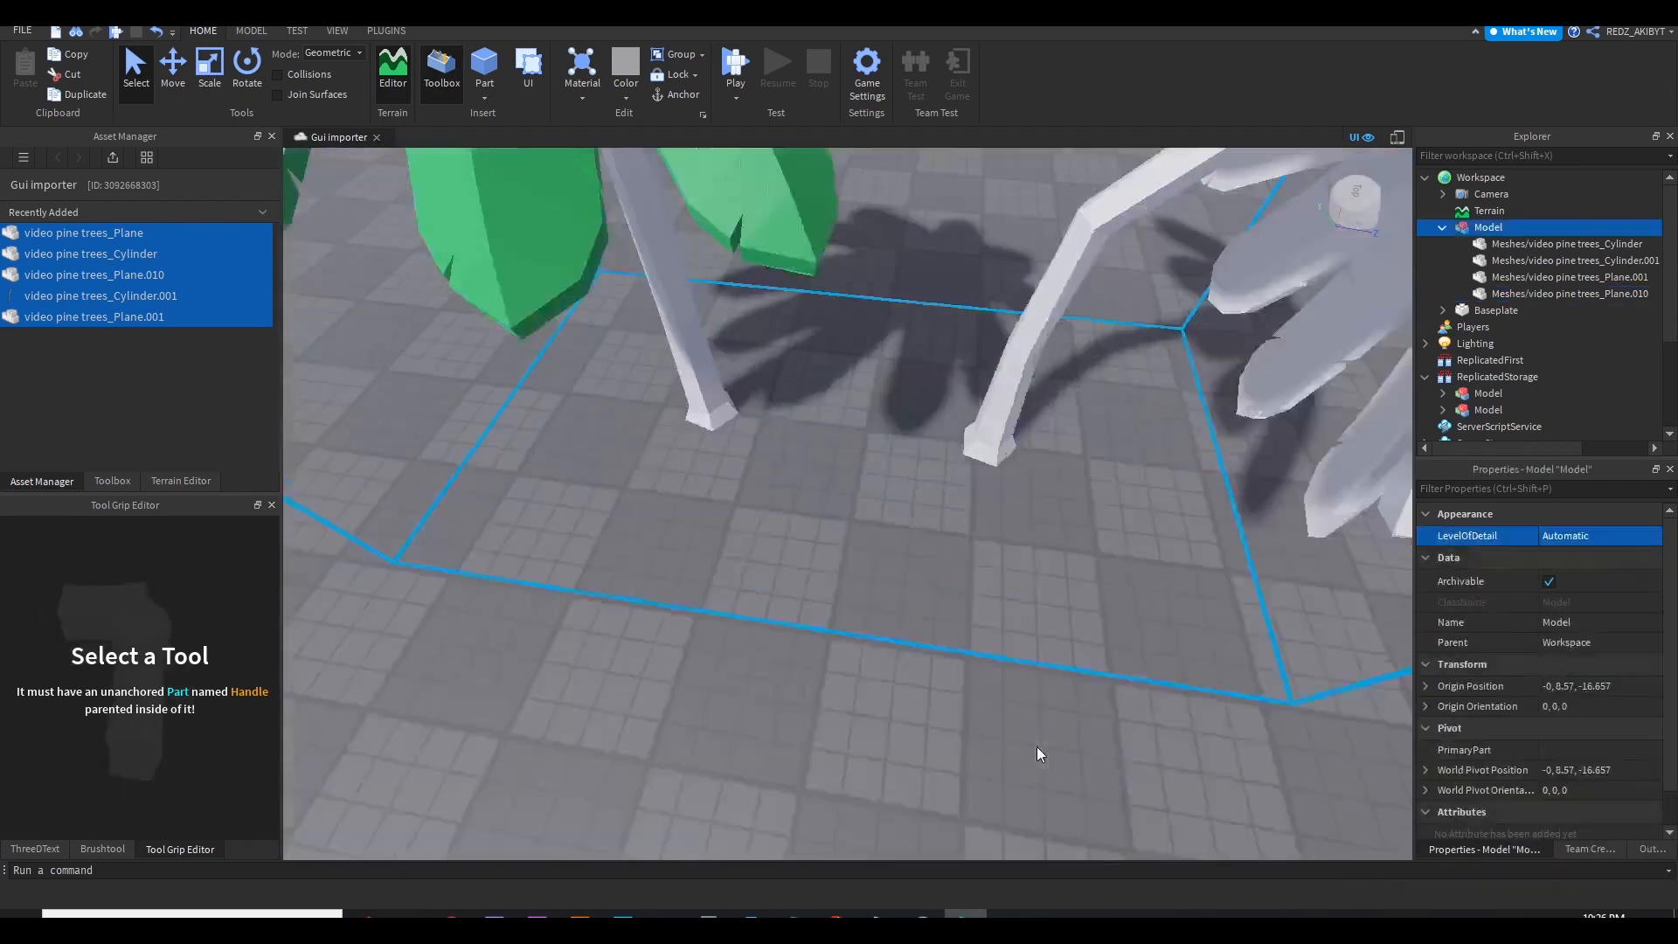
Colour the straight and bent palm trunk MeshParts Dark orange
{"action": "left_click", "coordinate": [1567, 243]}
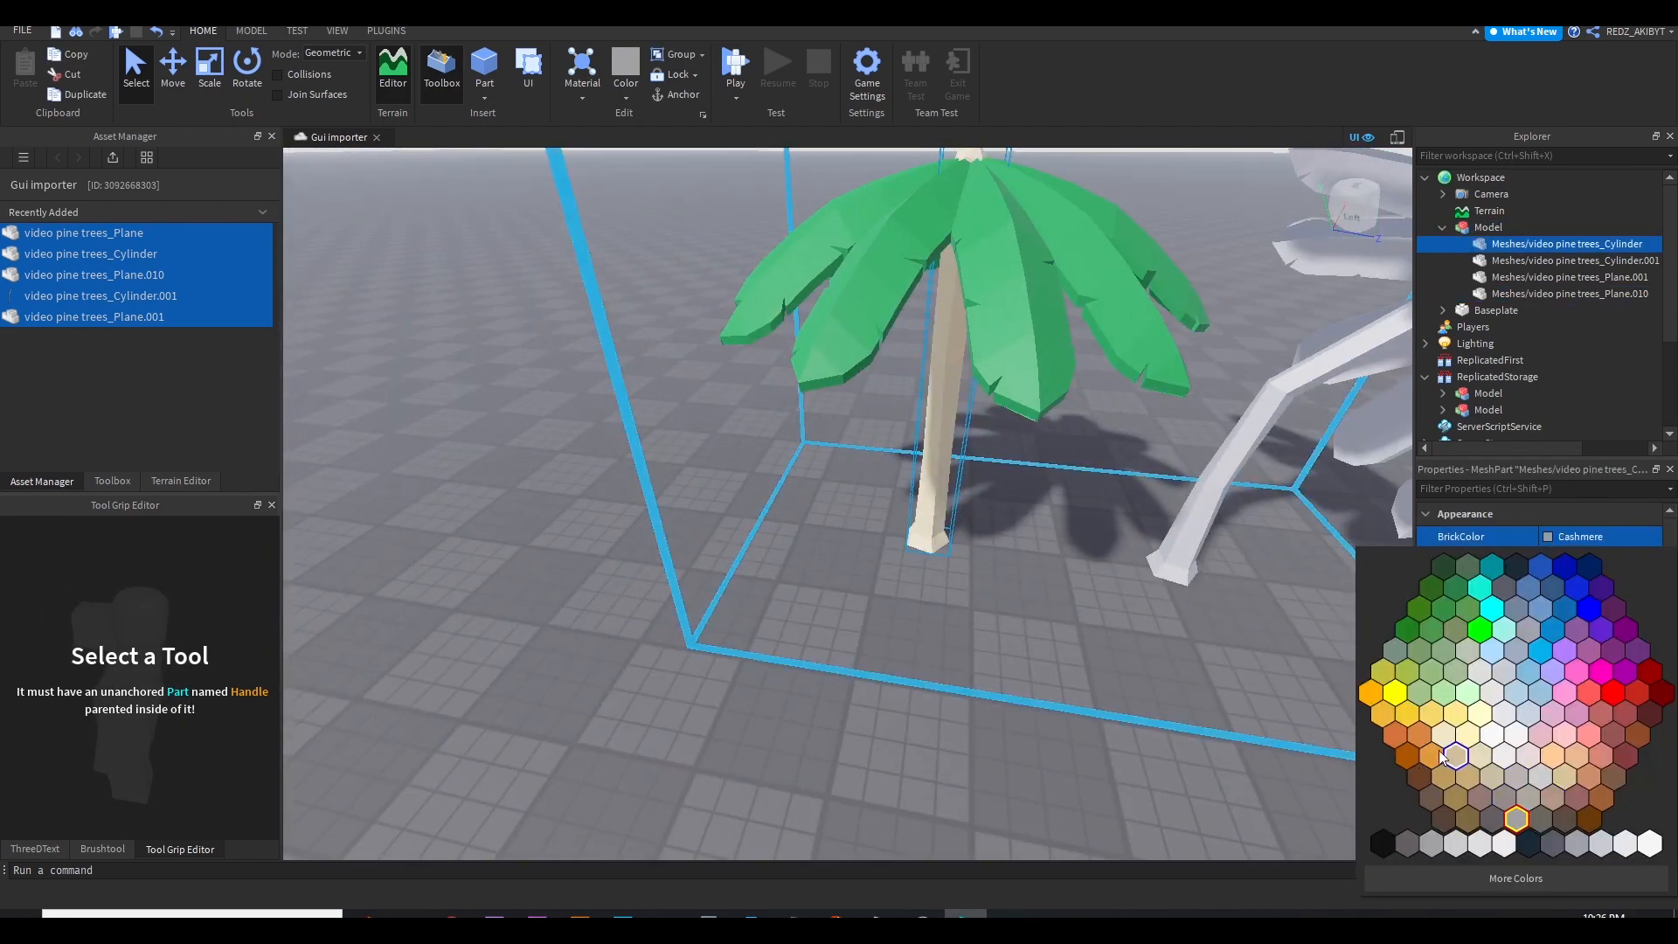
{"action": "left_click", "coordinate": [1451, 755]}
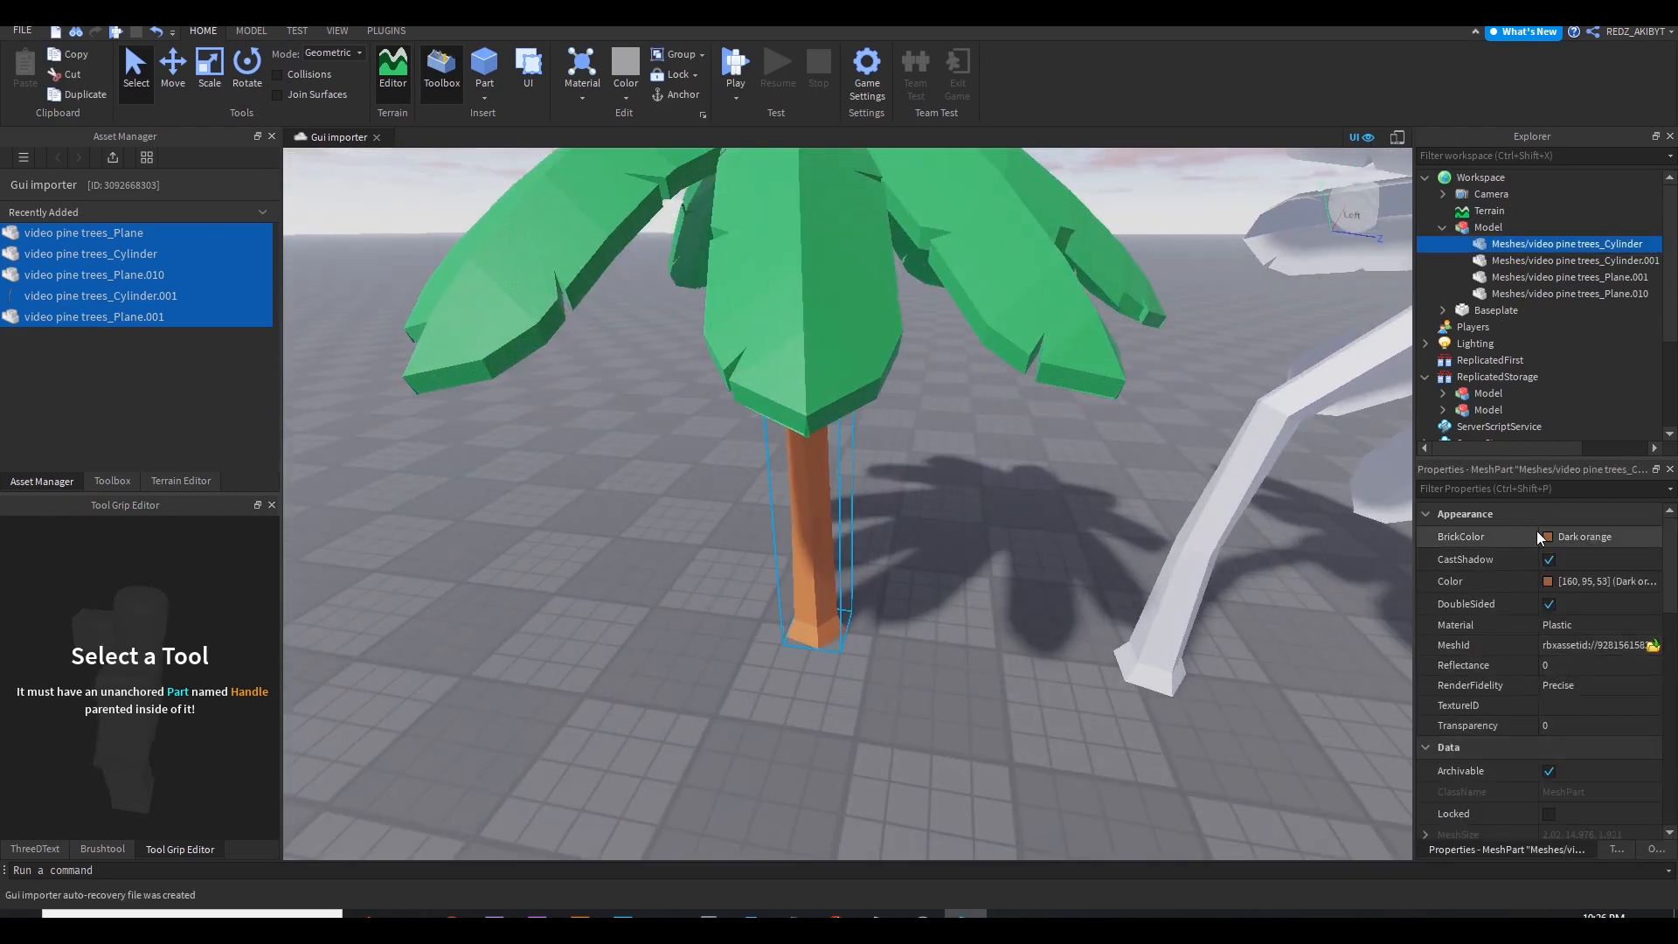
{"action": "left_click", "coordinate": [1583, 536]}
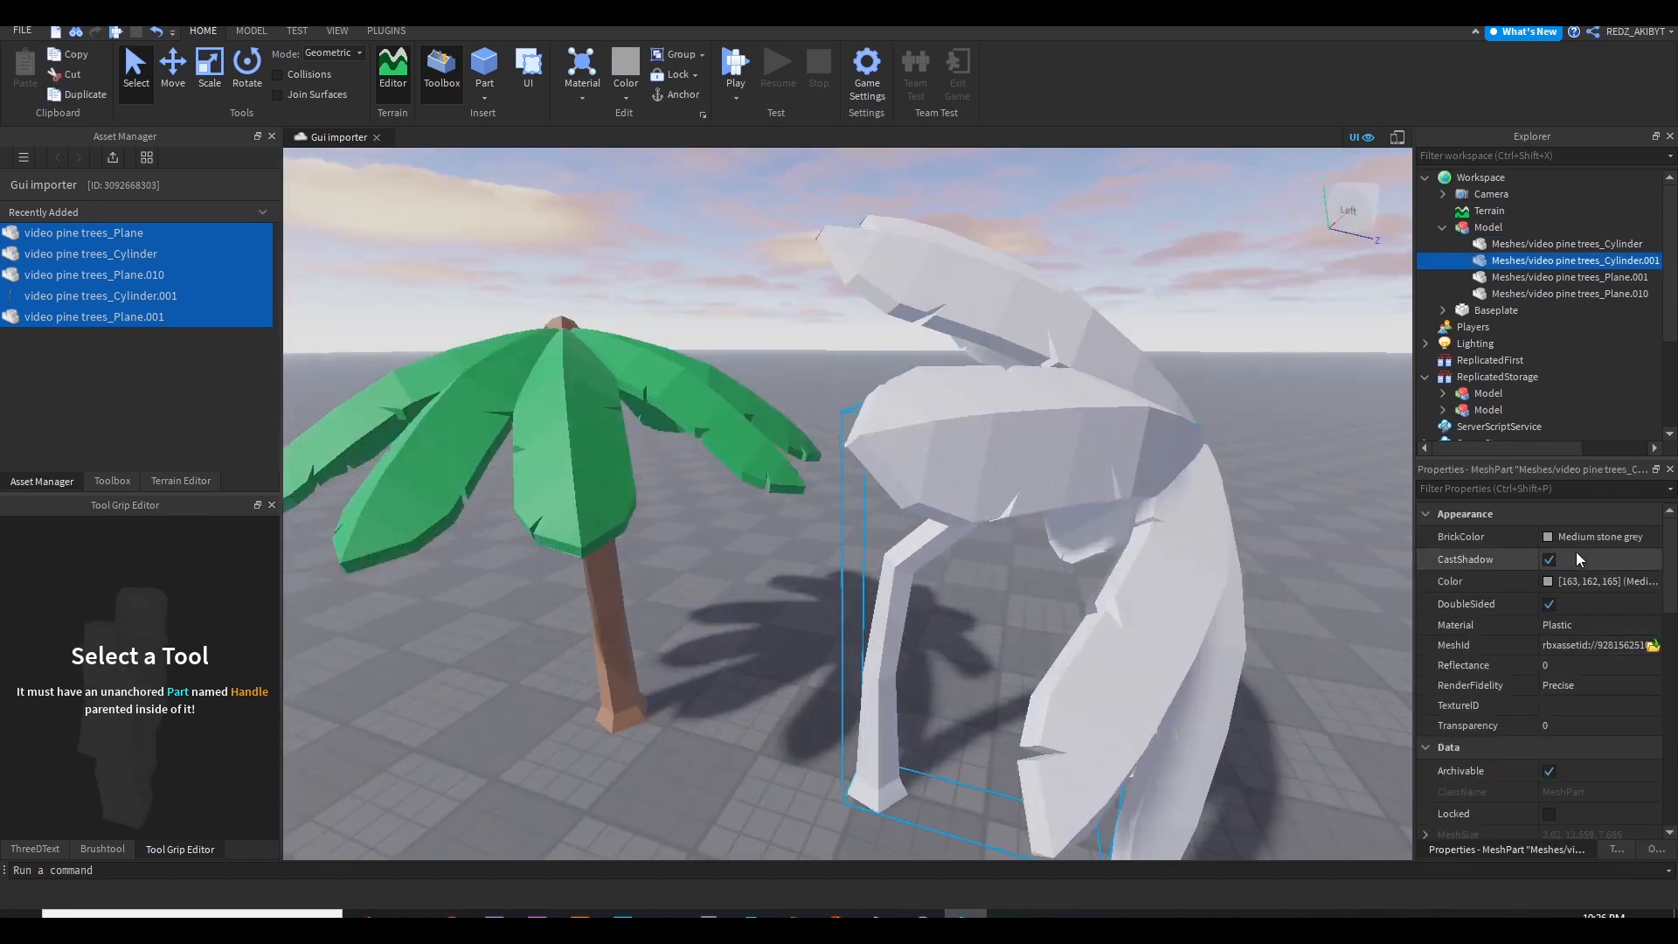
{"action": "left_click", "coordinate": [1487, 227]}
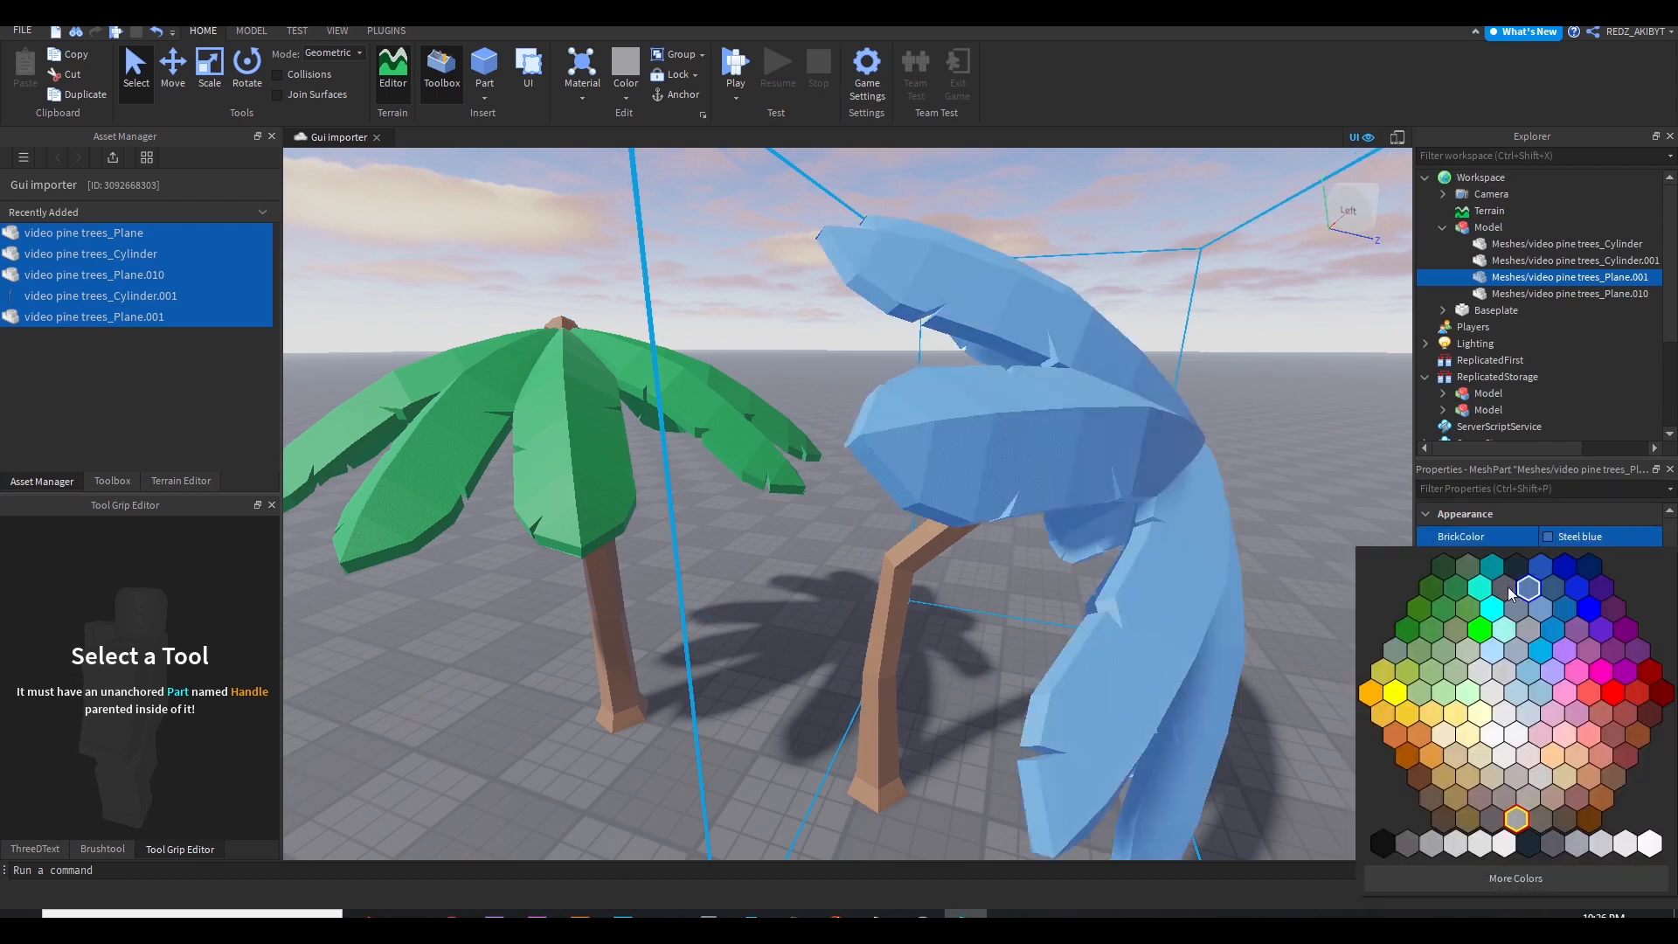
Colour both sets of palm leaves Shamrock green, then deselect the trees
{"action": "left_click", "coordinate": [1455, 589]}
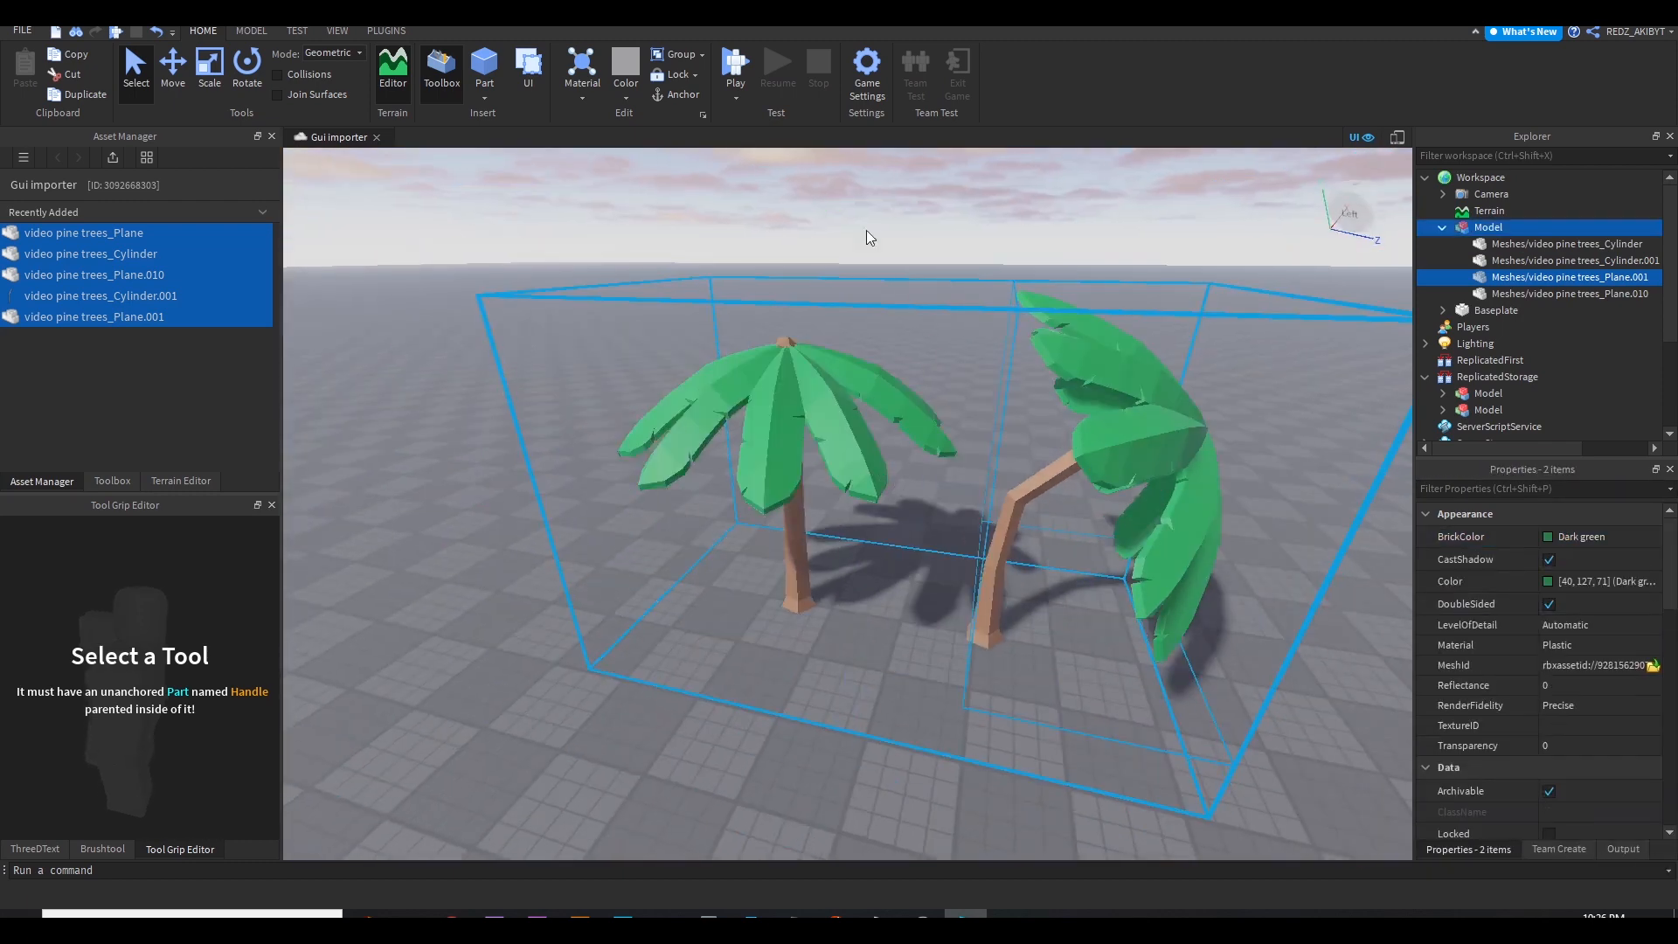
{"action": "left_click", "coordinate": [580, 70]}
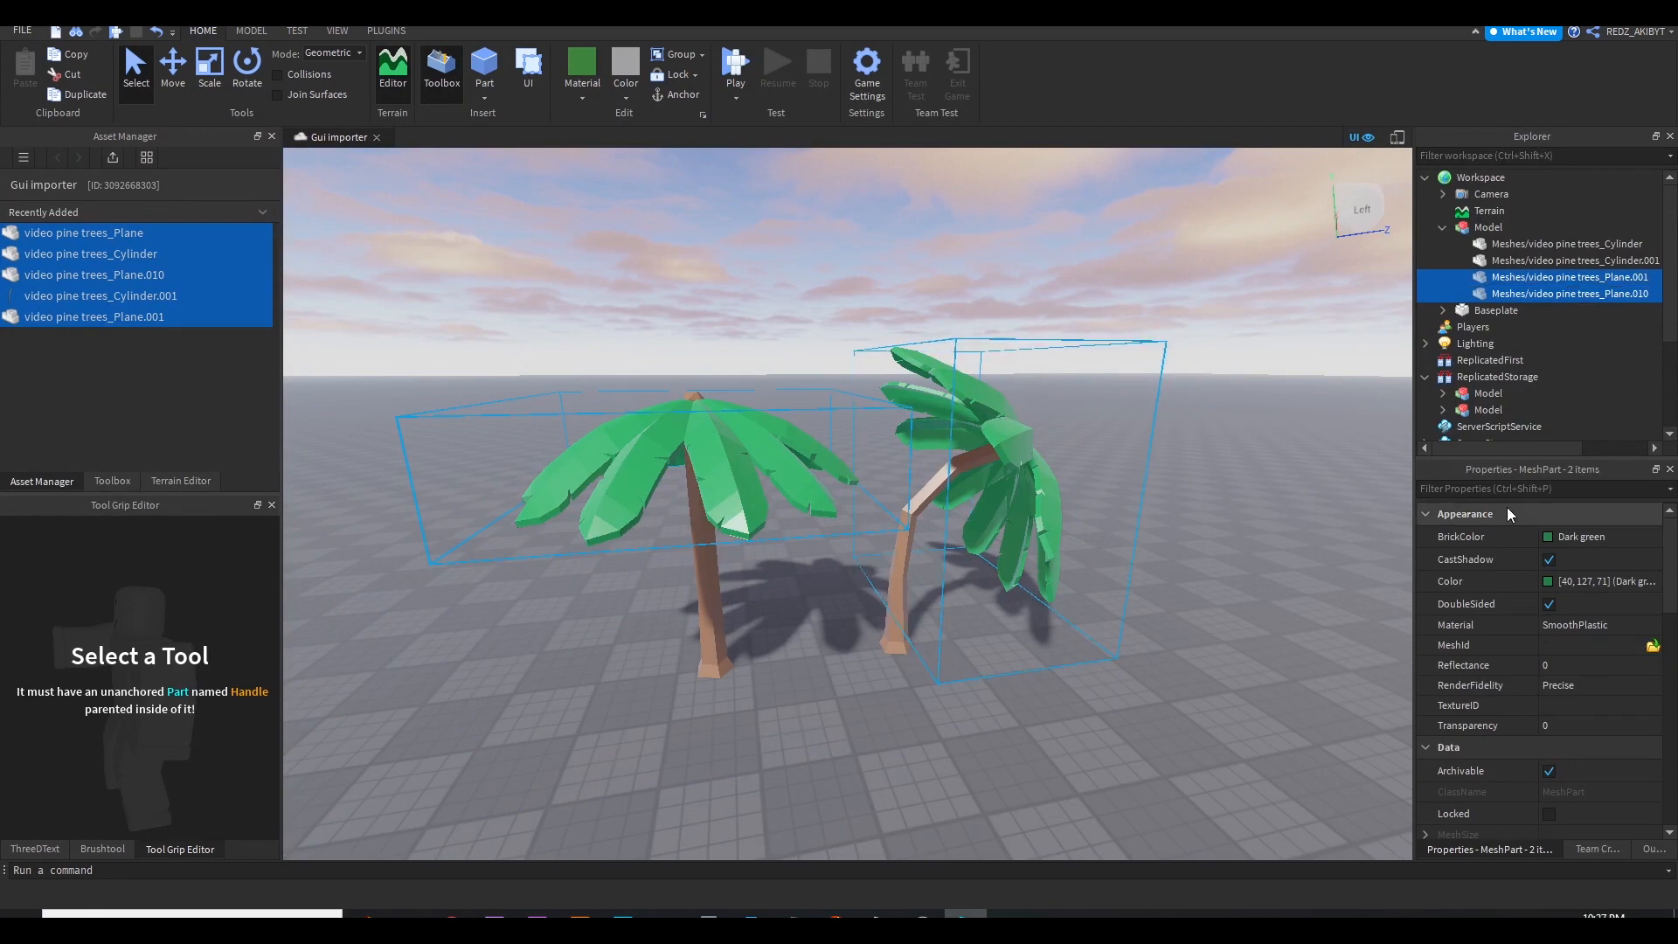
{"action": "left_click", "coordinate": [1547, 536]}
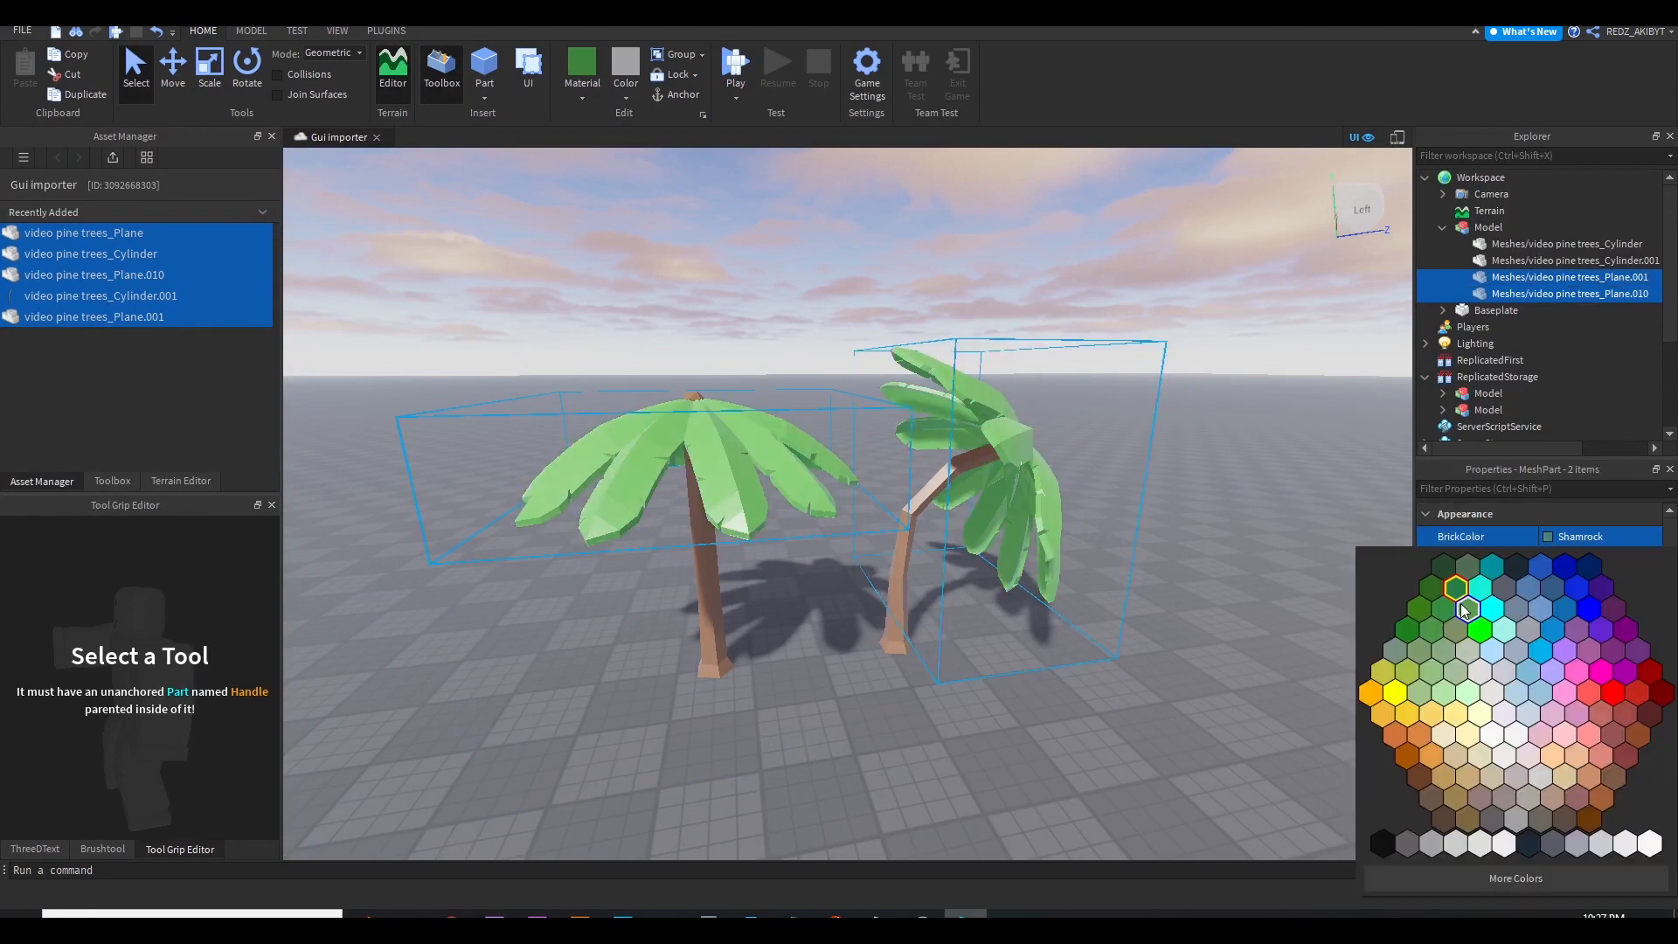
{"action": "left_click", "coordinate": [914, 526]}
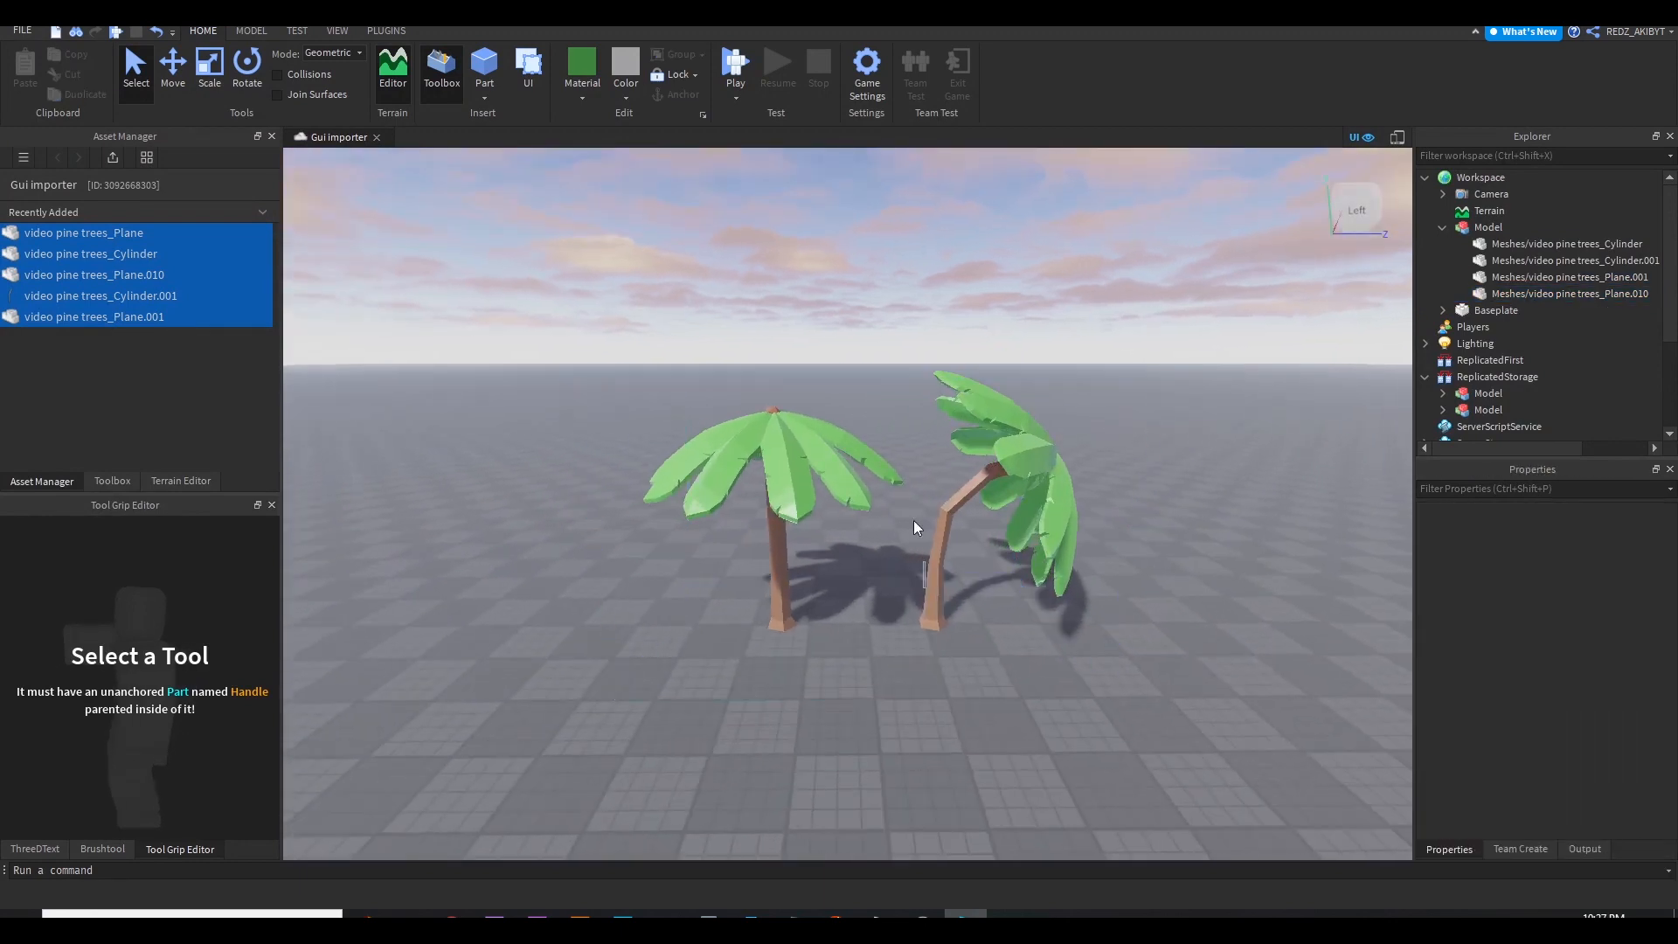
{"action": "left_click", "coordinate": [1487, 227]}
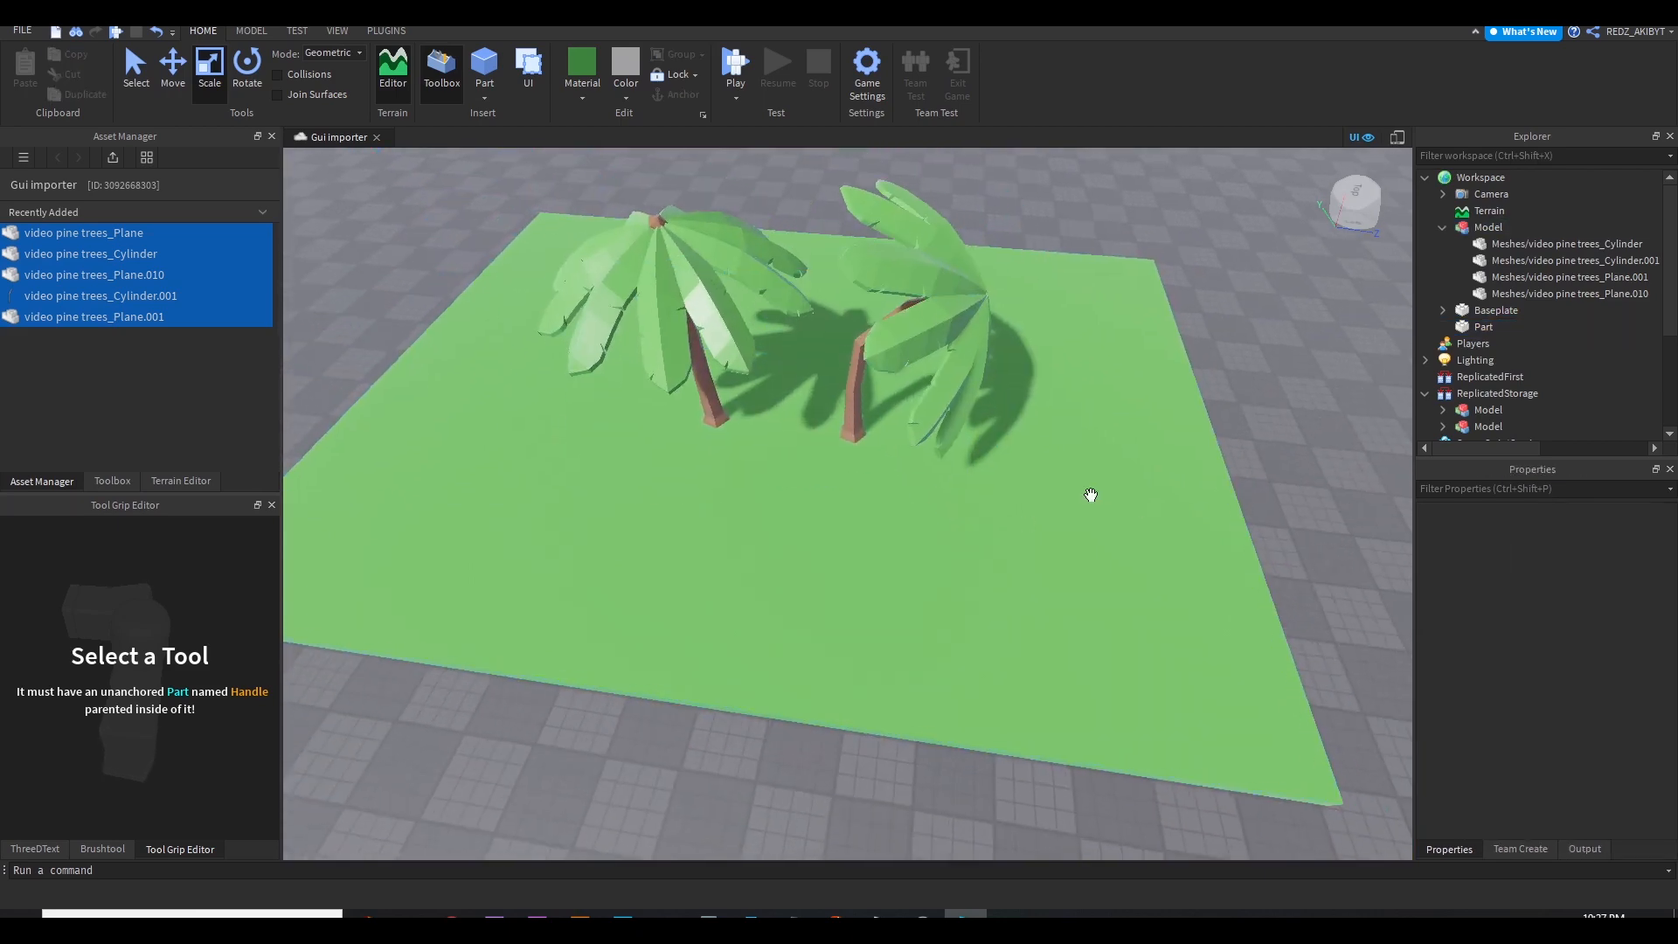
Resize the green platform part by entering 150,1 in its Size property
{"action": "left_click", "coordinate": [1484, 327]}
{"action": "type", "text": "siz"}
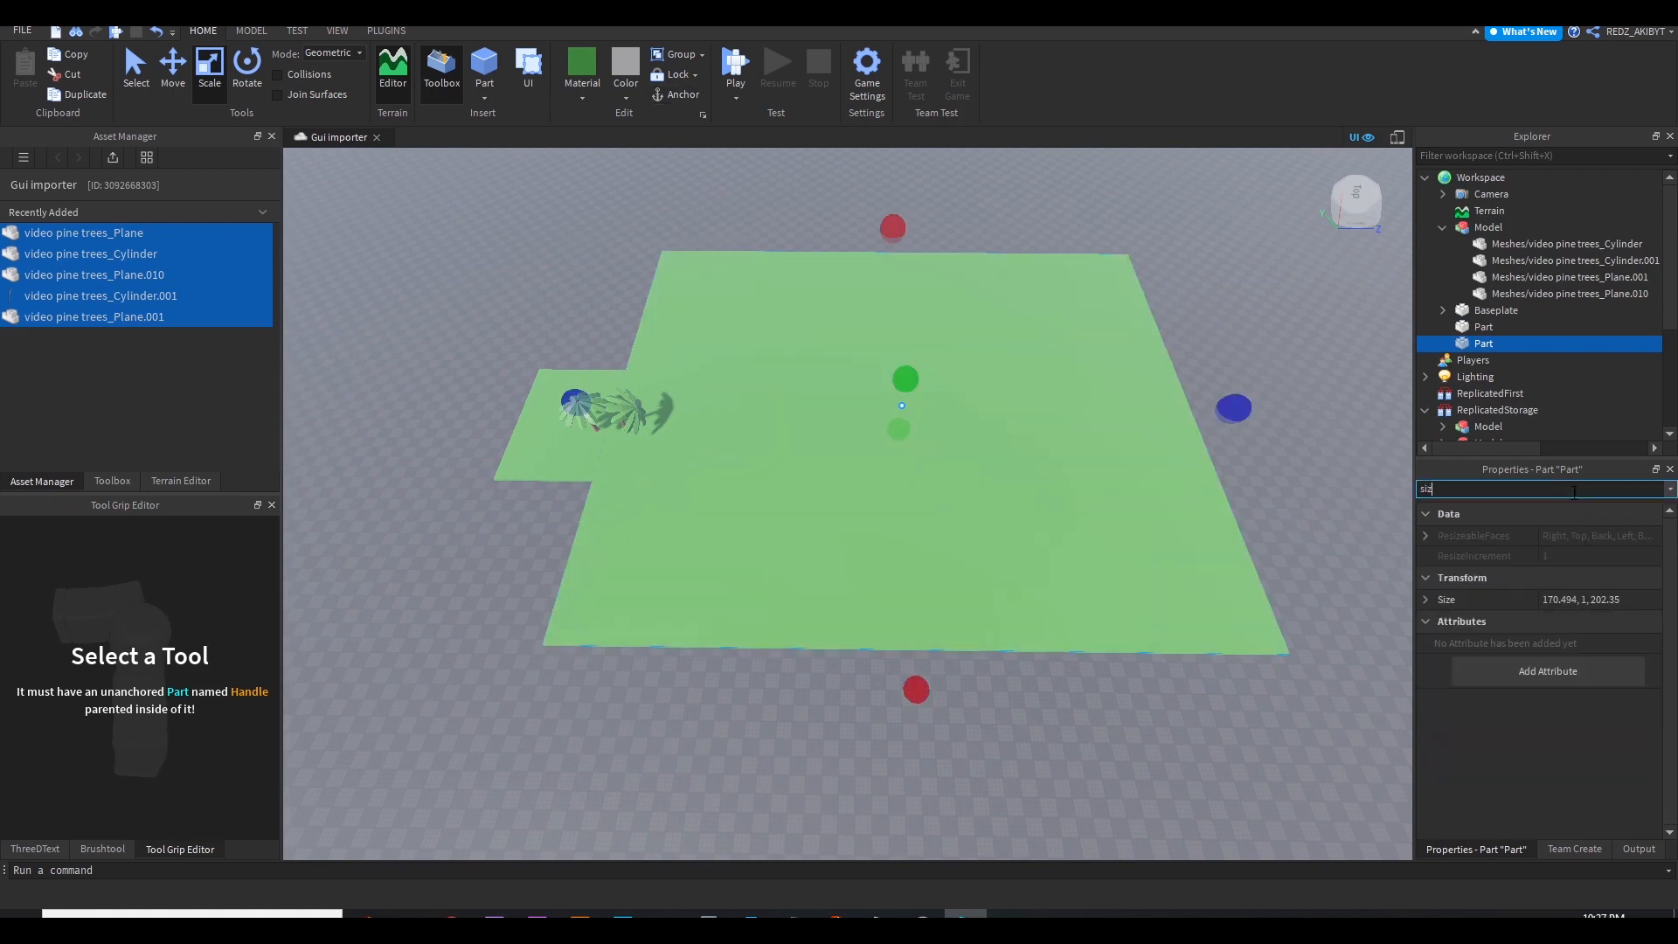
{"action": "left_click", "coordinate": [1446, 599]}
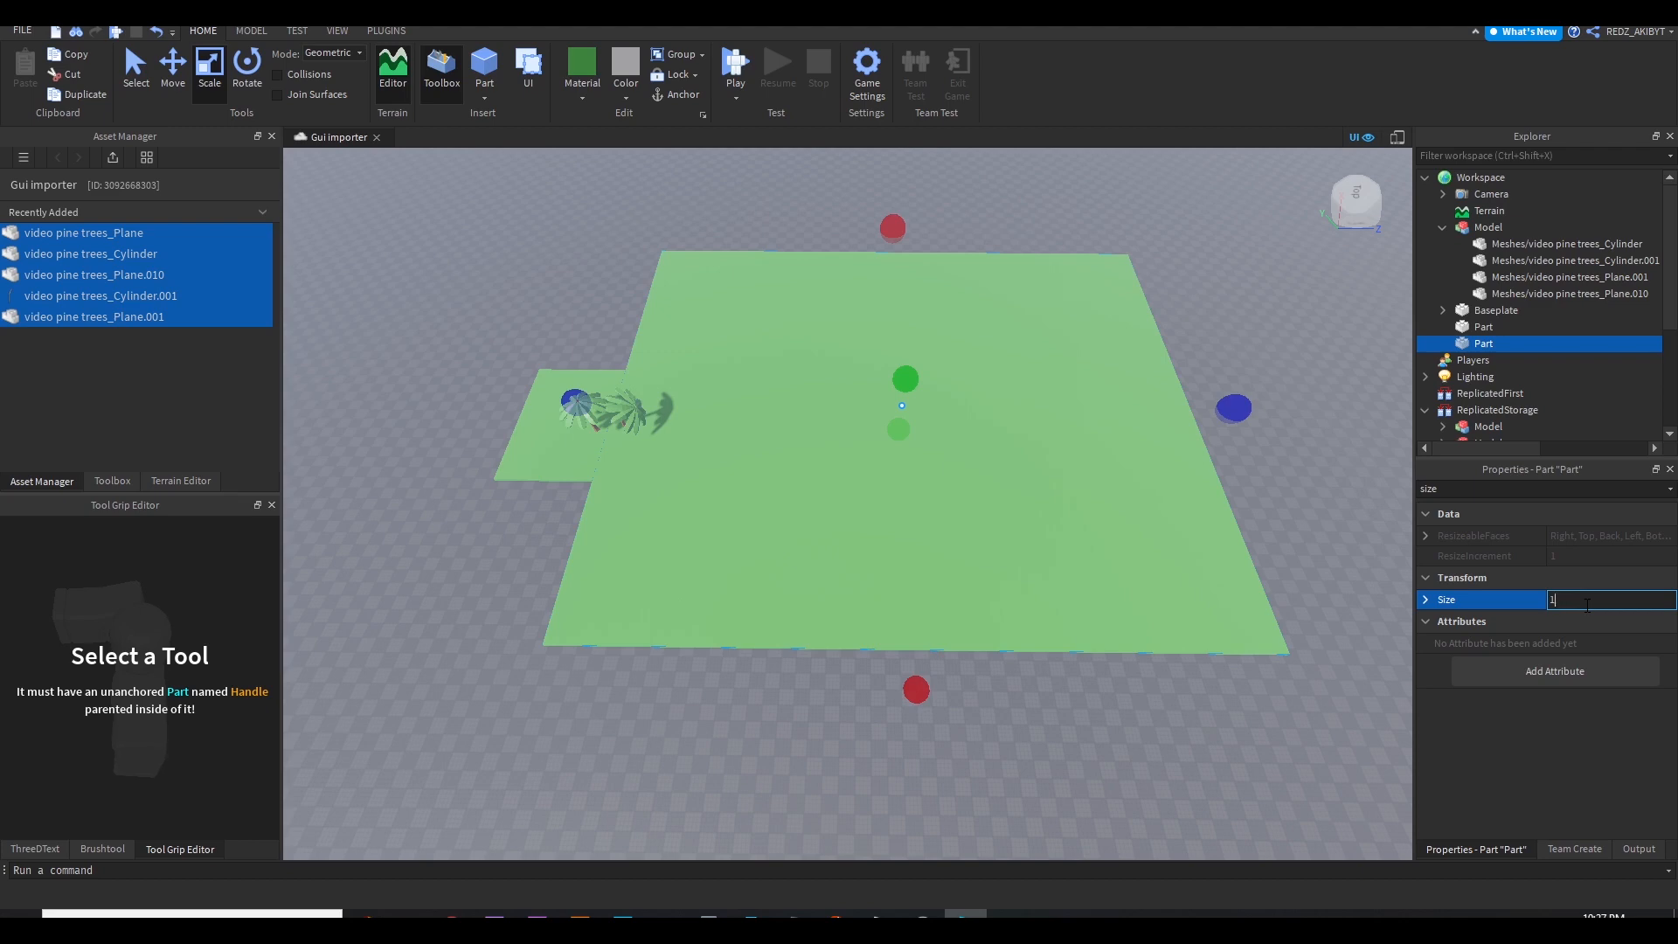
{"action": "type", "text": "150,1"}
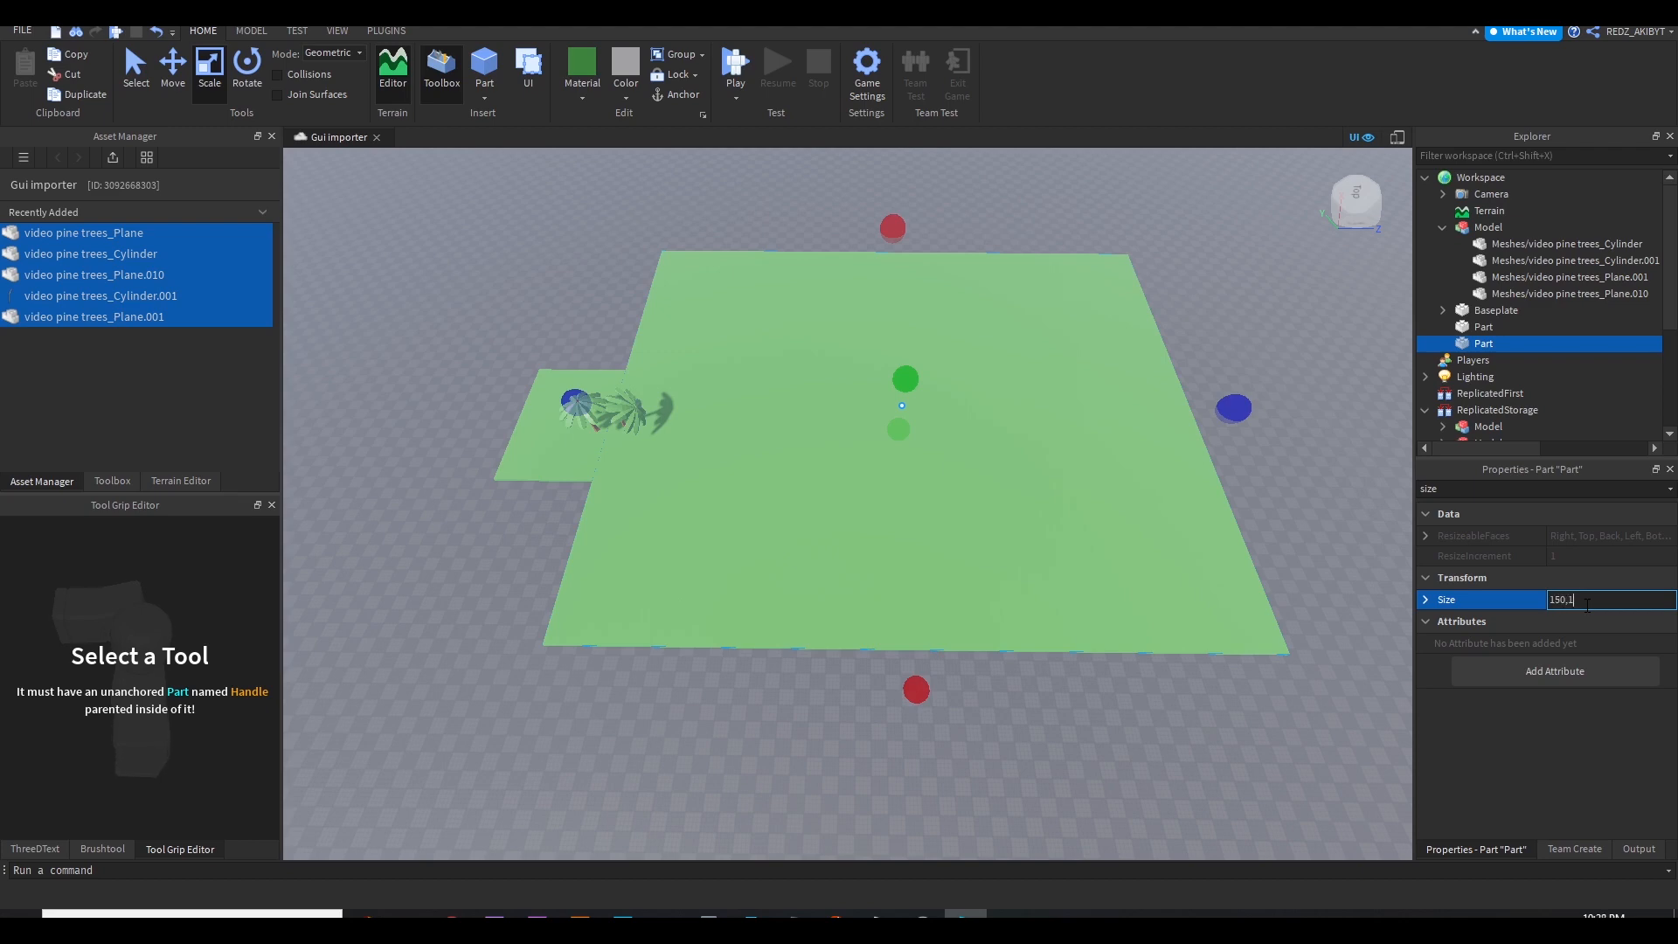
{"action": "key", "text": "Return"}
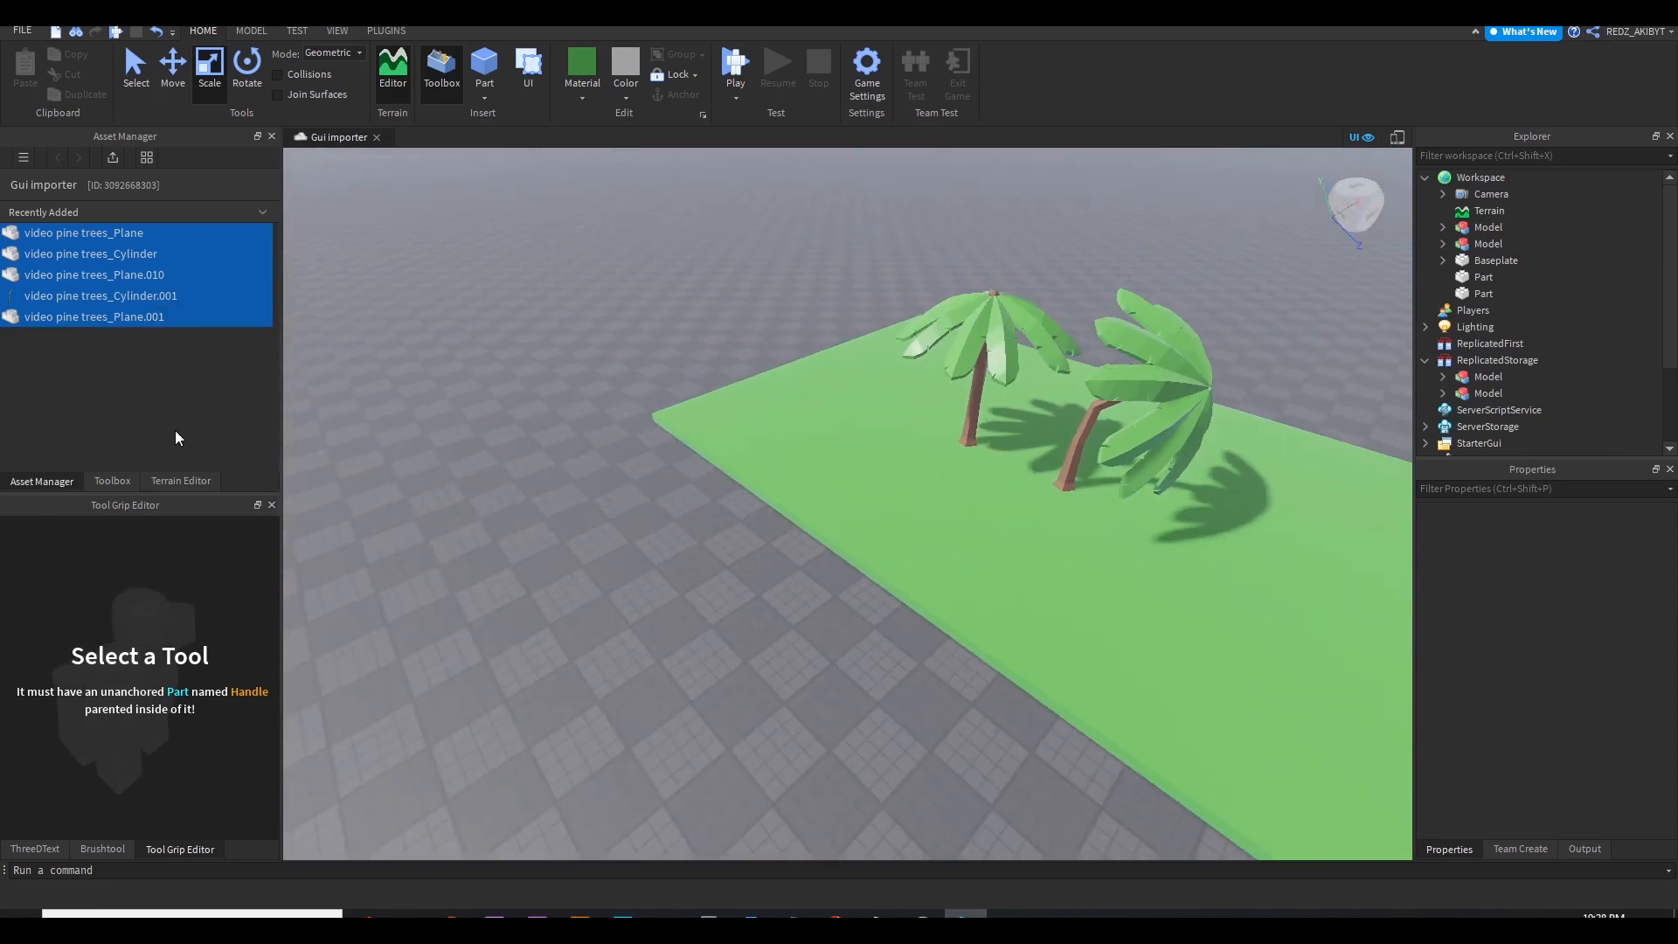
{"action": "left_click", "coordinate": [101, 849]}
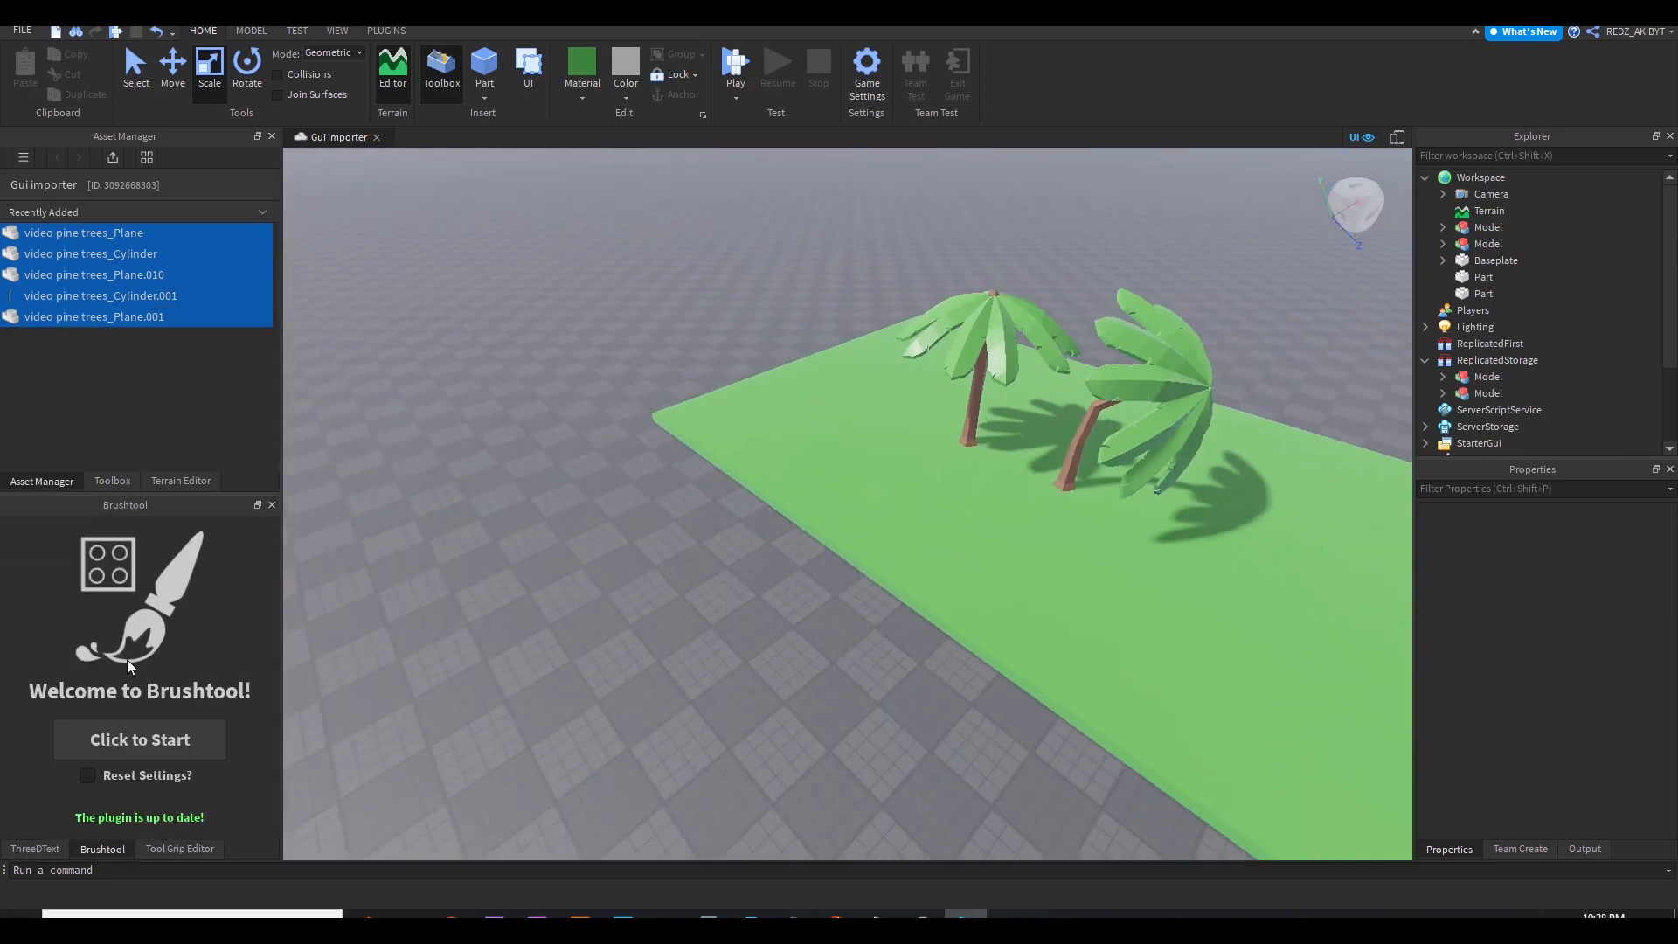
{"action": "left_click", "coordinate": [112, 481]}
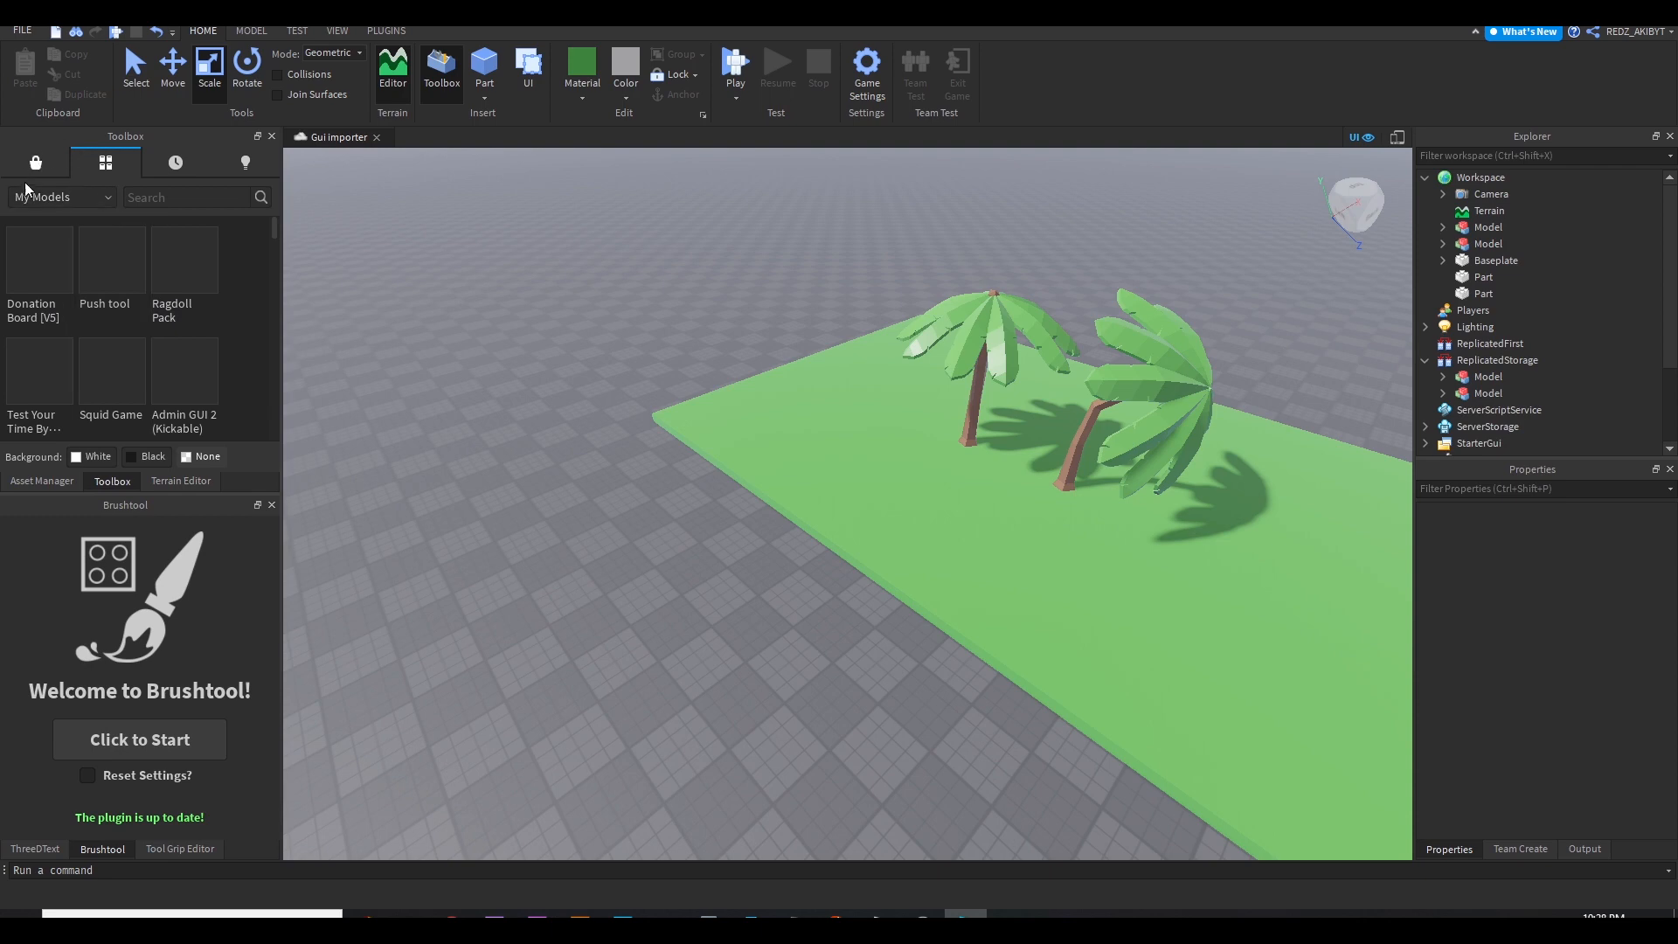
{"action": "left_click", "coordinate": [54, 197]}
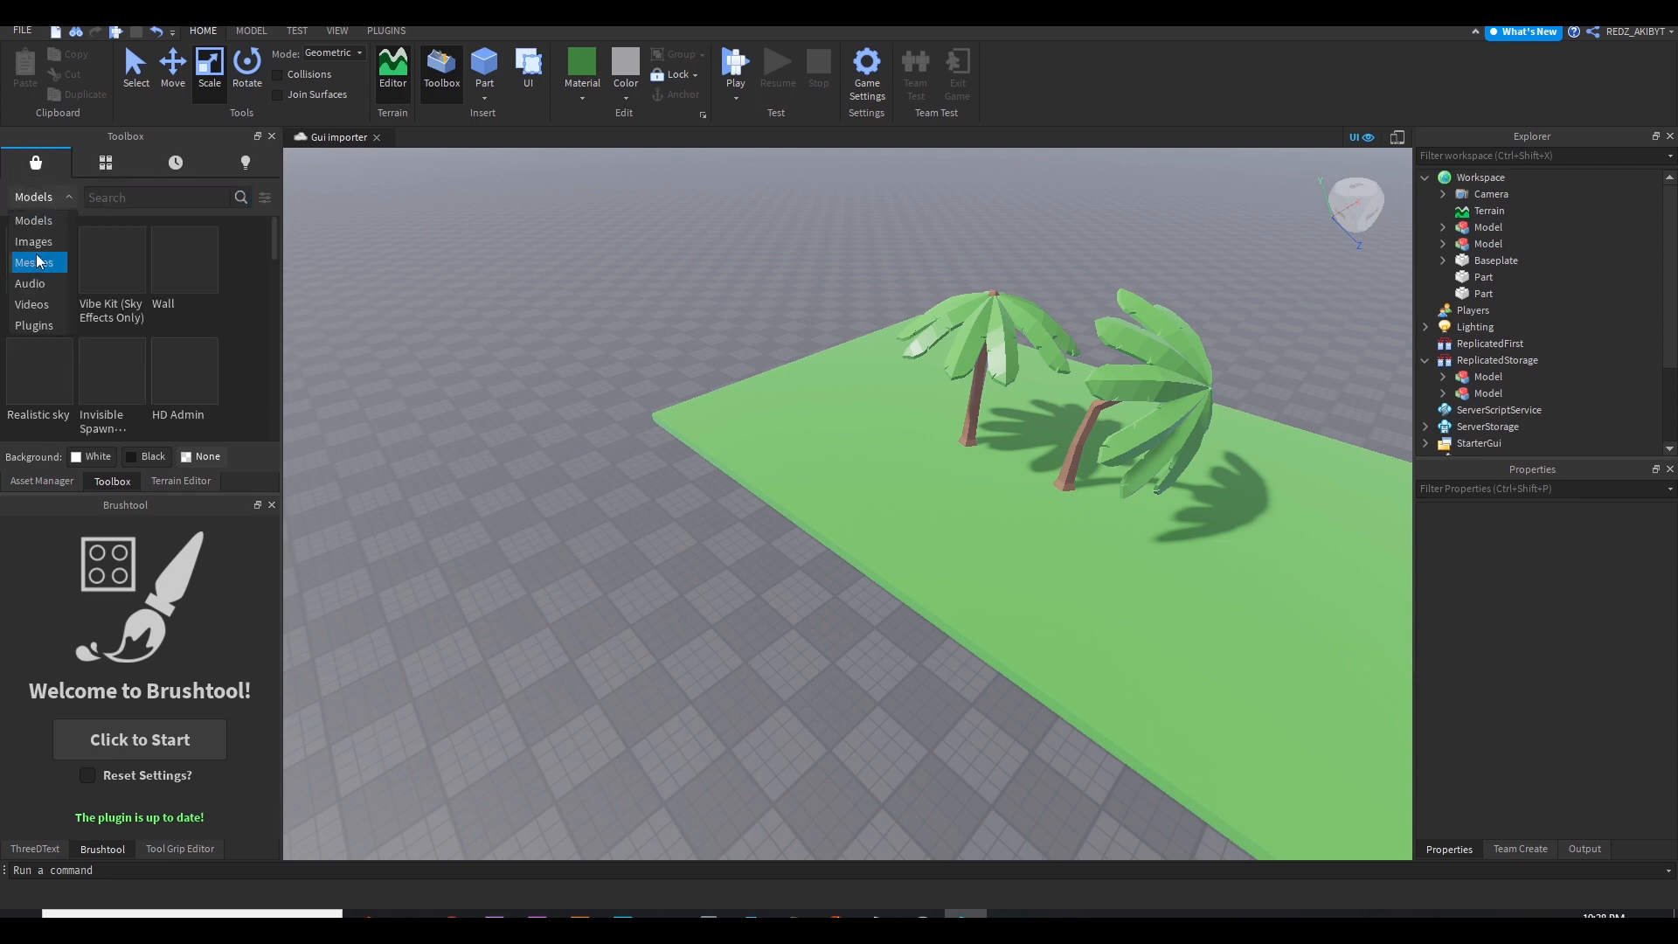
{"action": "left_click", "coordinate": [34, 325]}
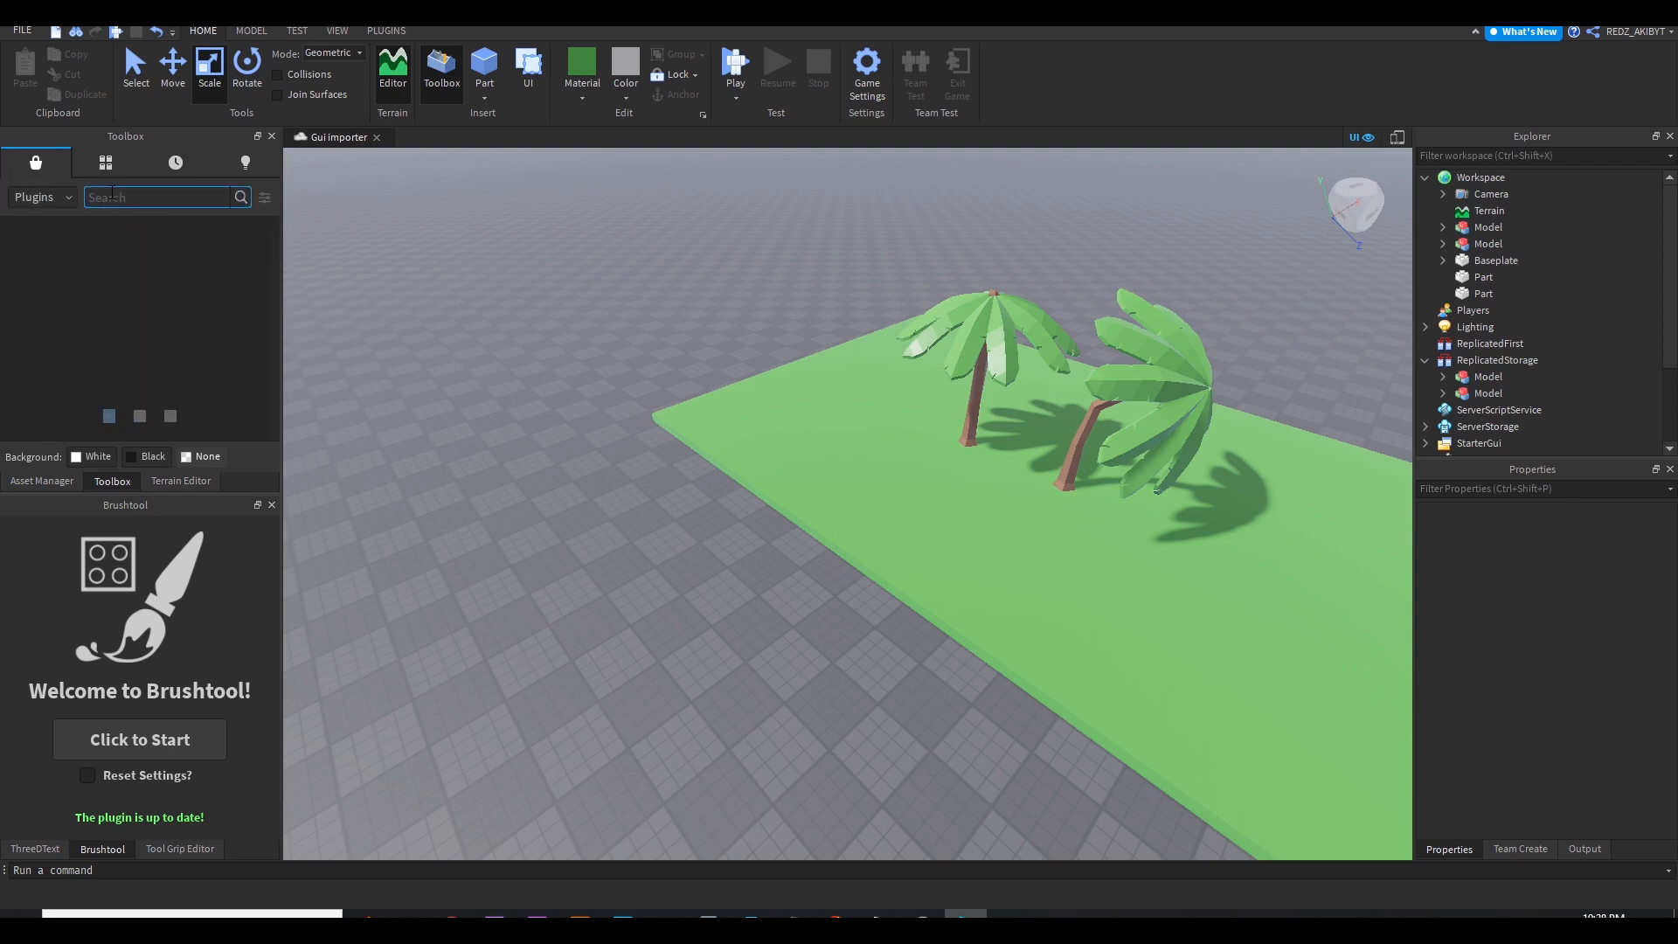
{"action": "type", "text": "b"}
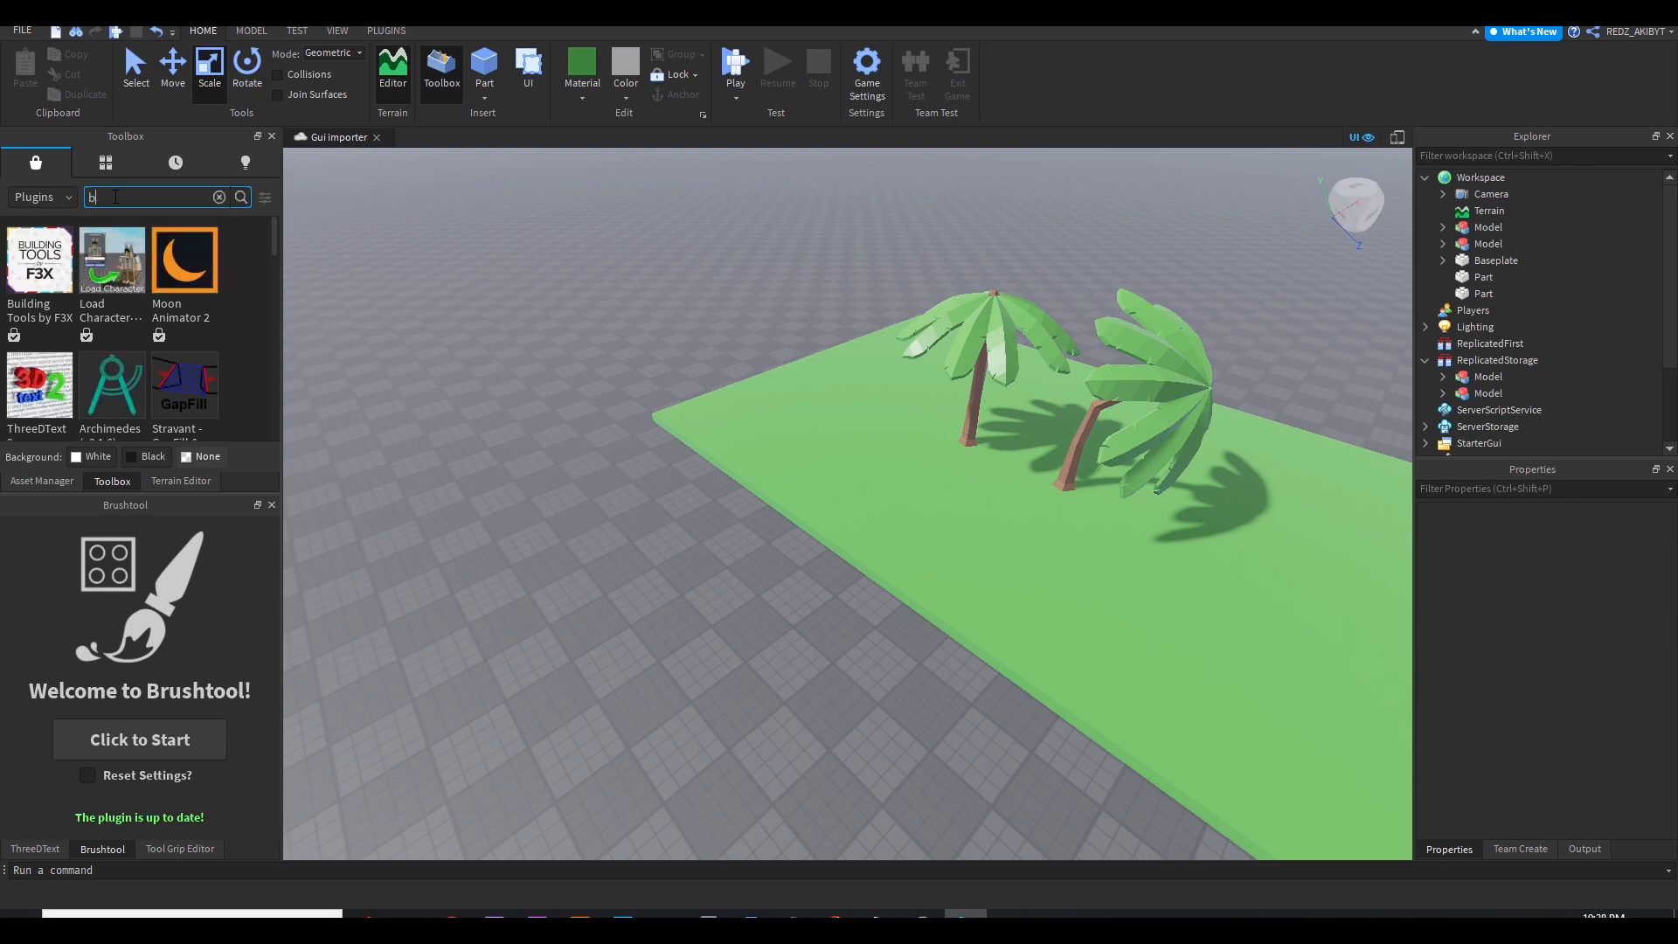
{"action": "type", "text": "rush tool"}
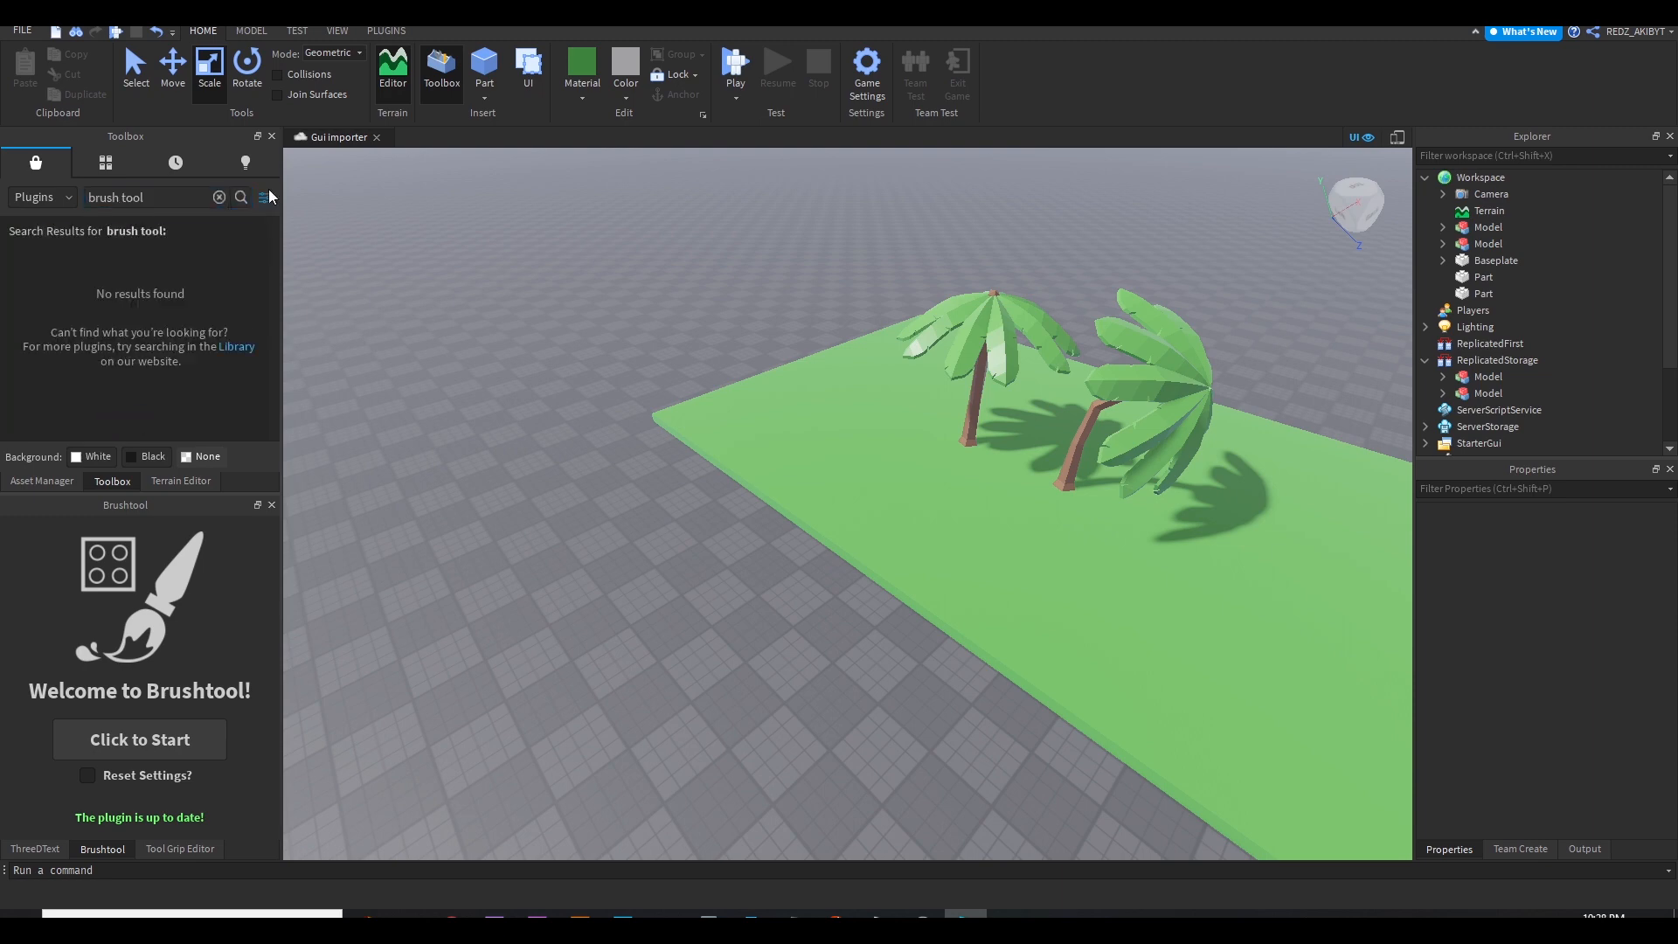
{"action": "left_click", "coordinate": [151, 197]}
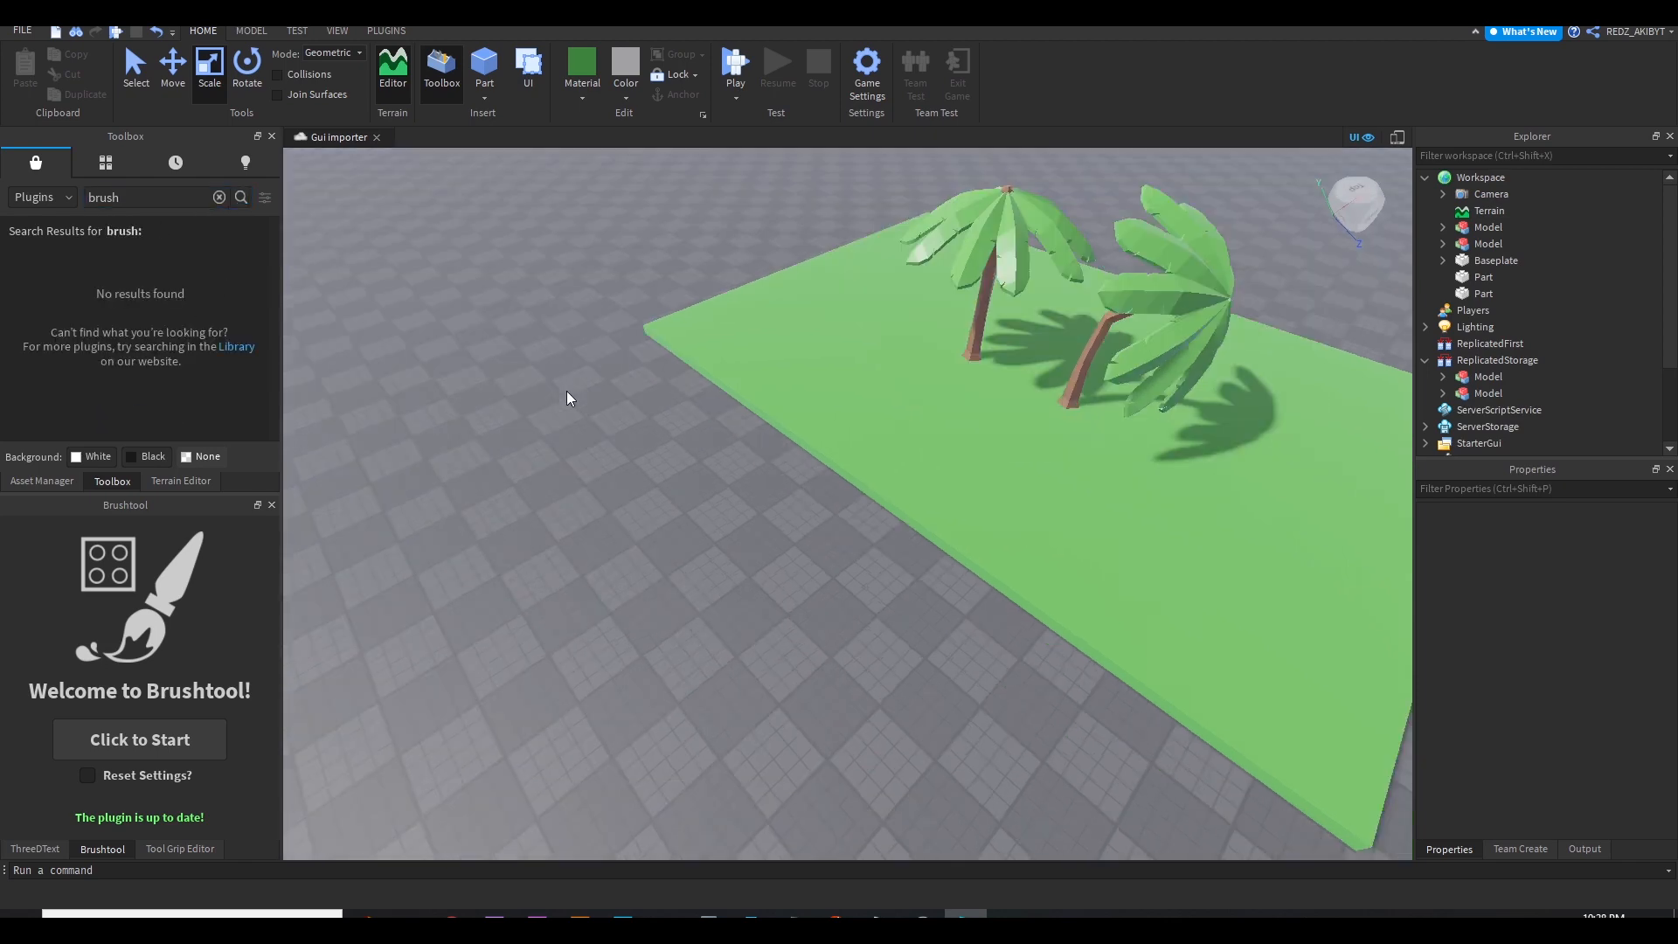
{"action": "left_click", "coordinate": [220, 198]}
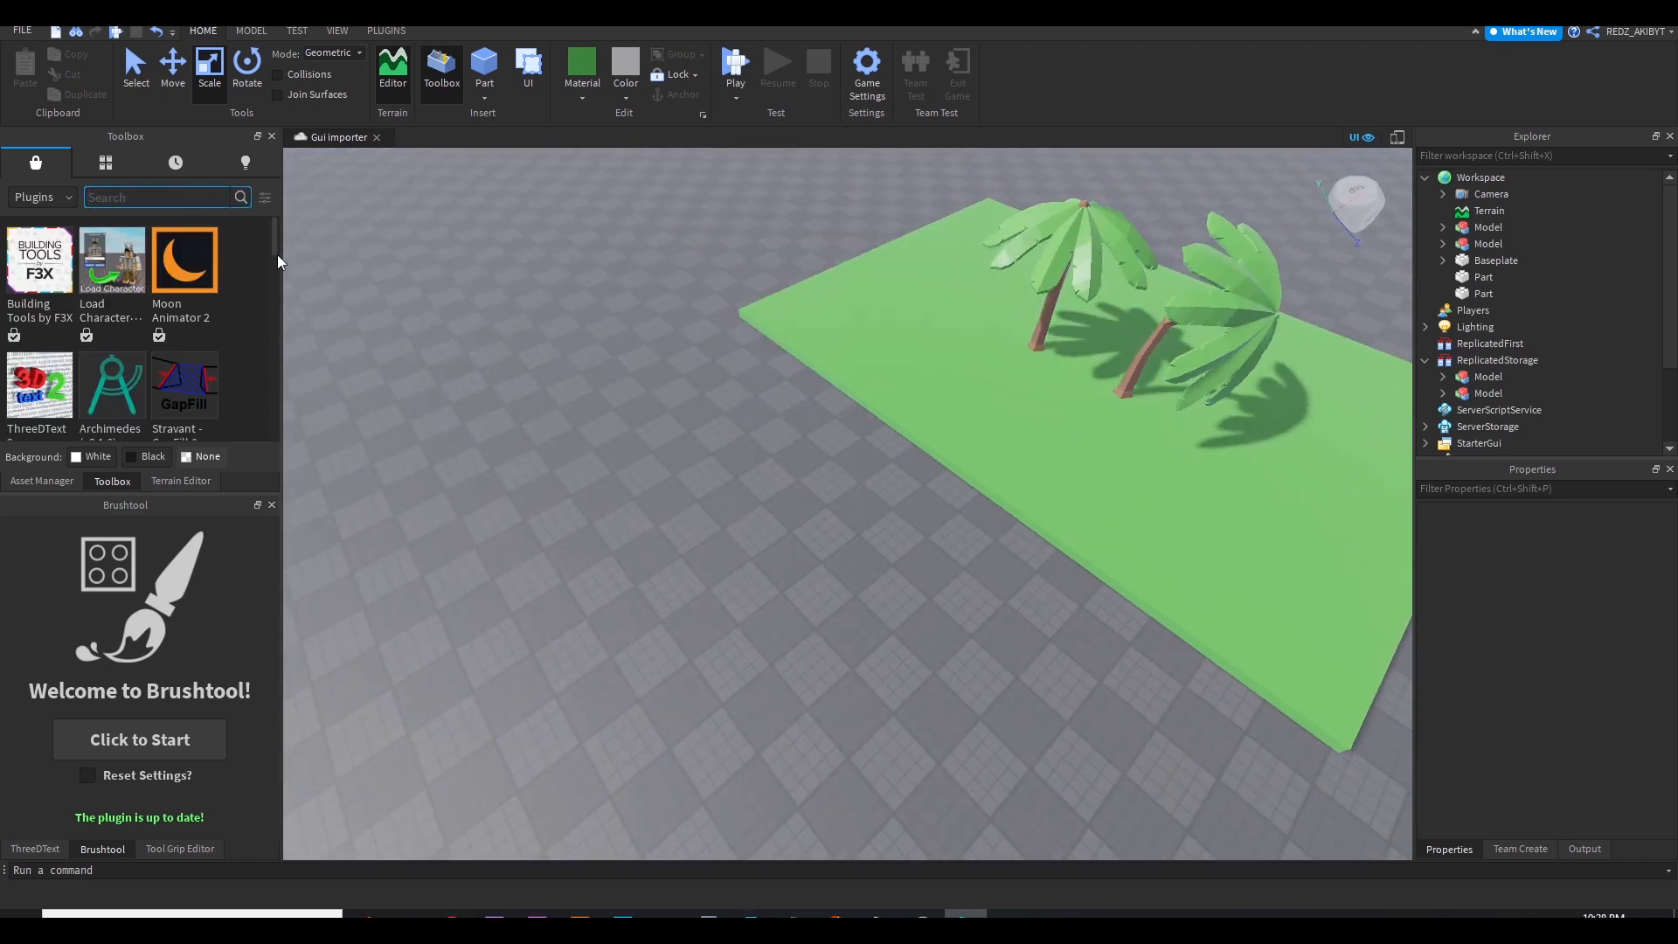
{"action": "scroll", "scroll_direction": "down", "scroll_amount": 3}
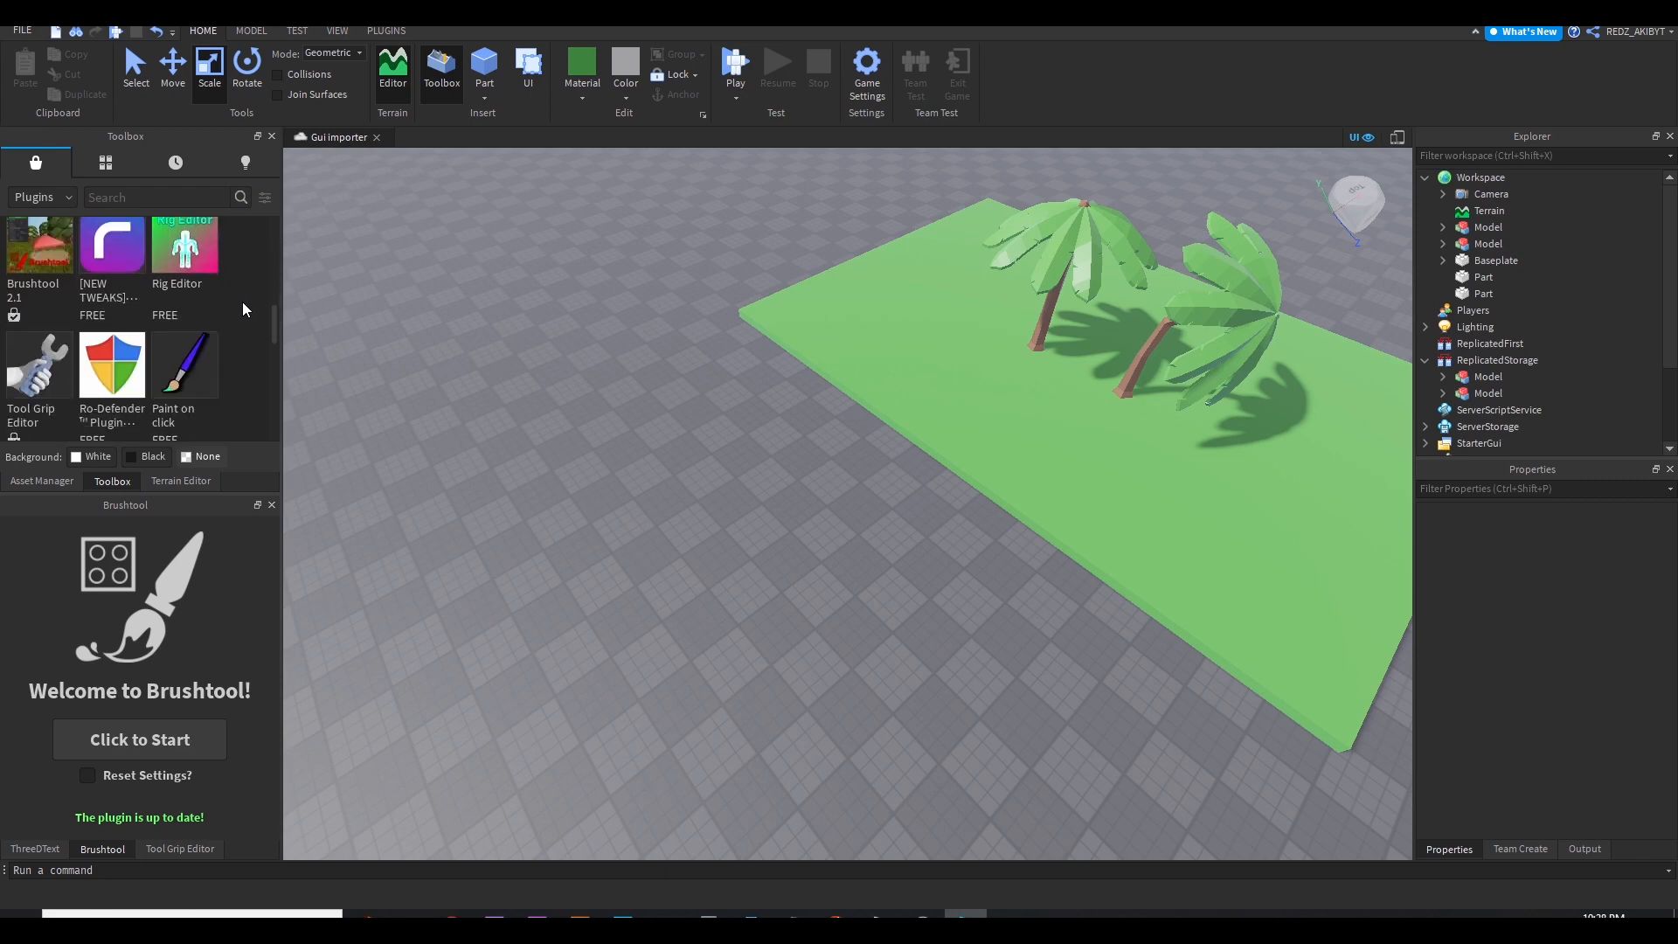
{"action": "scroll", "scroll_direction": "up", "scroll_amount": 3}
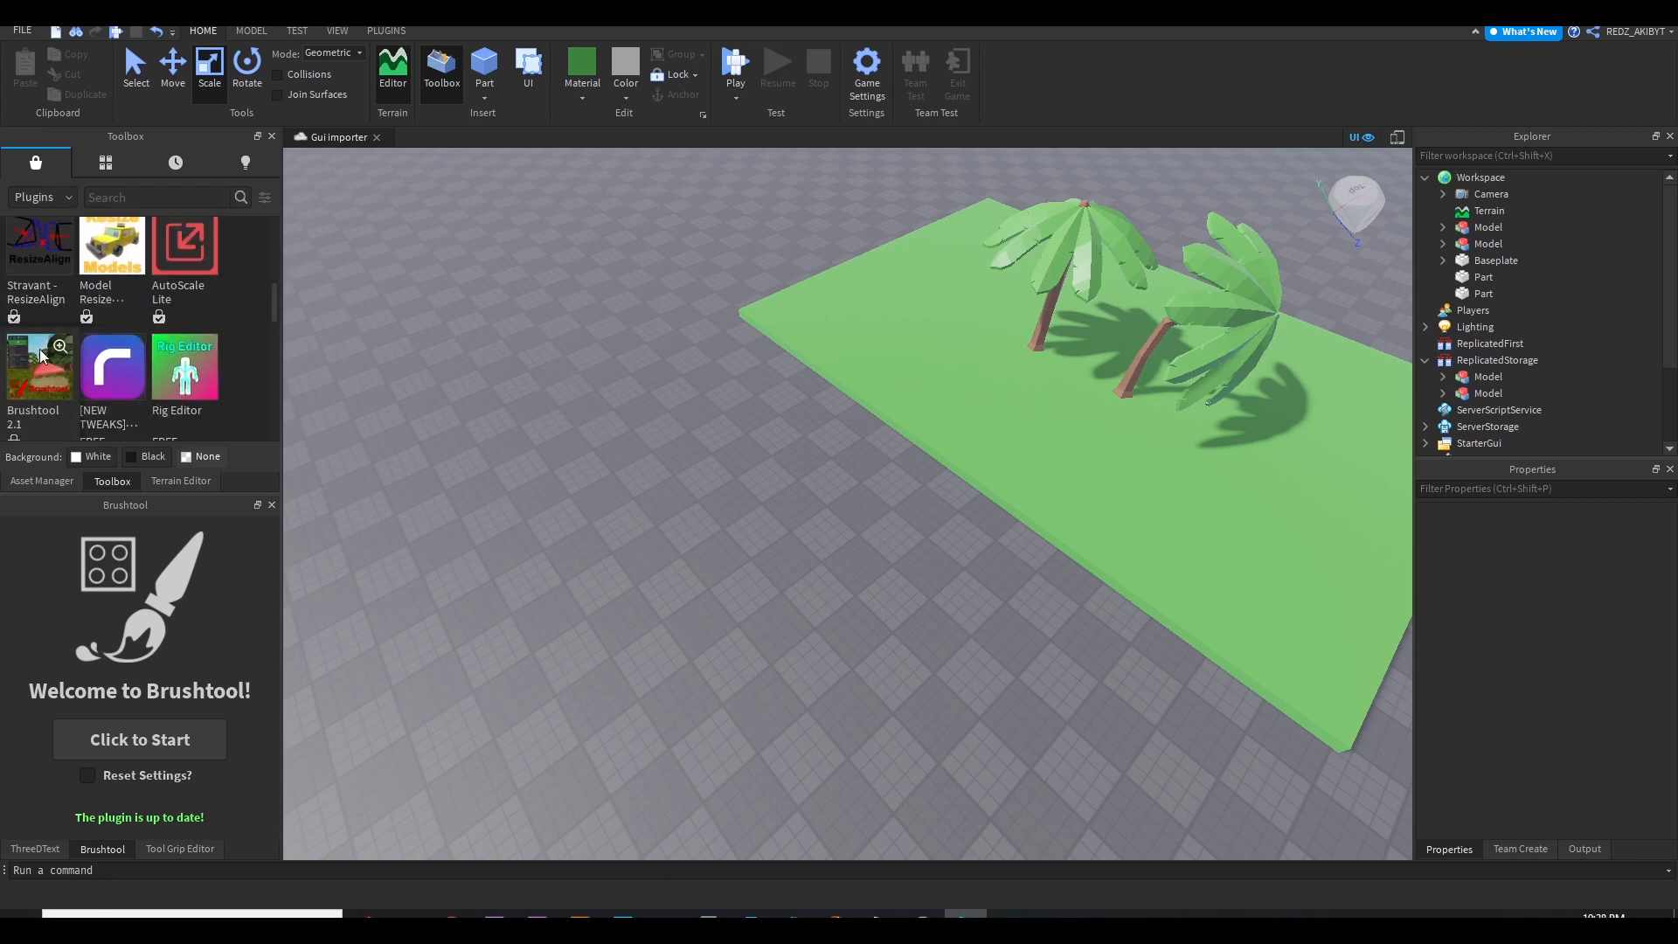
{"action": "mouse_move", "coordinate": [40, 388]}
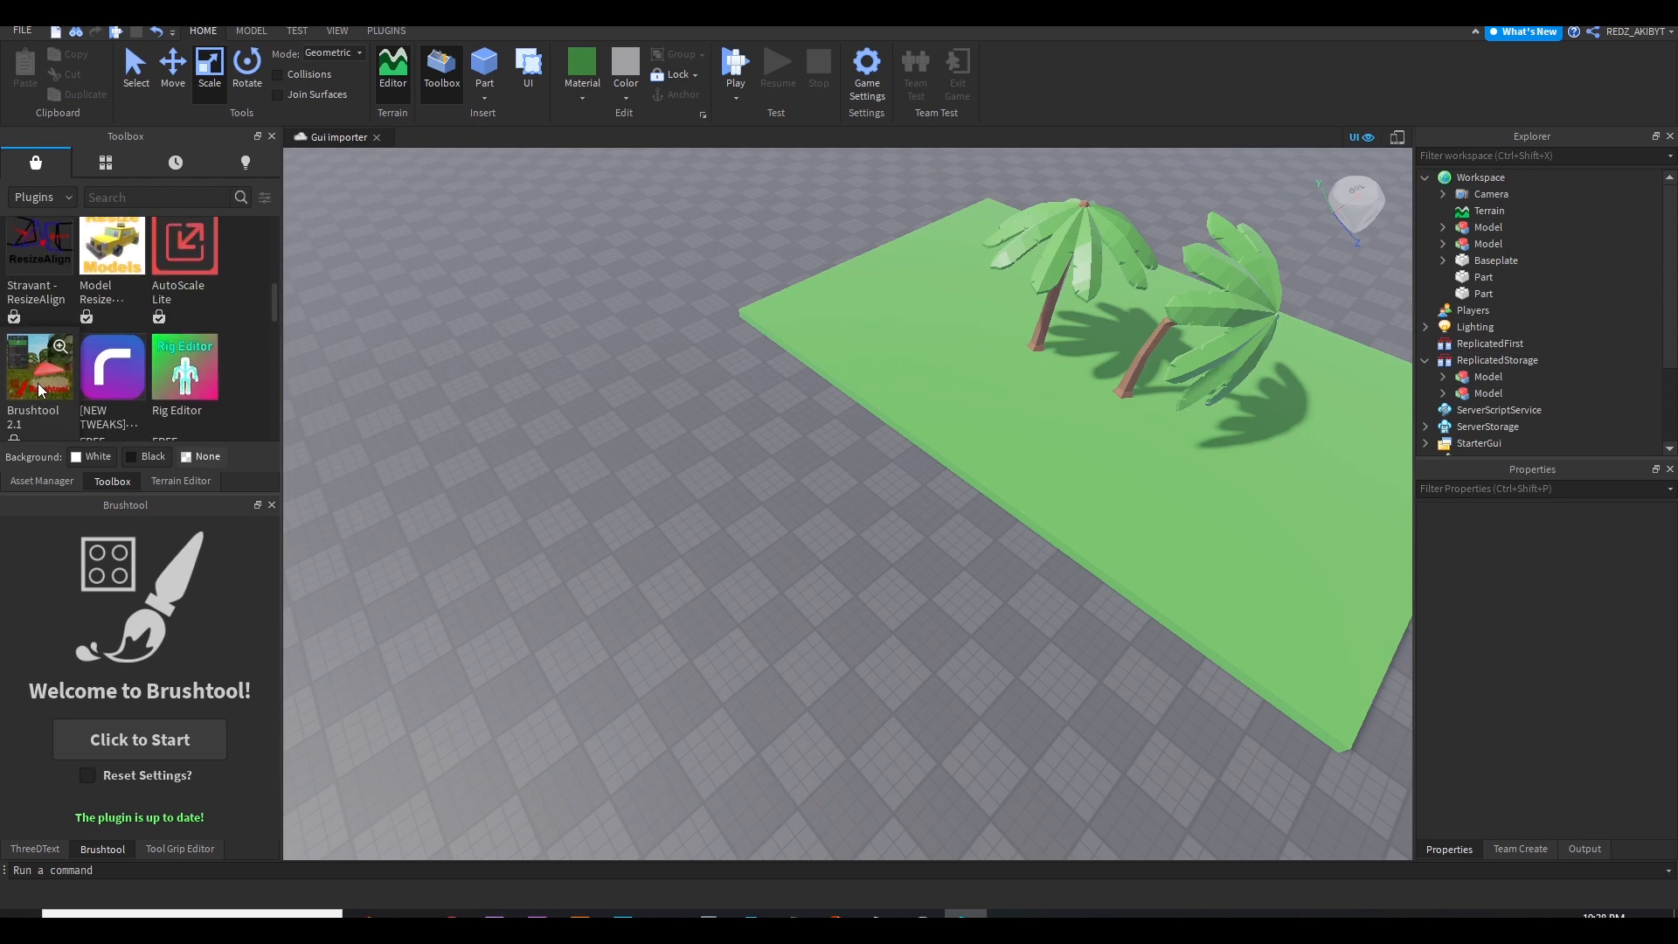
{"action": "scroll", "scroll_direction": "down", "scroll_amount": 3}
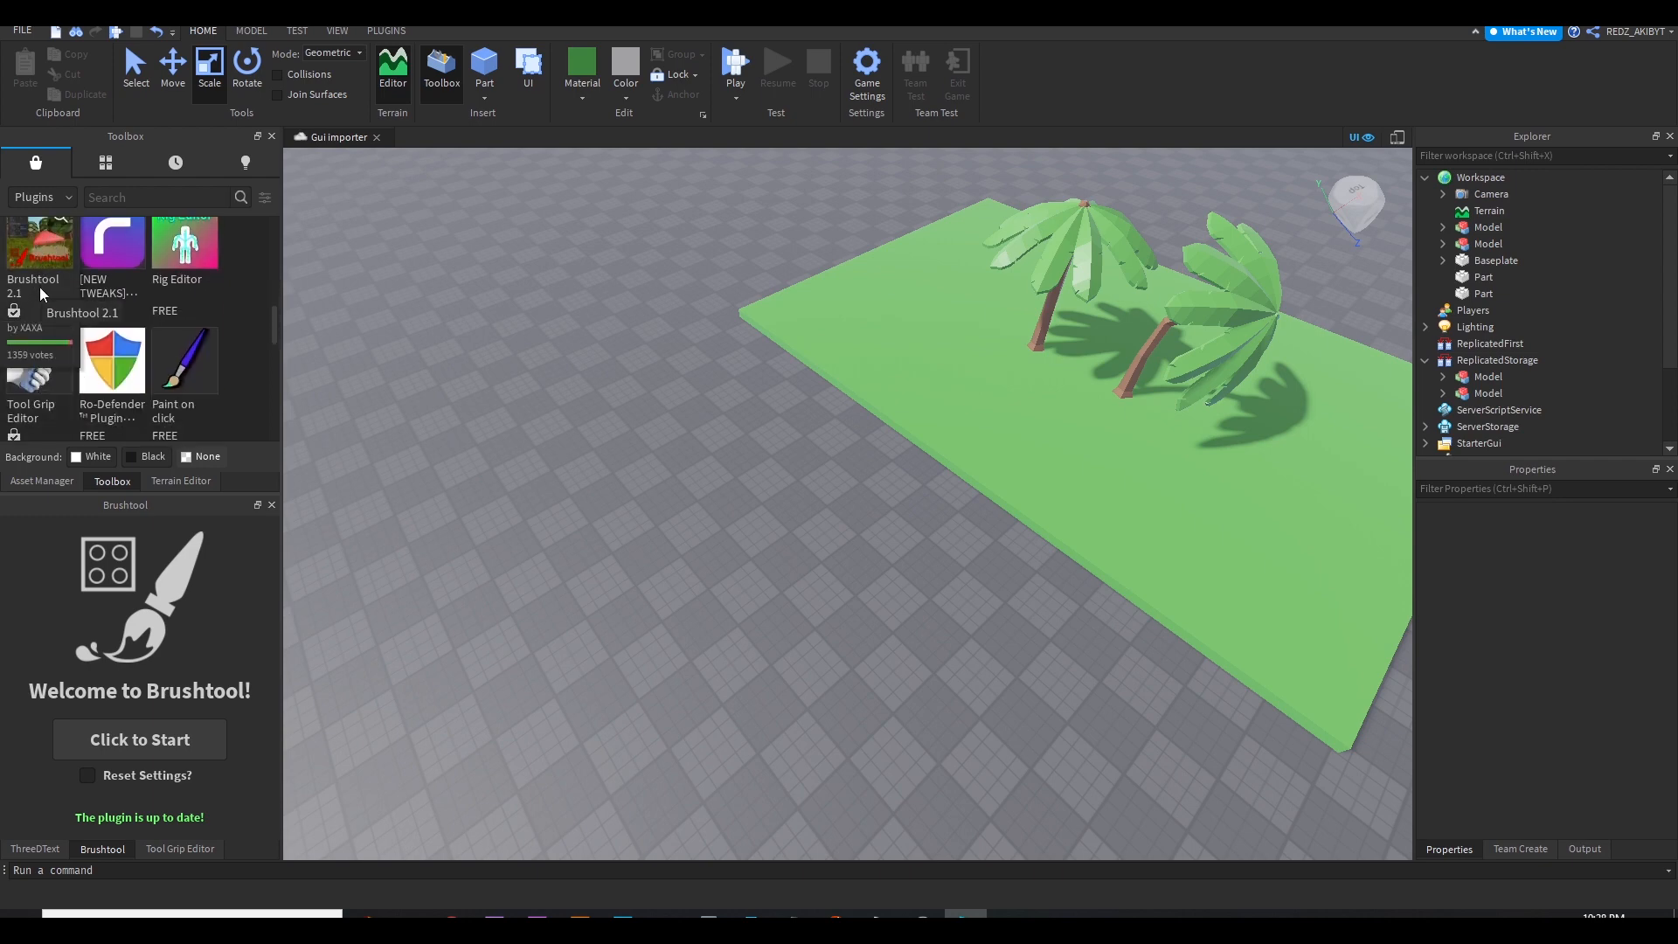
{"action": "mouse_move", "coordinate": [15, 262]}
{"action": "type", "text": "brushtool"}
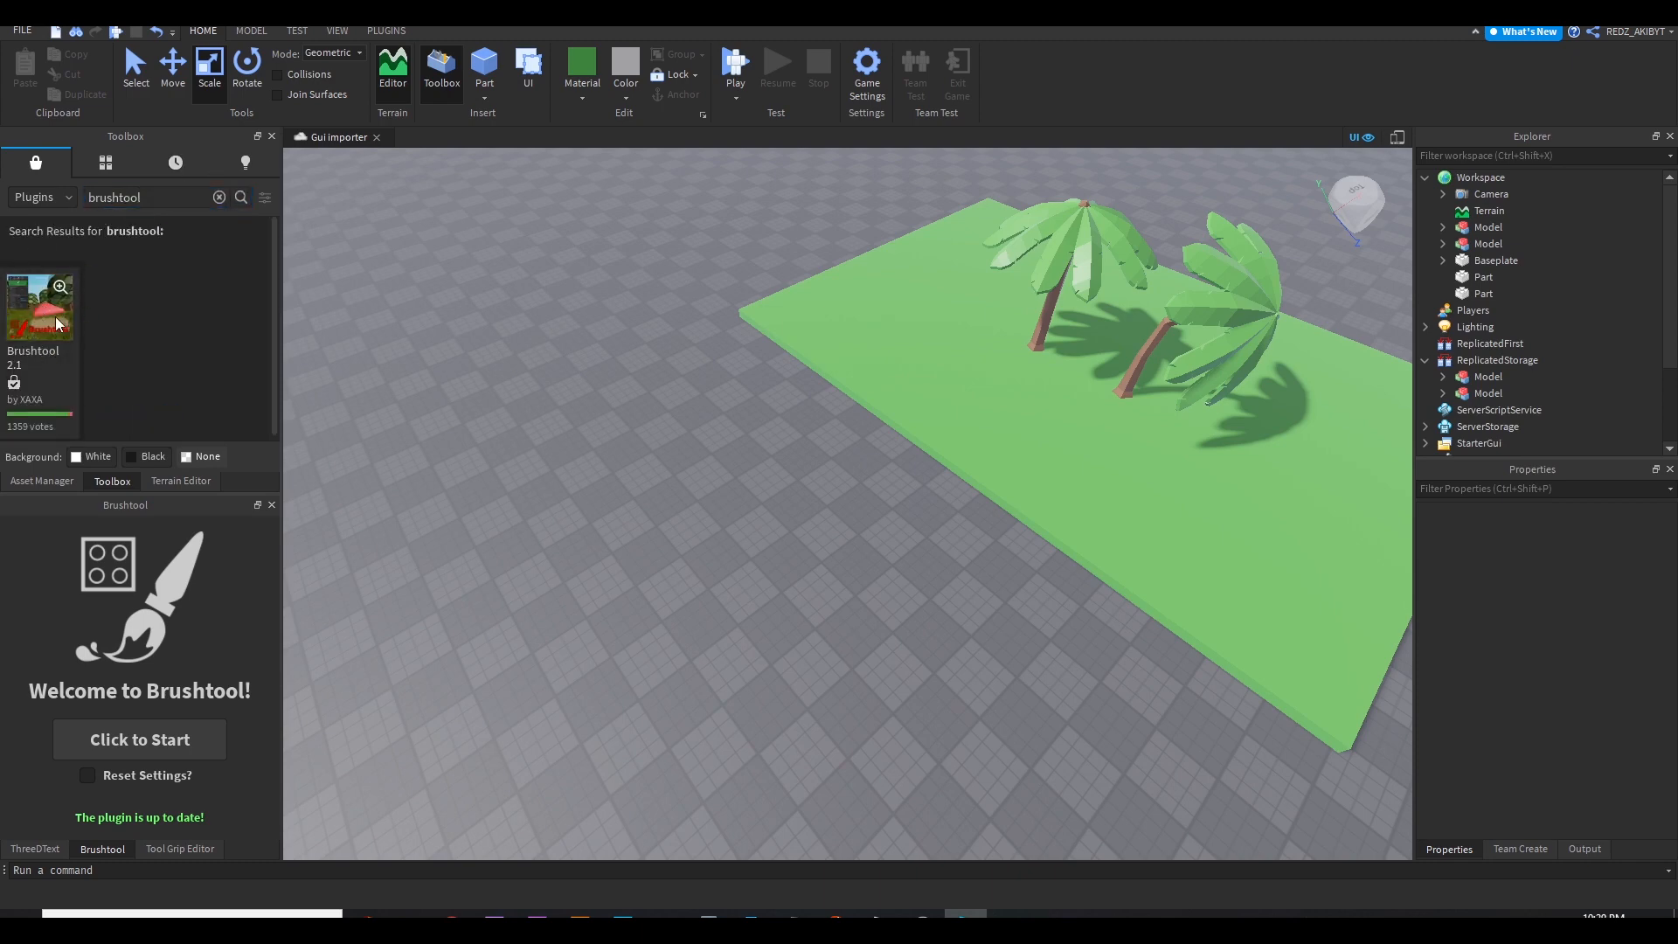
{"action": "left_click", "coordinate": [40, 308]}
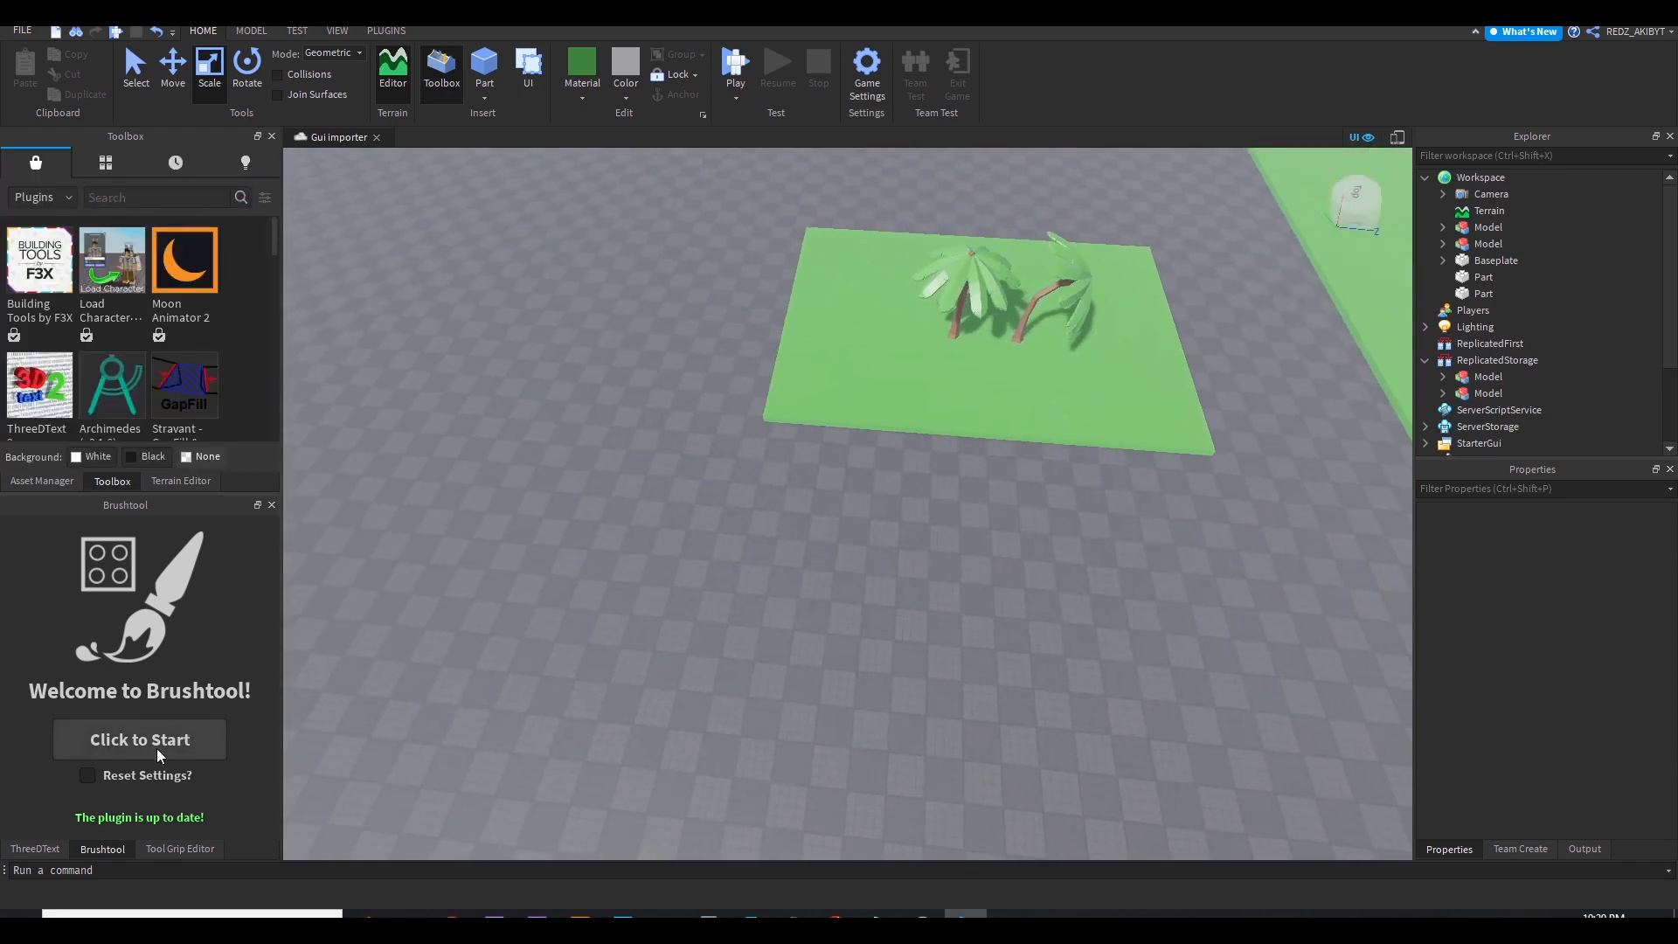
Start Brushtool and add both palm tree models as brushes
{"action": "left_click", "coordinate": [138, 739]}
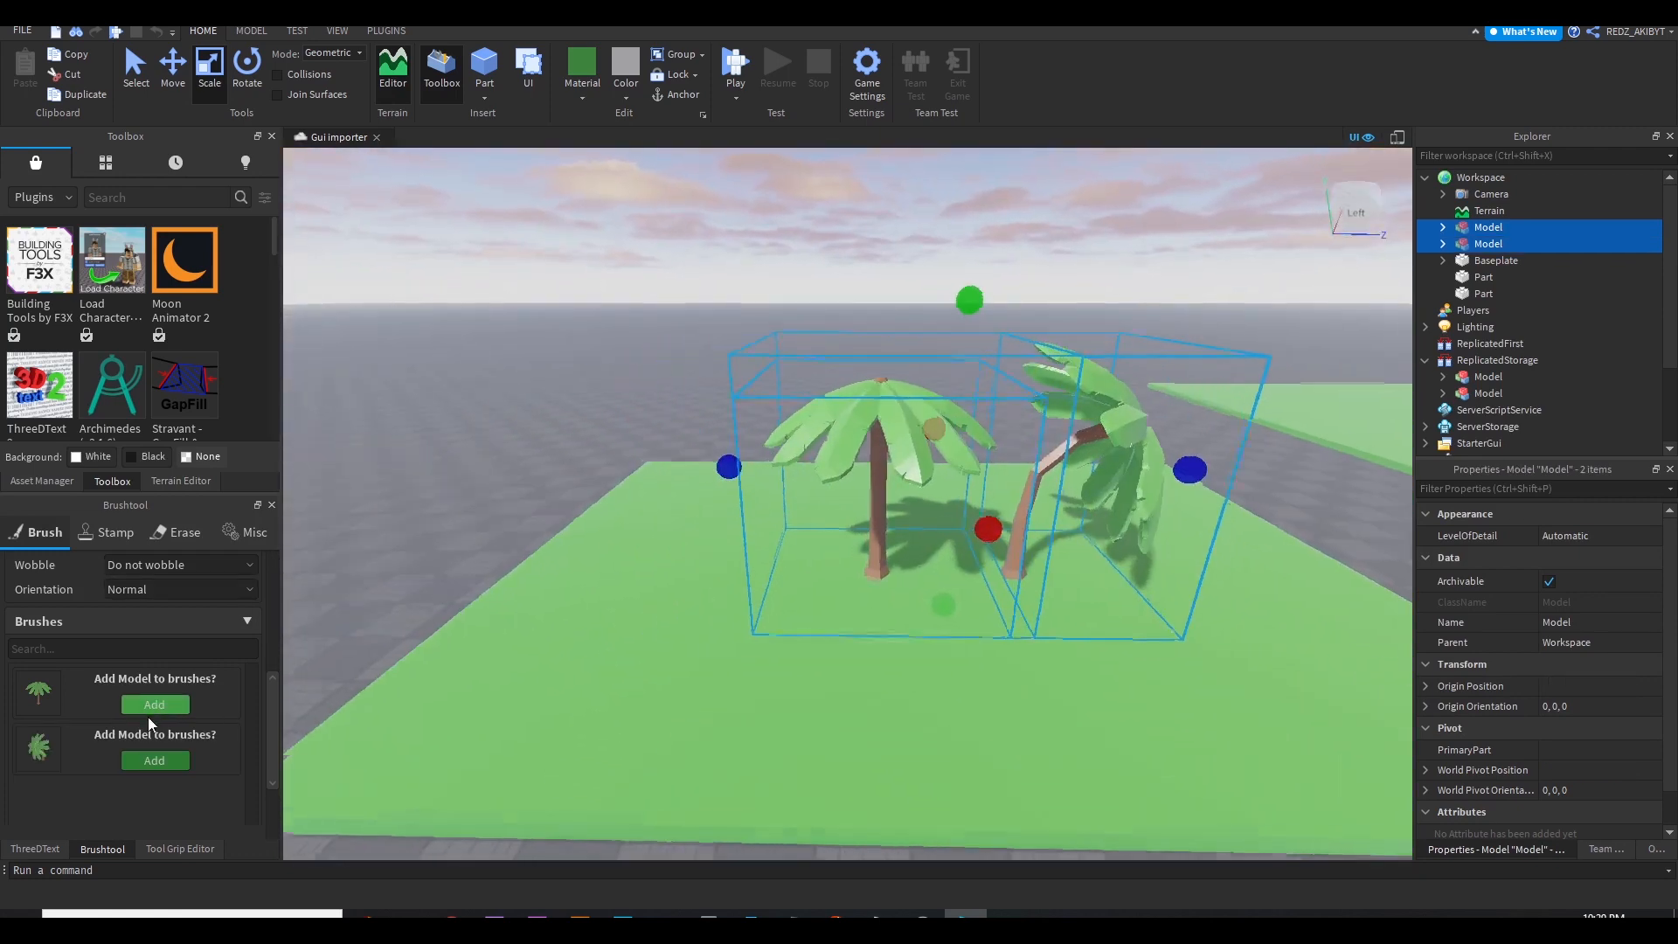
{"action": "left_click", "coordinate": [154, 704]}
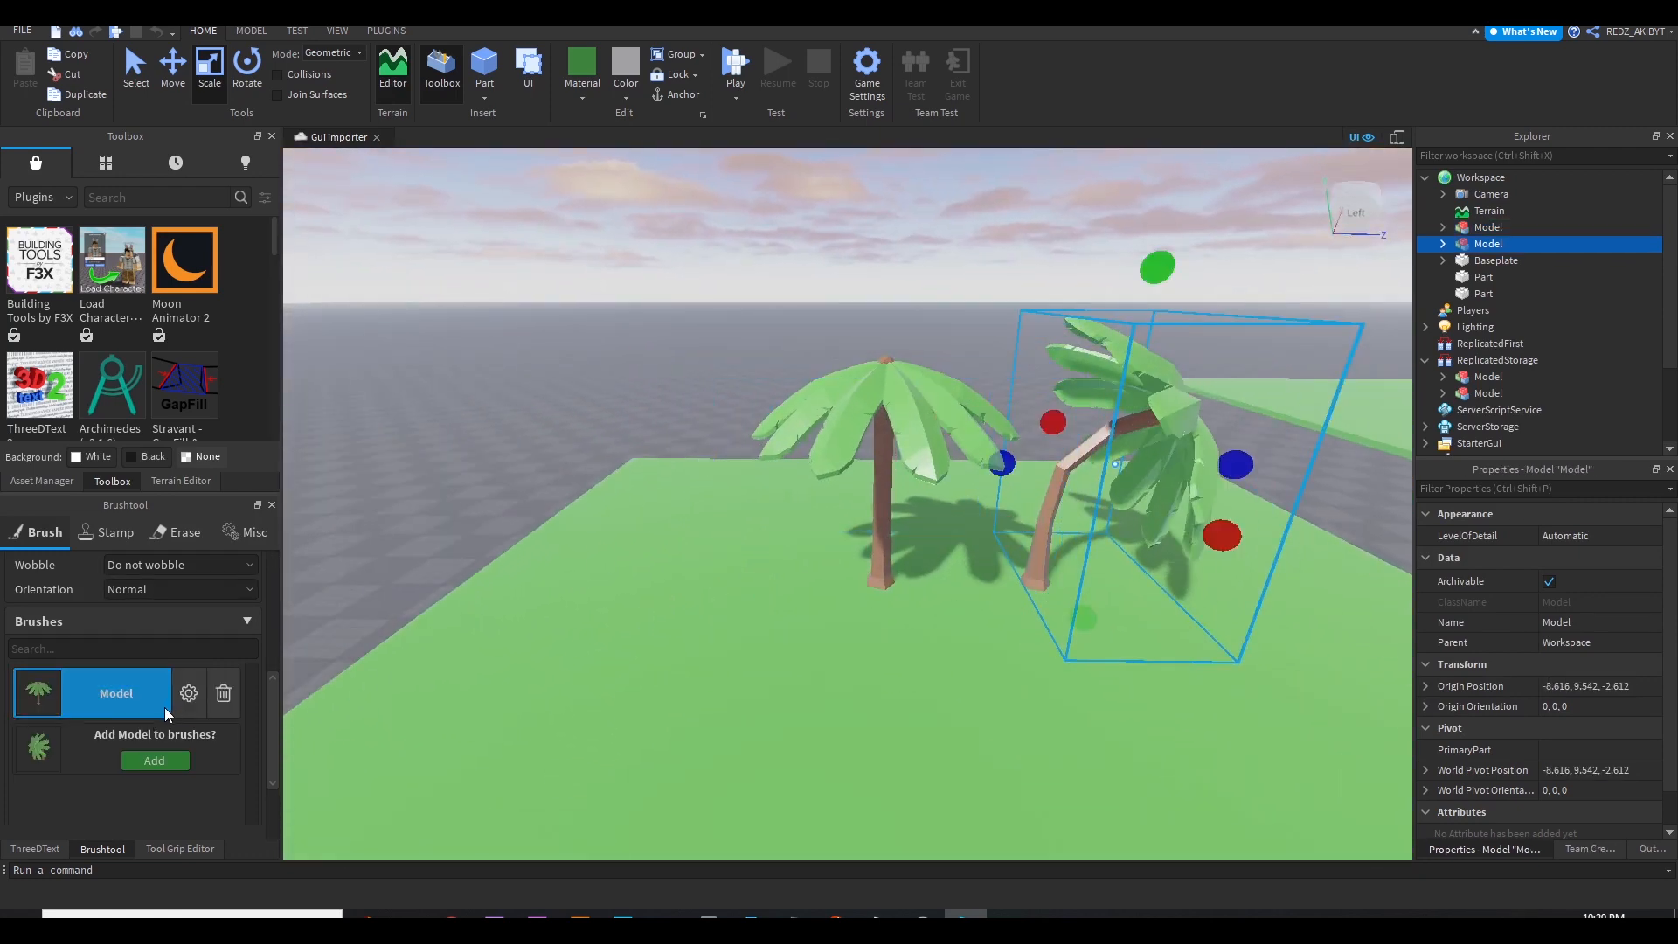
{"action": "left_click", "coordinate": [153, 760]}
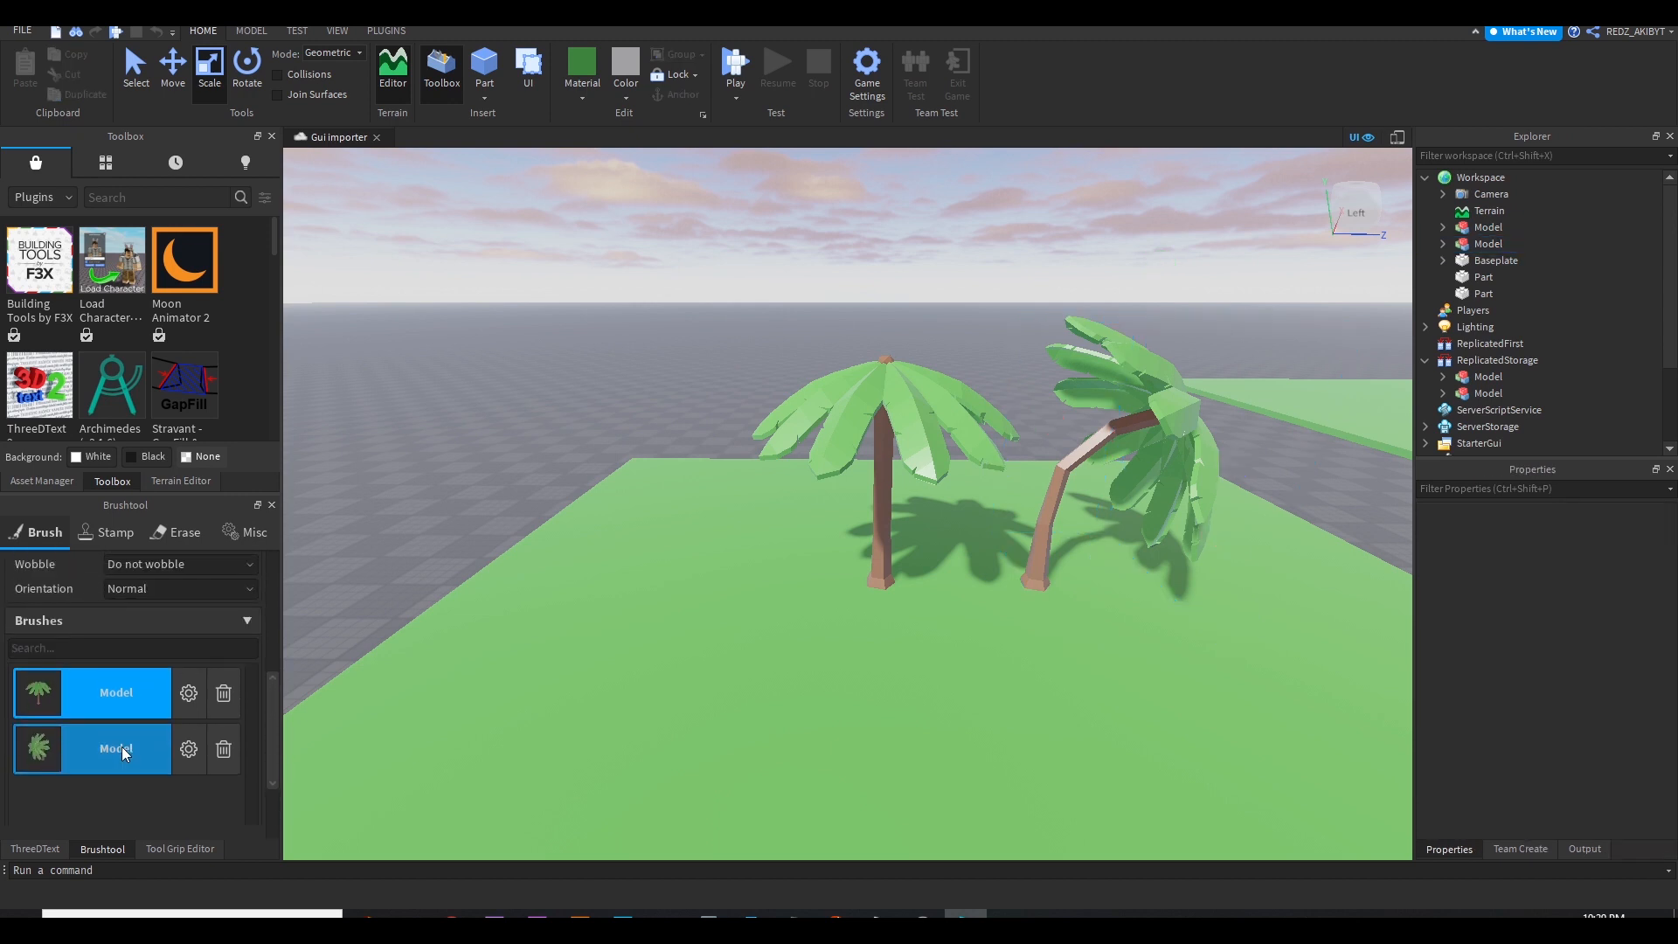
Set Brushtool Rotation to Random 0–360 and Scale to Random 0.5–1.5
{"action": "left_click", "coordinate": [180, 647]}
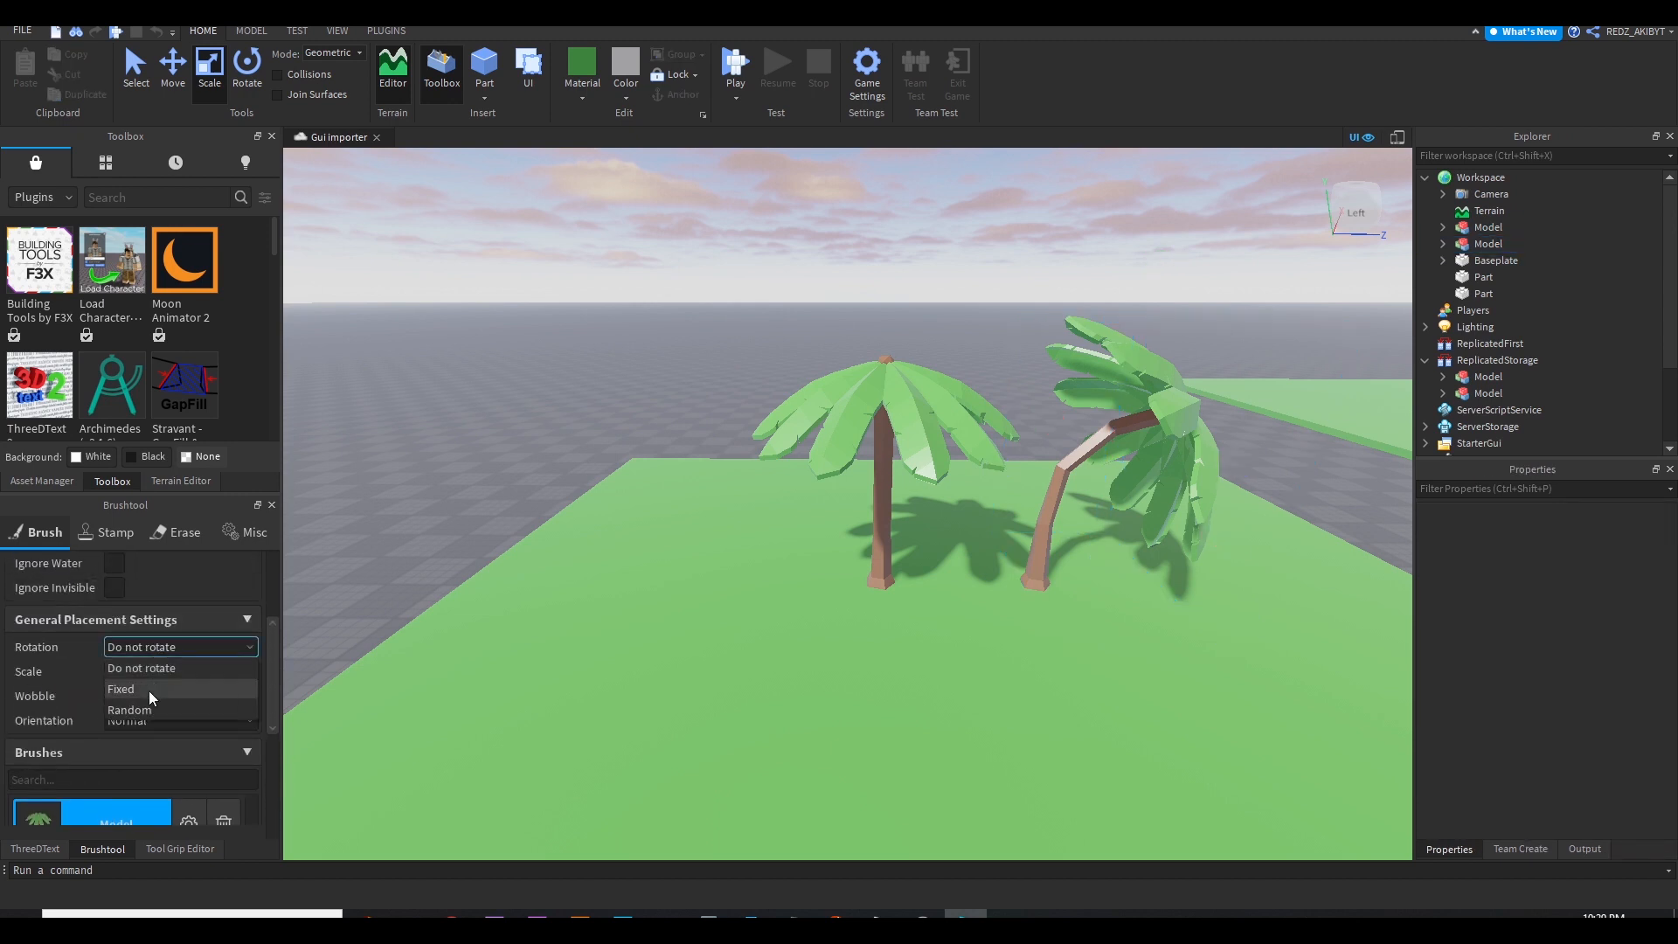
{"action": "left_click", "coordinate": [127, 709]}
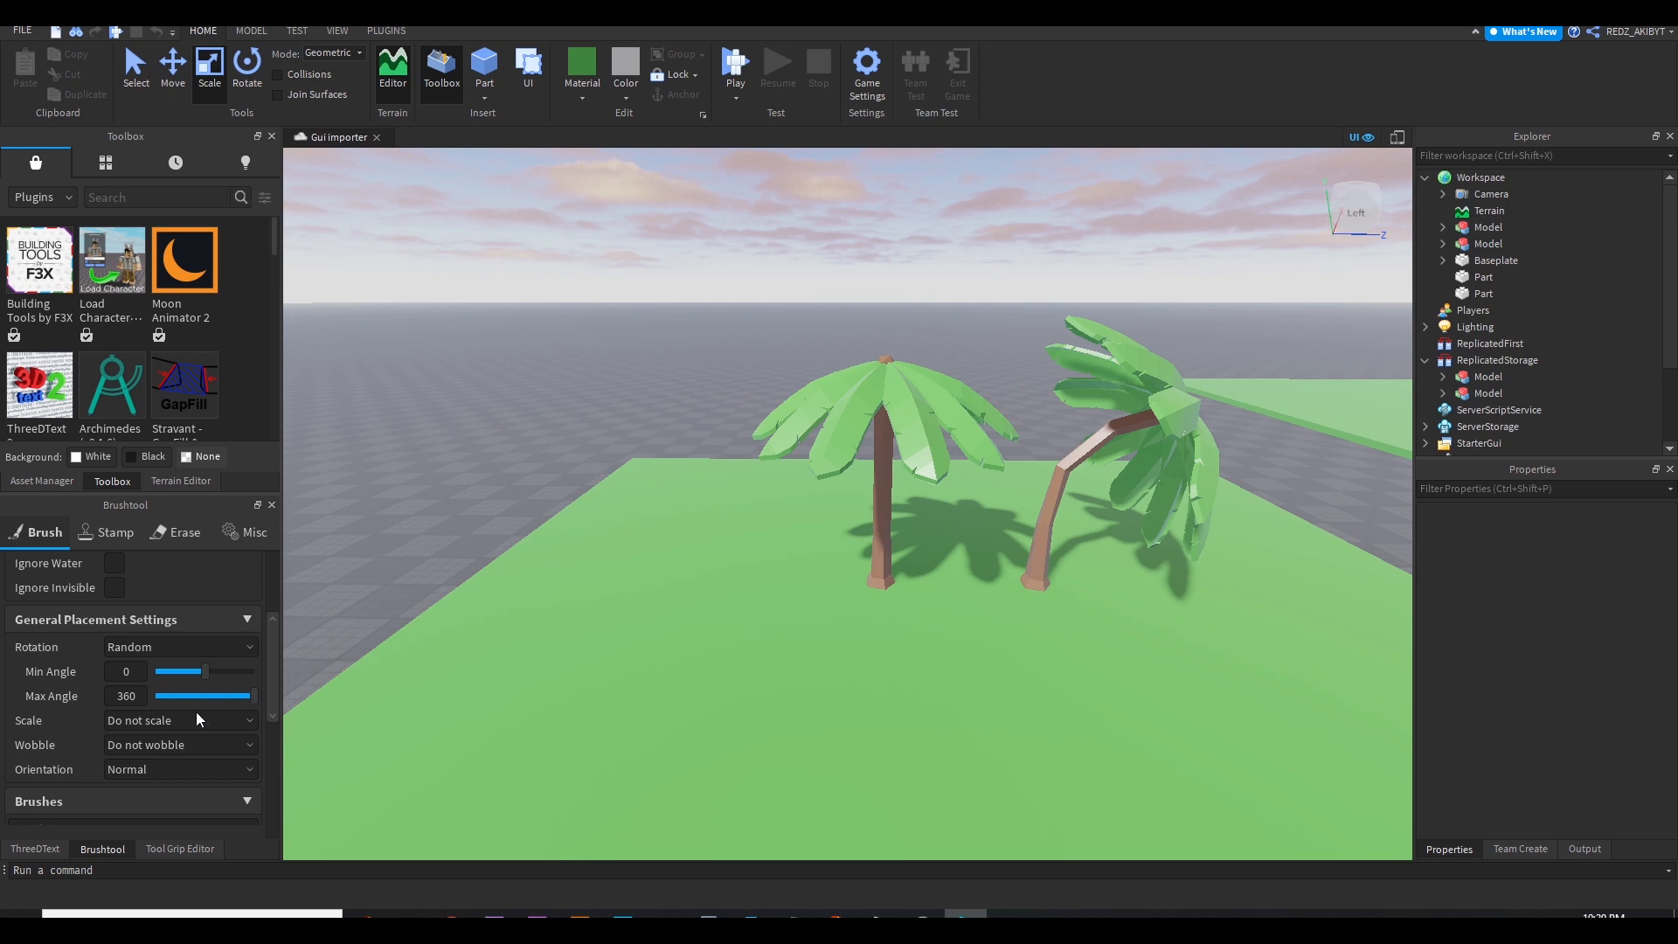
{"action": "left_click", "coordinate": [178, 719]}
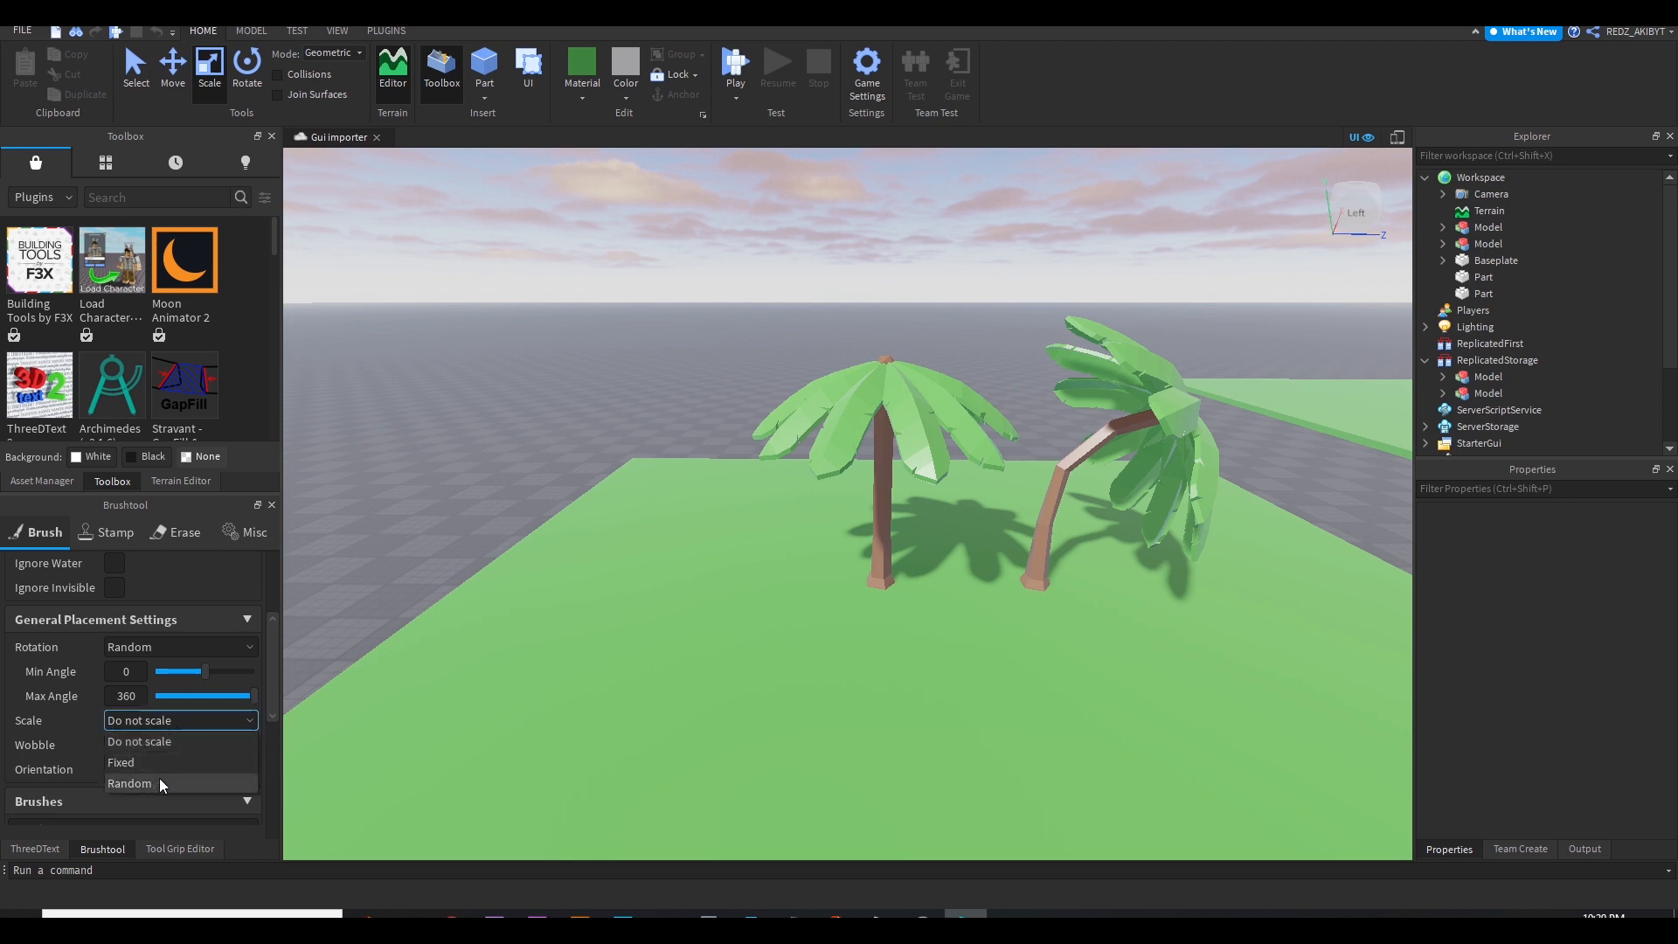
{"action": "left_click", "coordinate": [128, 783]}
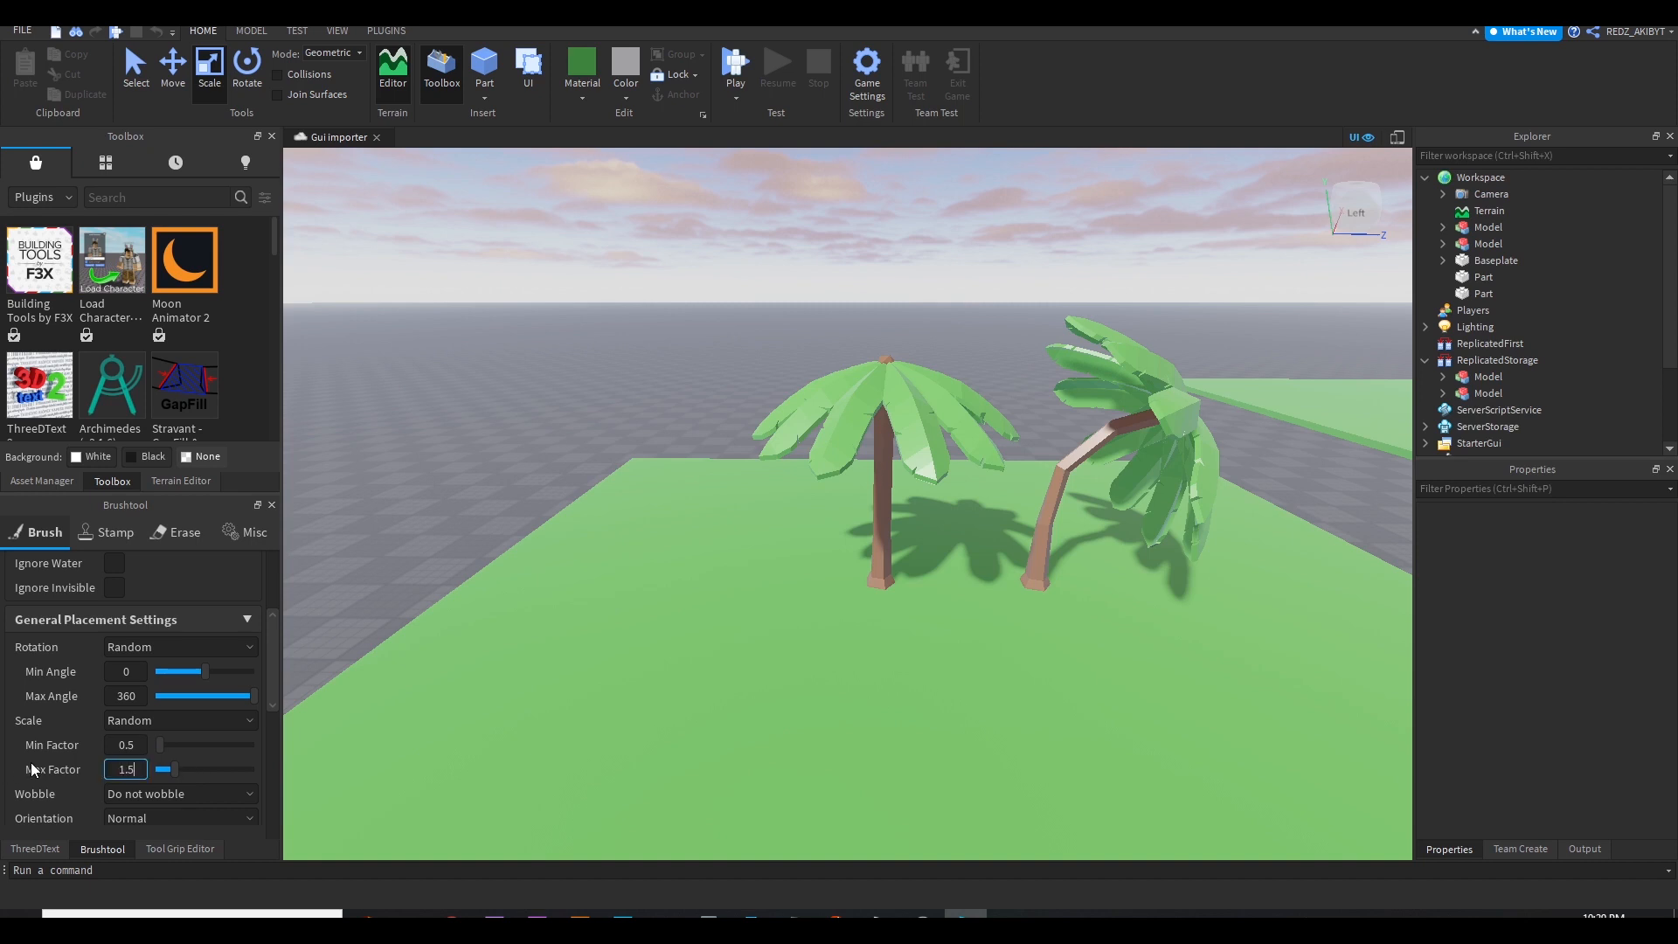
{"action": "scroll", "scroll_direction": "down", "scroll_amount": 3}
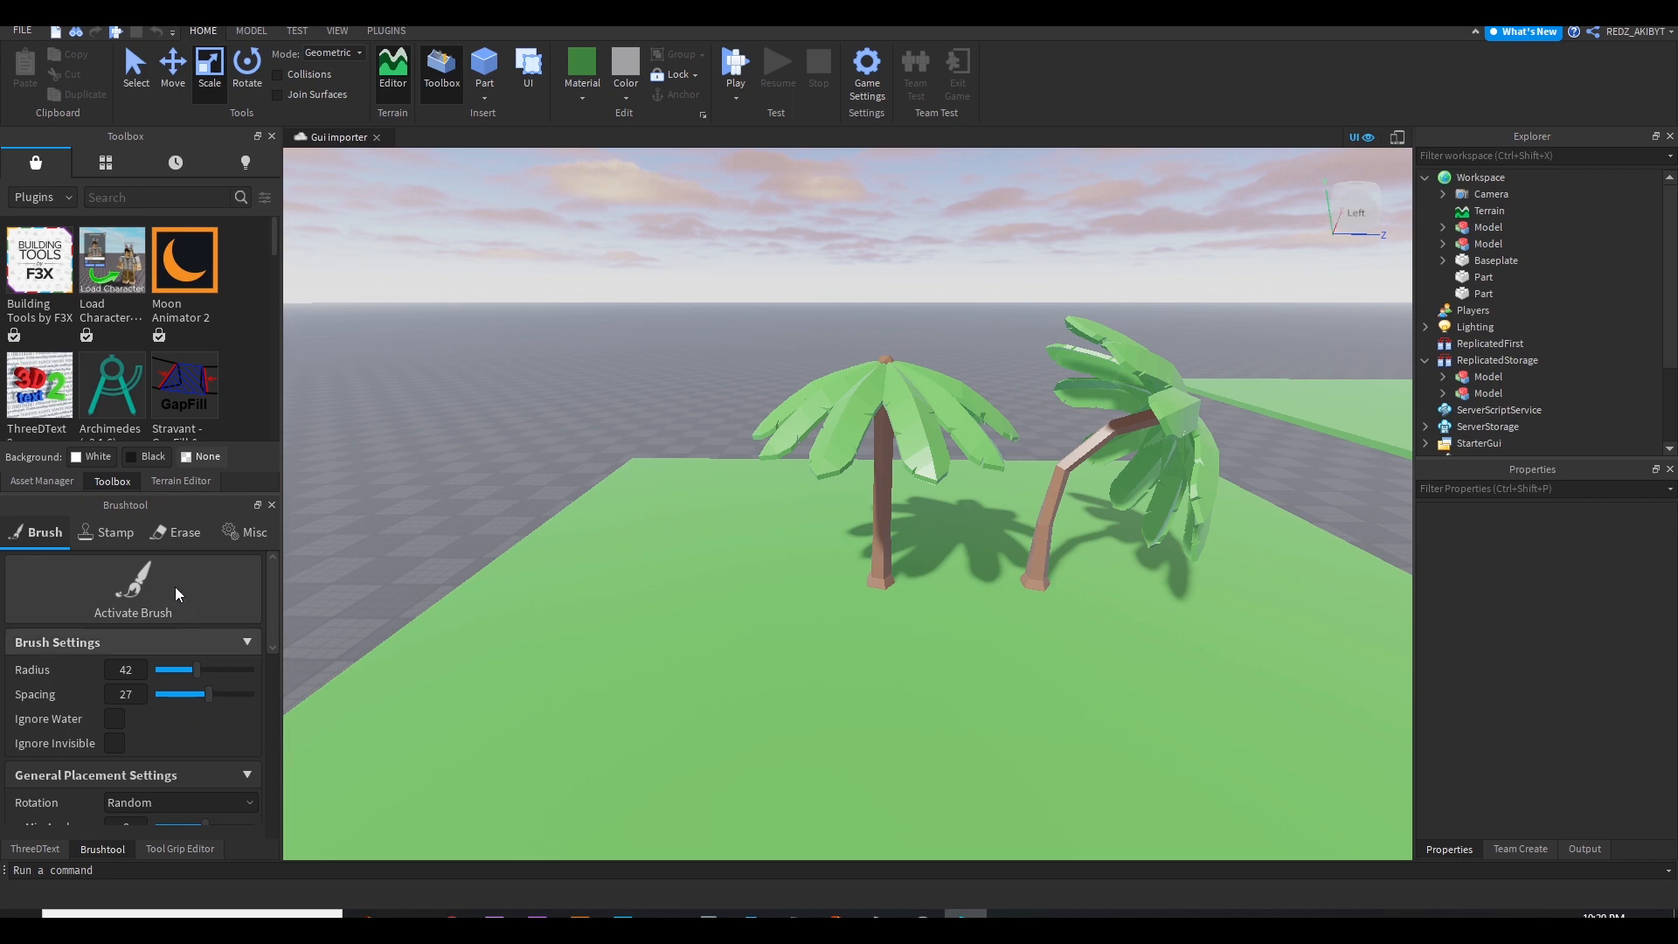
Activate the brush and paint palm trees across the large platform
{"action": "left_click", "coordinate": [133, 575]}
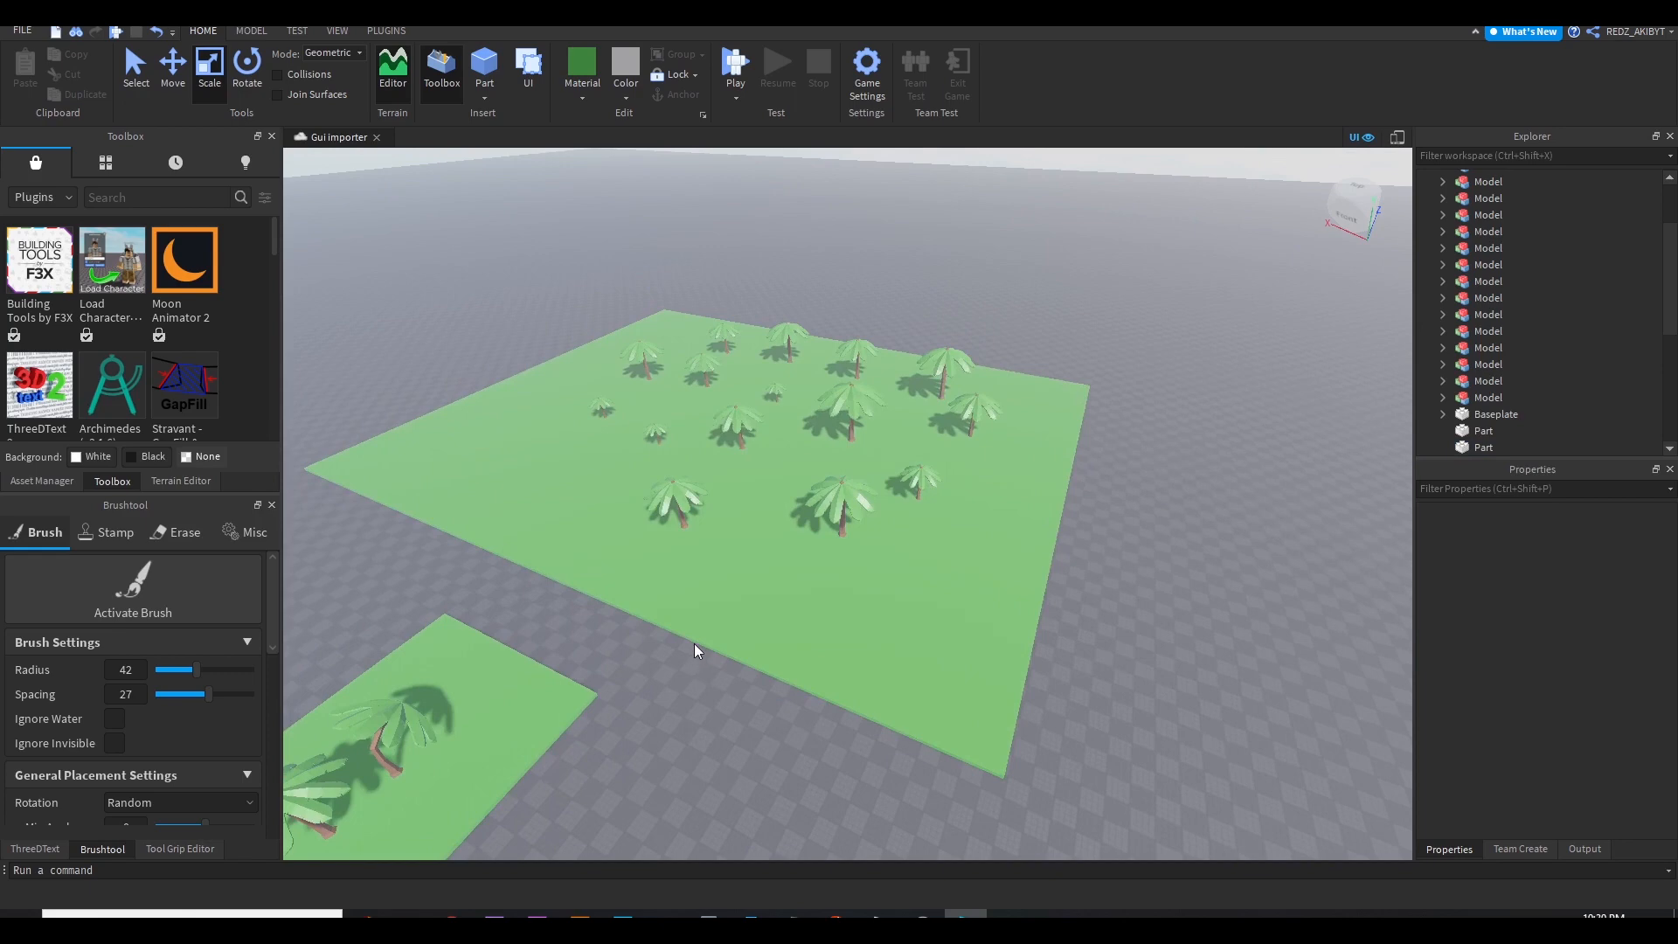
{"action": "left_click", "coordinate": [42, 481]}
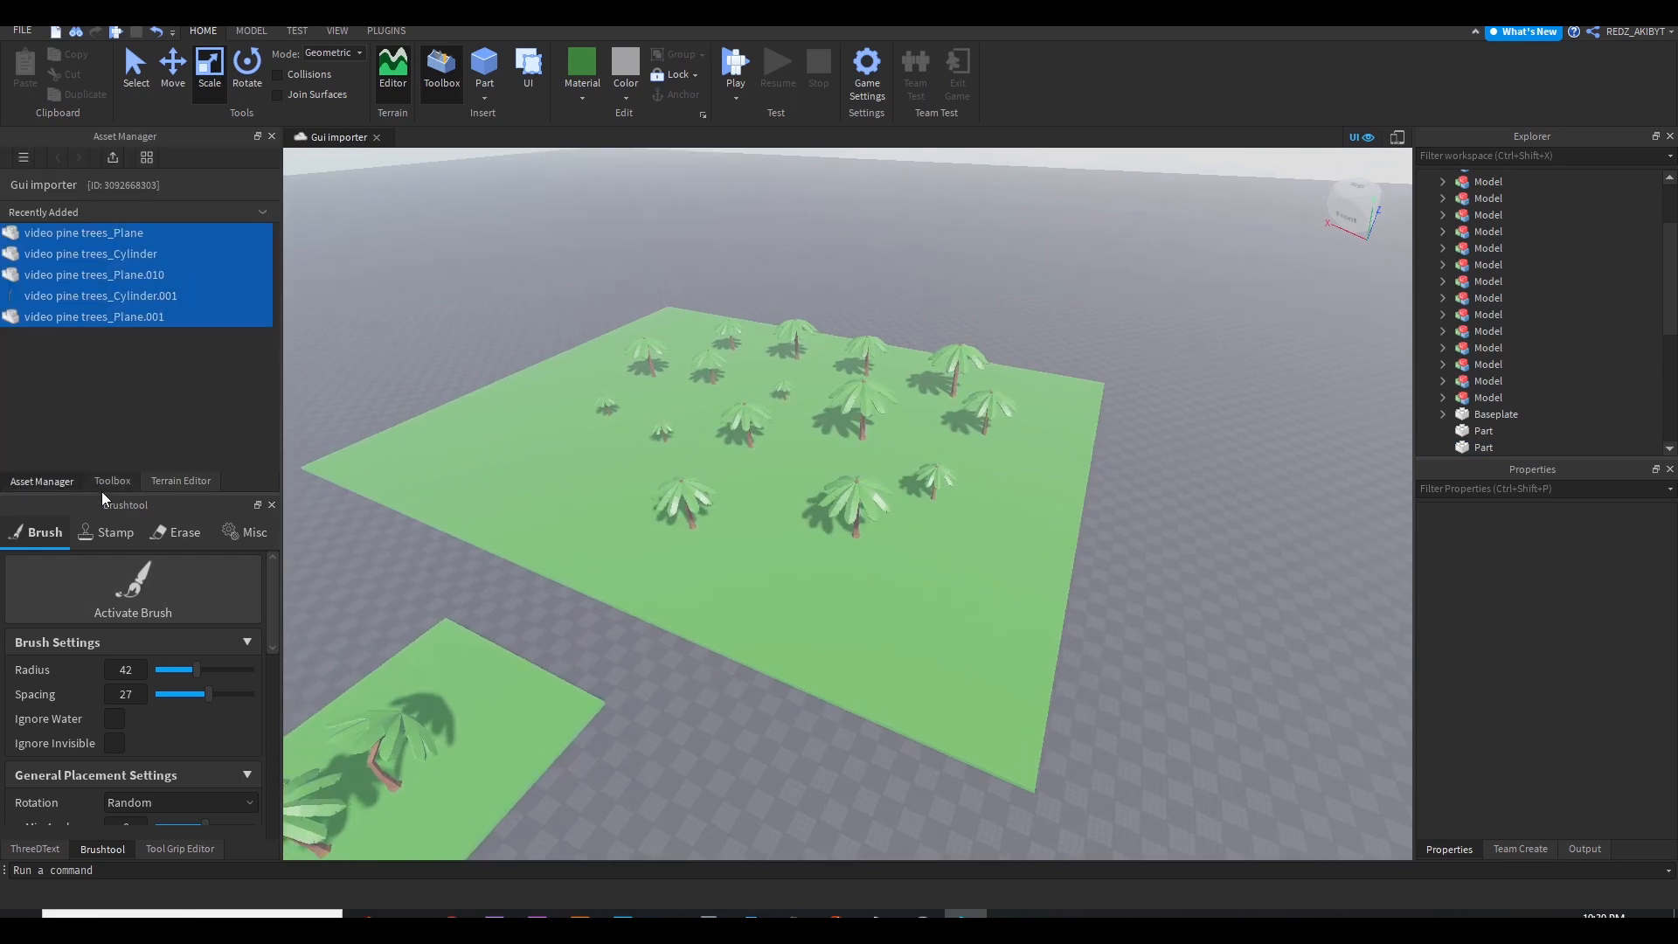
{"action": "left_click", "coordinate": [112, 480]}
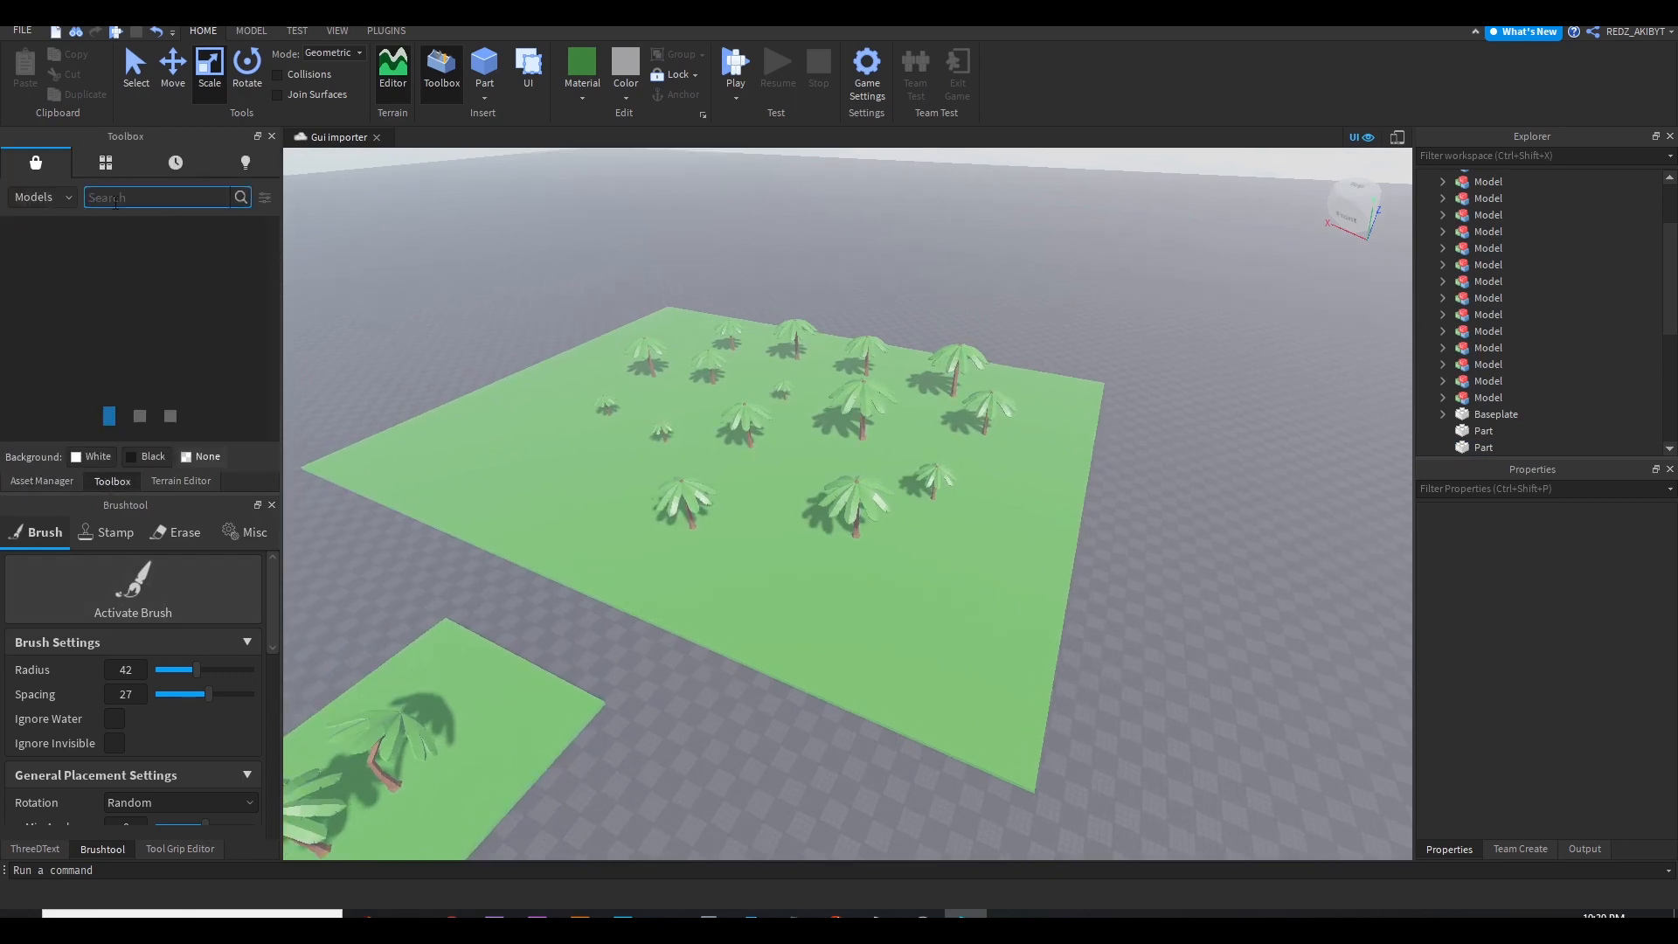
{"action": "type", "text": "br"}
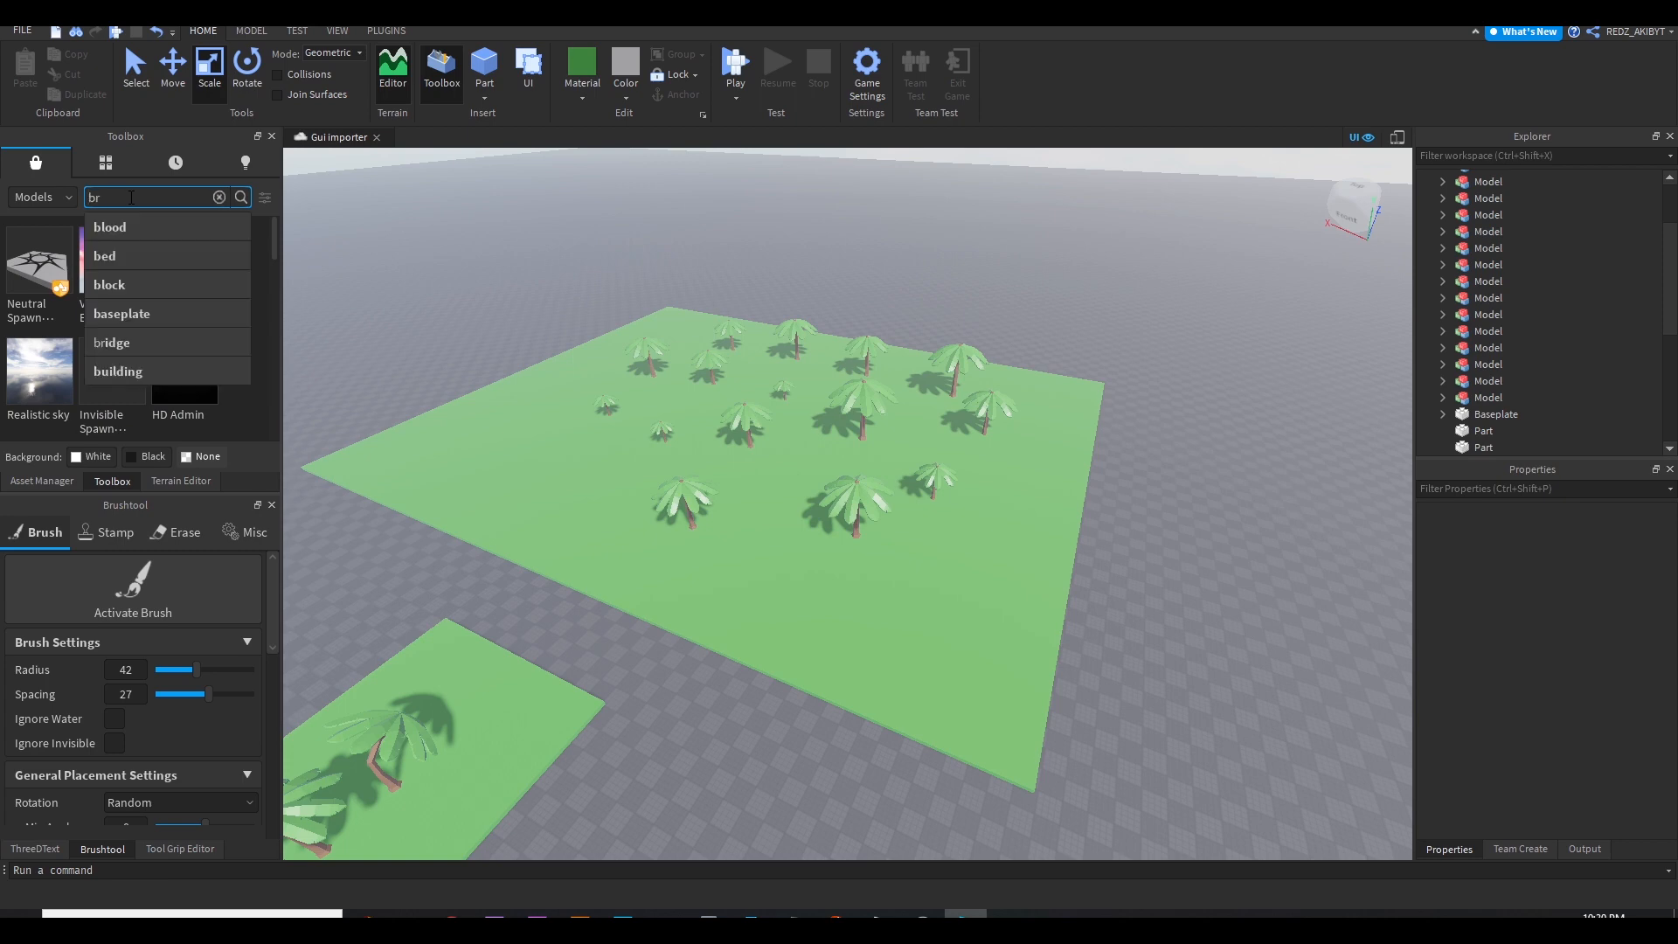
{"action": "type", "text": "order"}
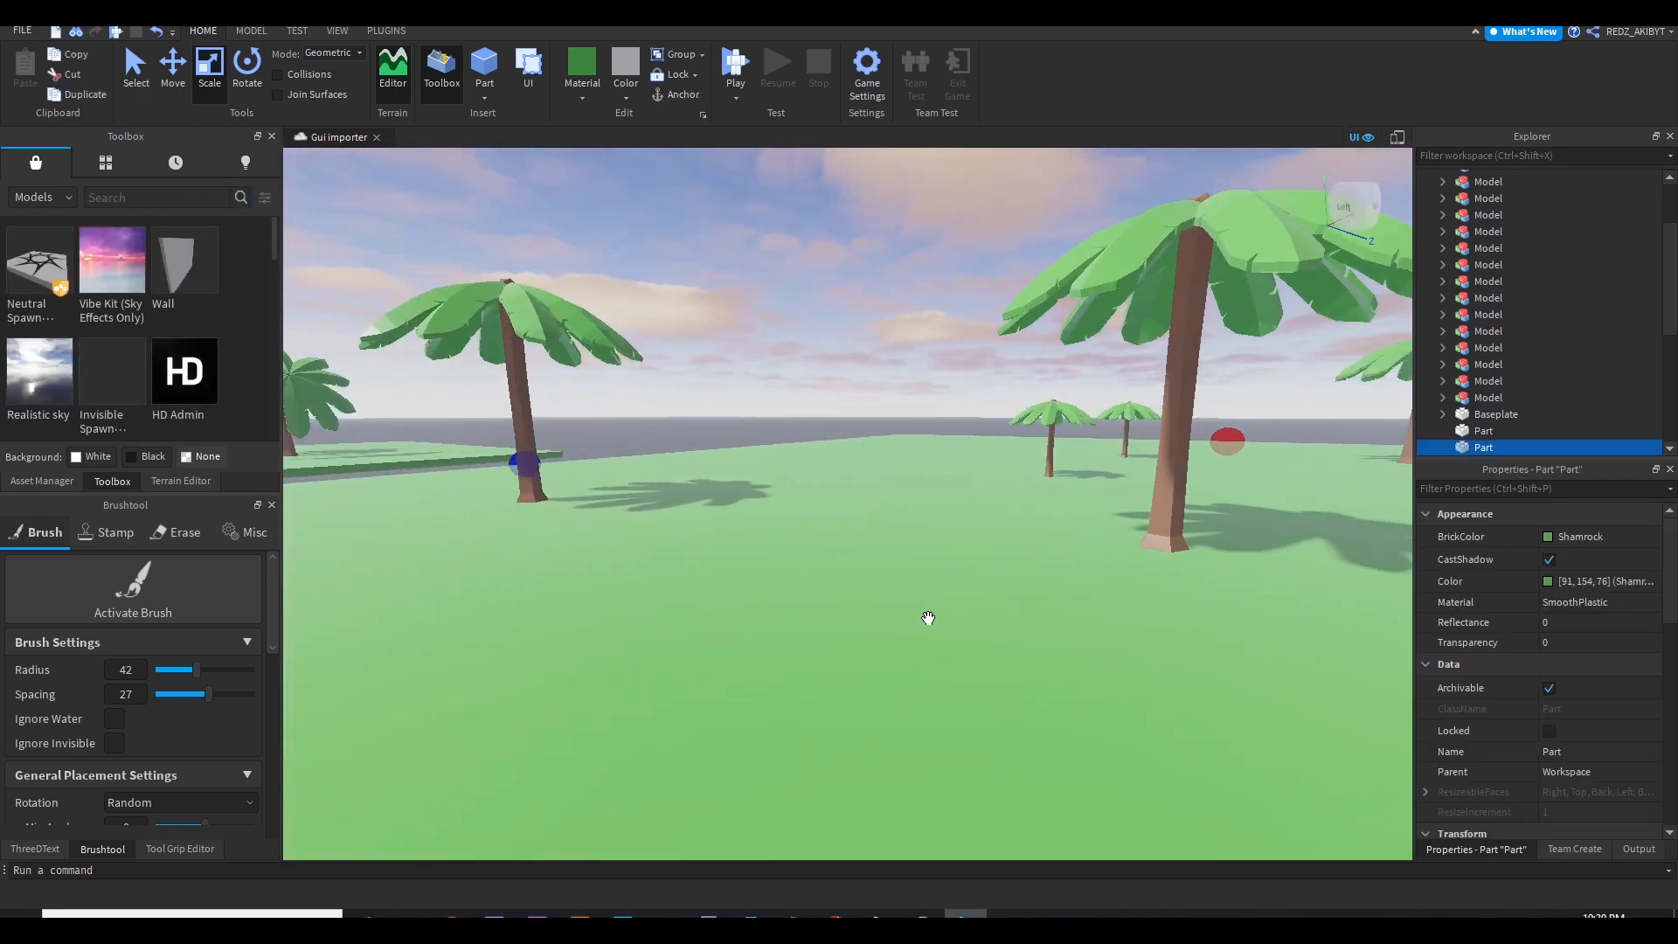
{"action": "left_click", "coordinate": [1593, 537]}
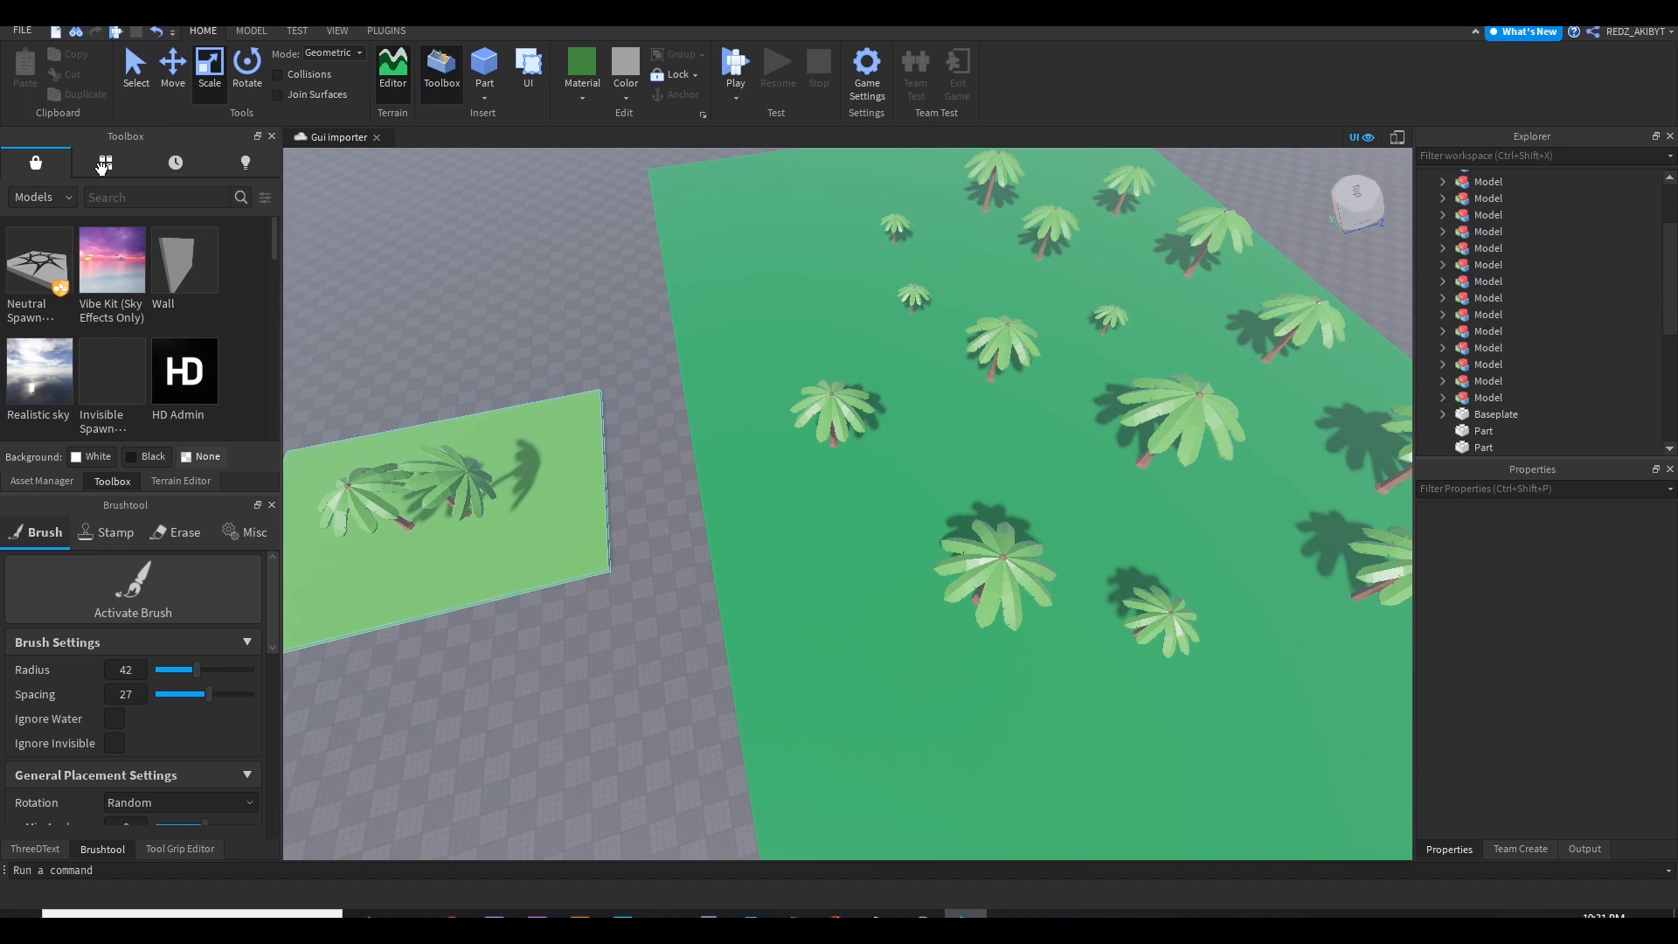
Search My Models for 'texture' and insert the Texture Pack into the workspace
{"action": "left_click", "coordinate": [103, 161]}
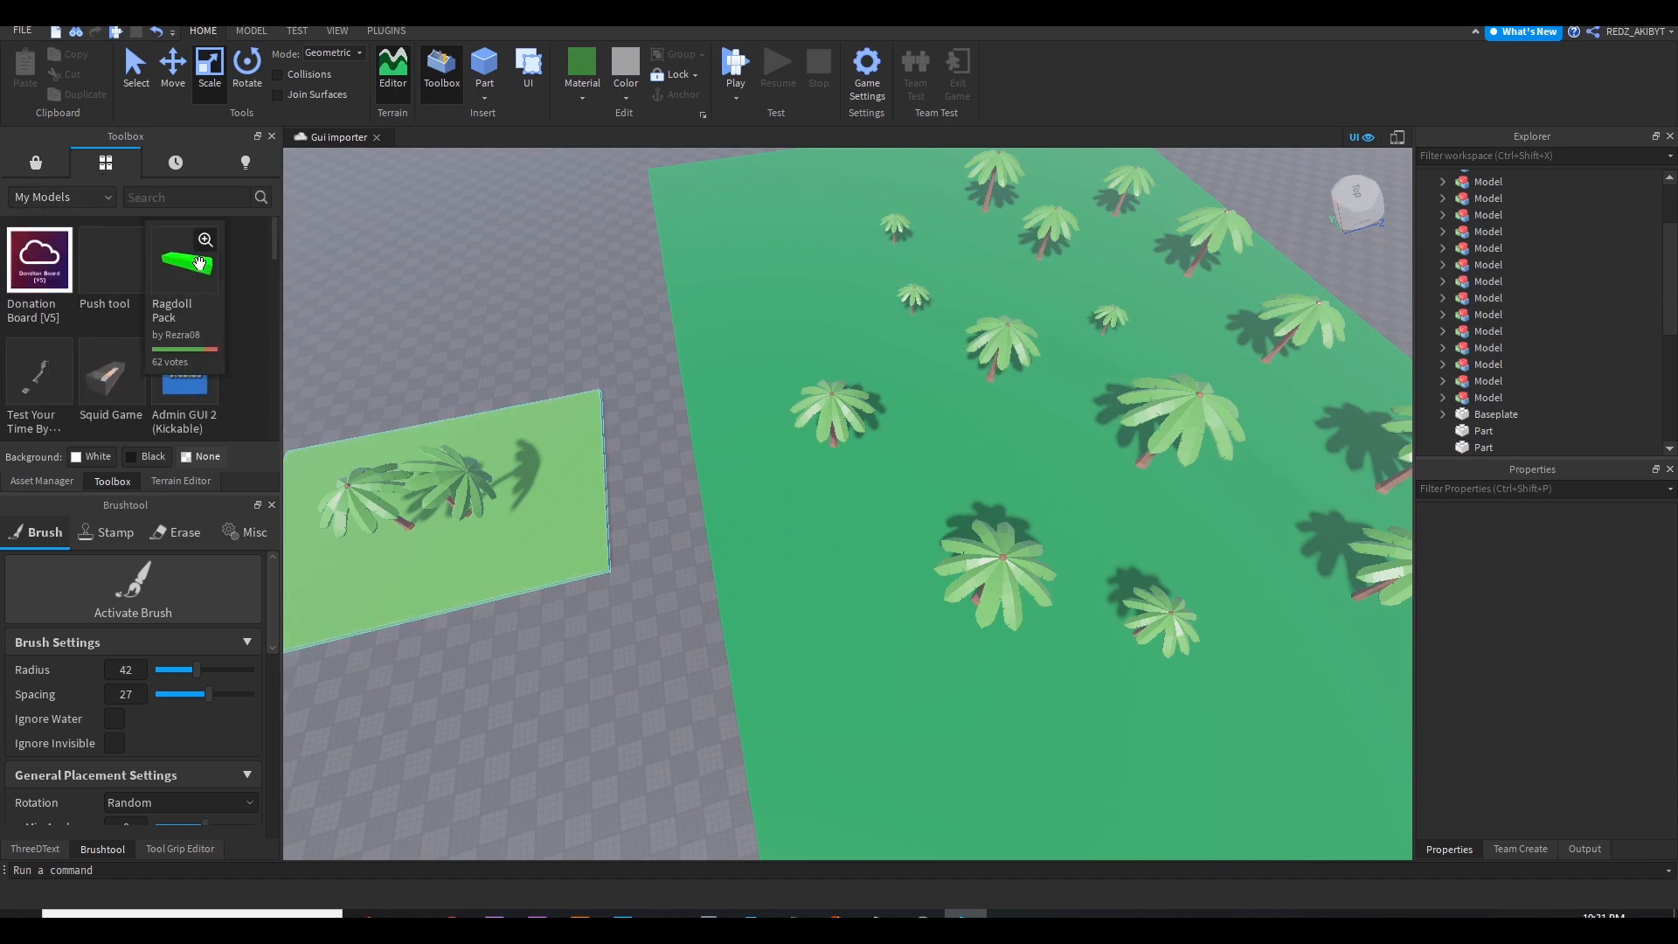
{"action": "type", "text": "texture"}
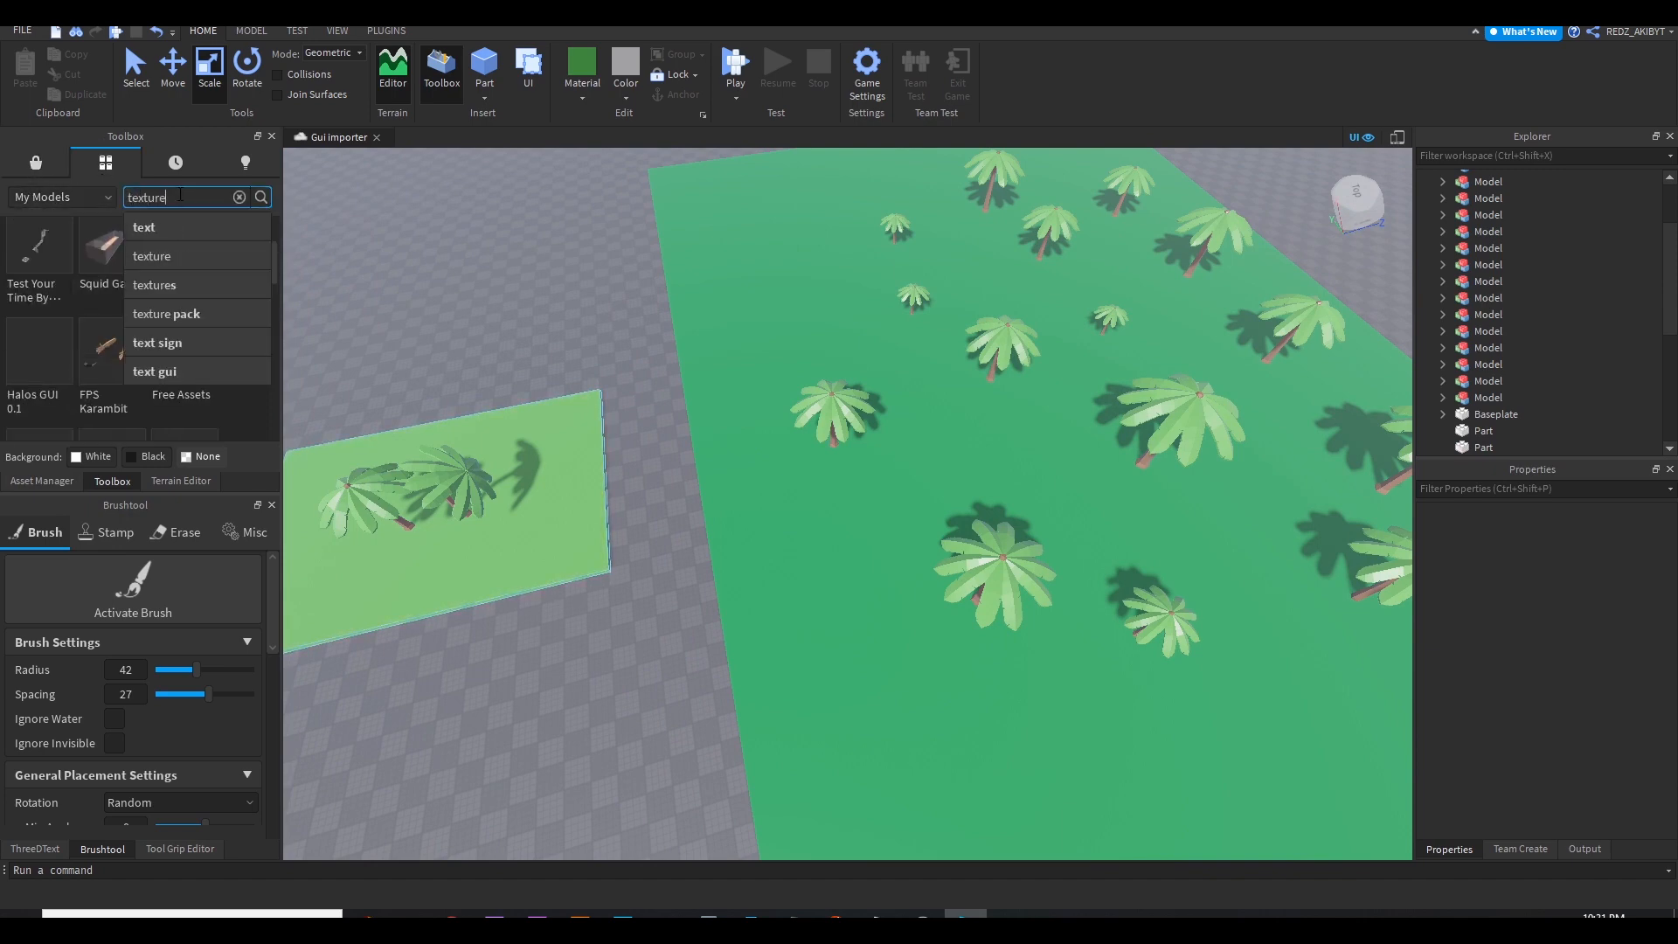
{"action": "left_click", "coordinate": [154, 284]}
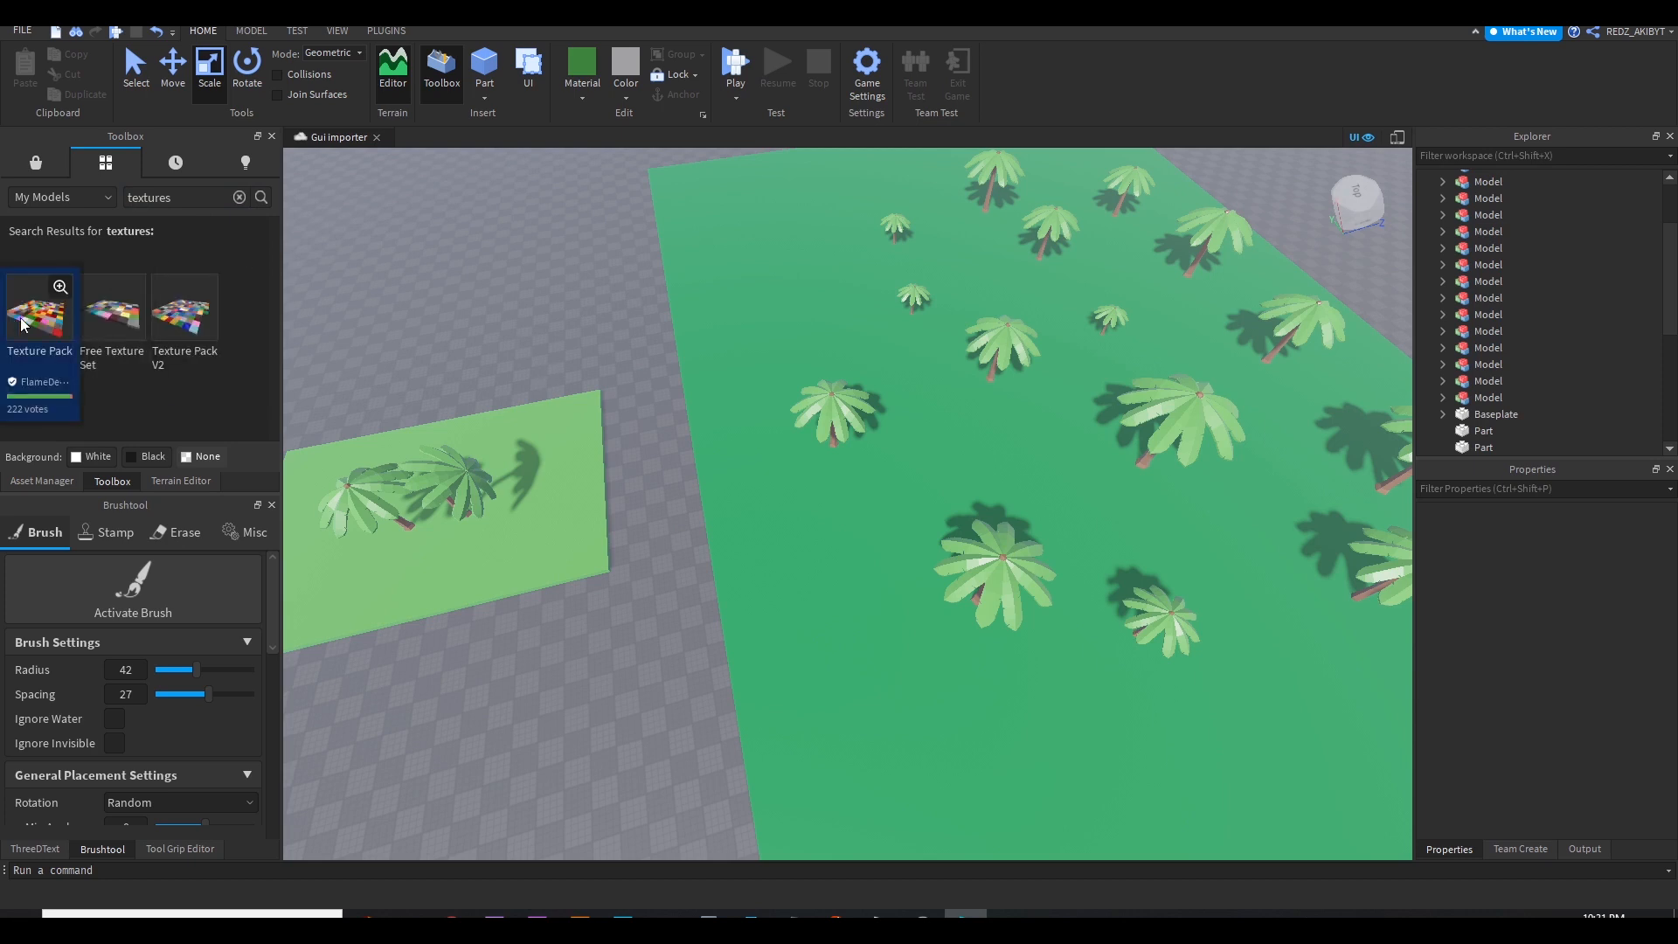
{"action": "left_click", "coordinate": [38, 311]}
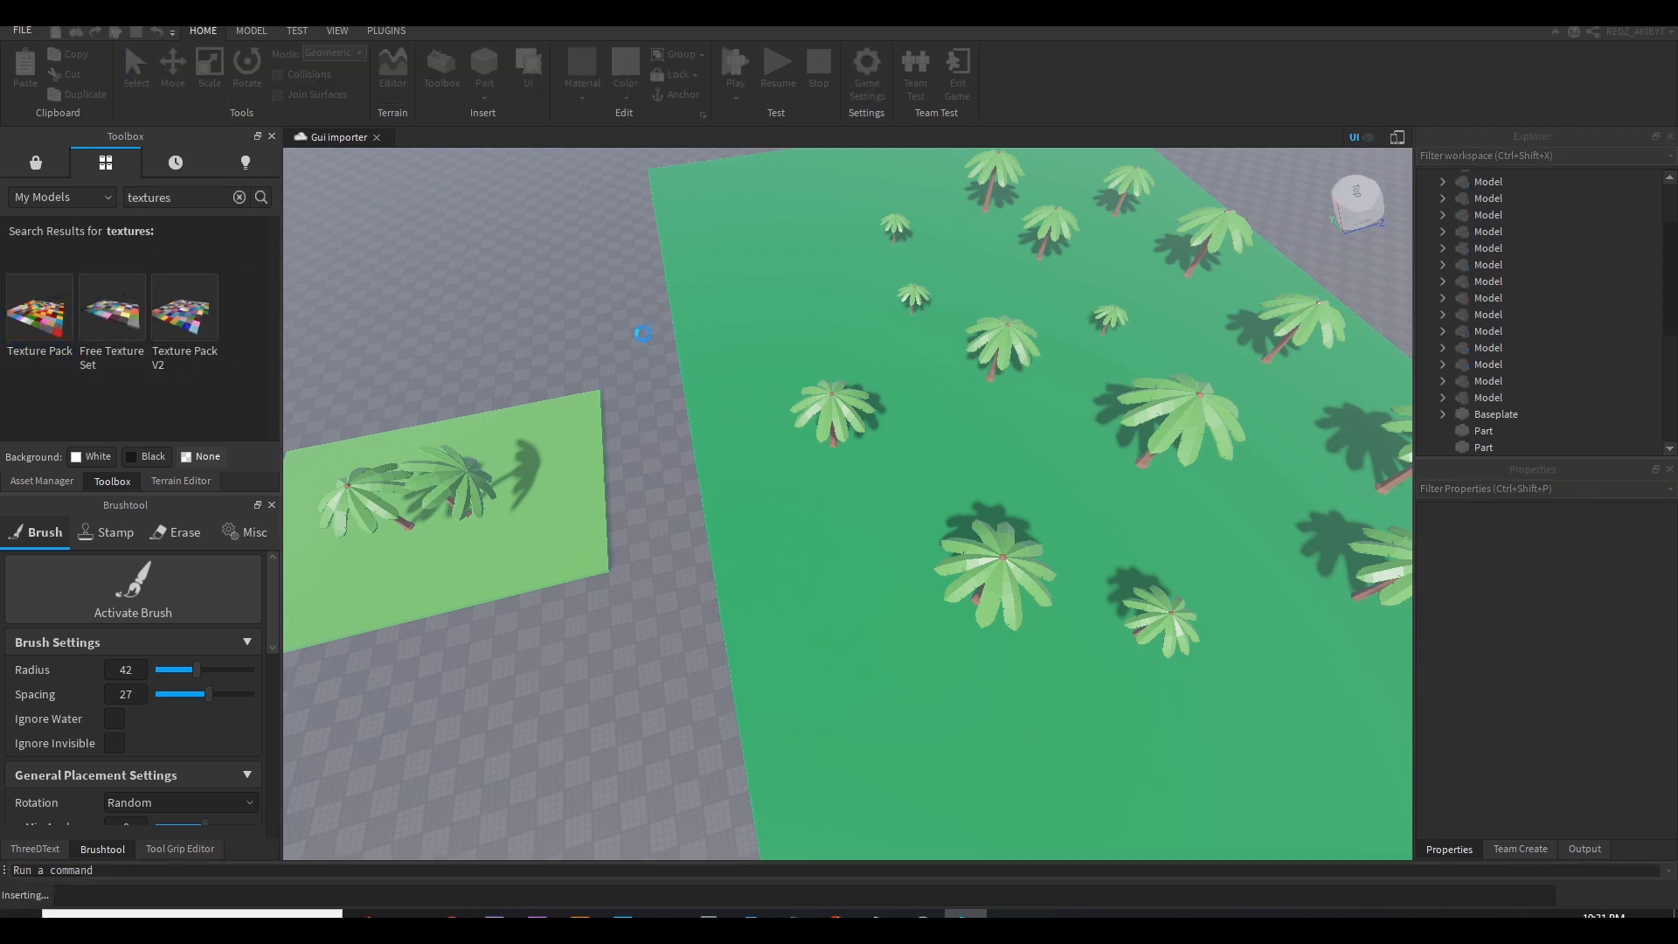
{"action": "left_click", "coordinate": [38, 313]}
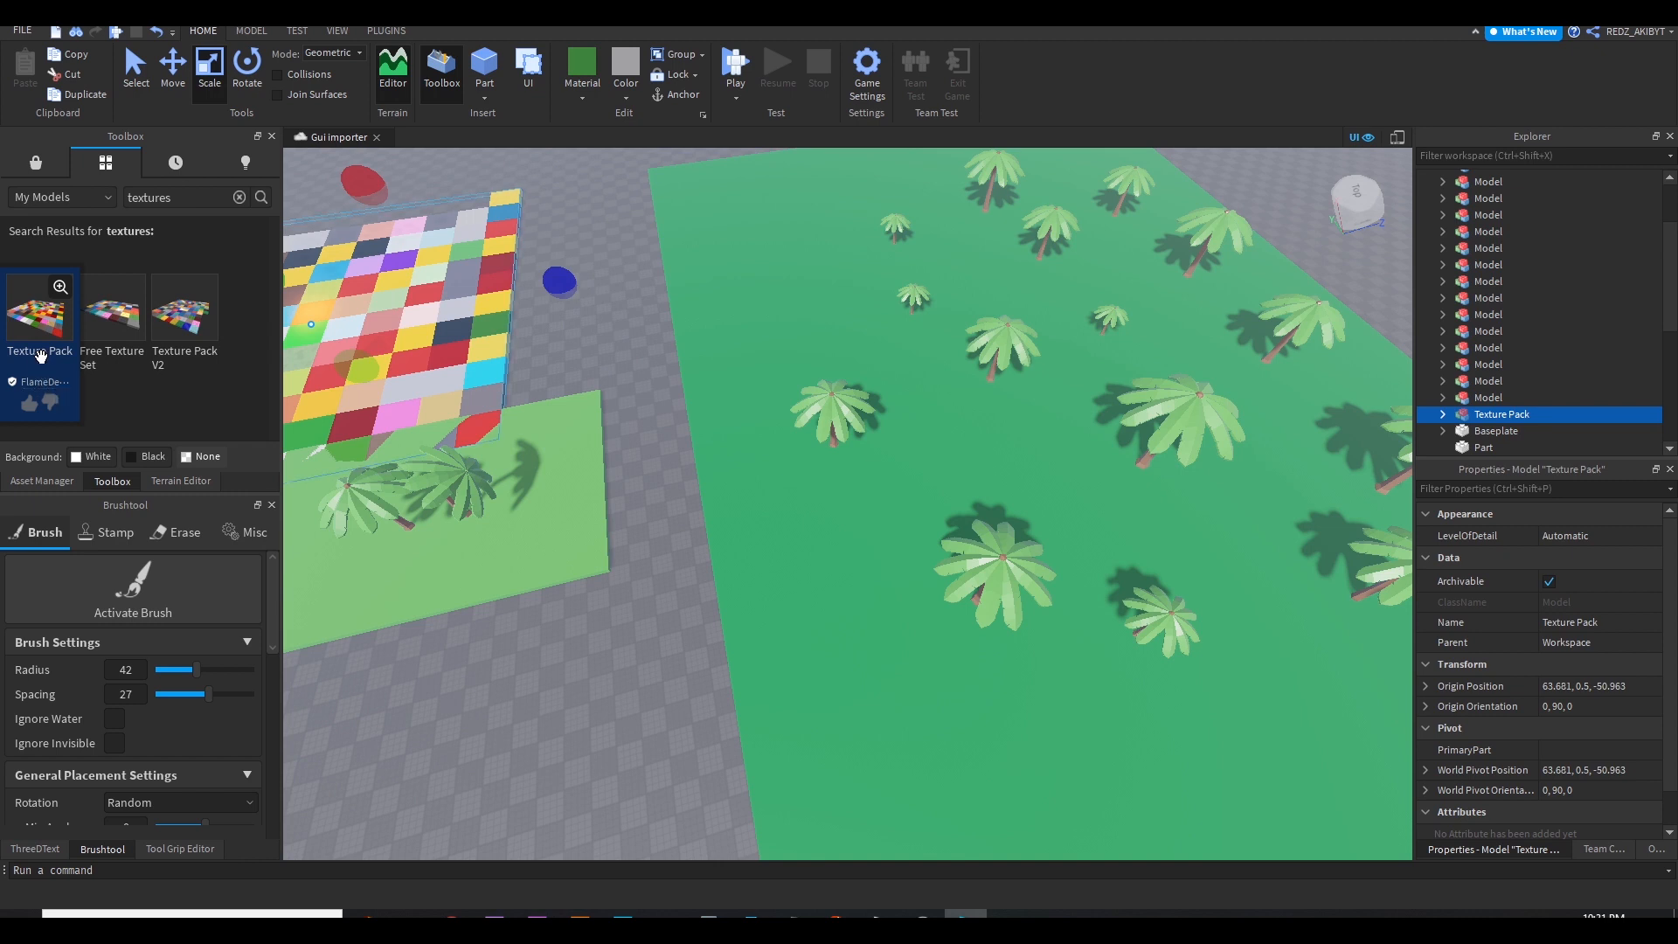
{"action": "mouse_move", "coordinate": [40, 382]}
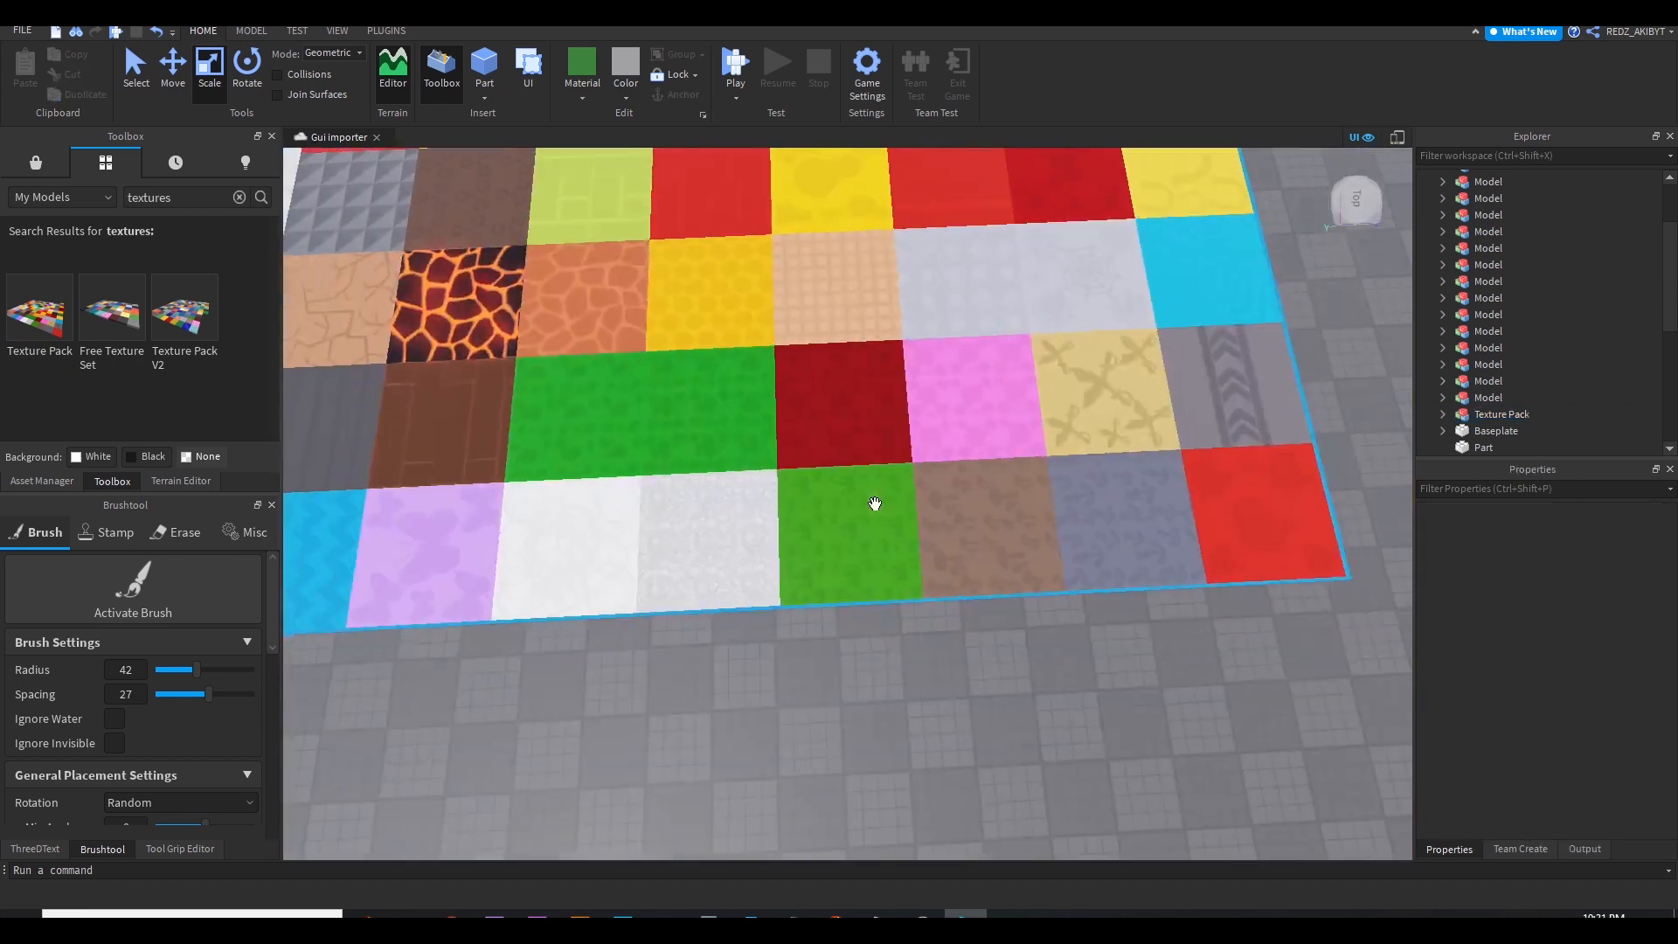
Pick the green grass texture tile from the Texture Pack for the platform
{"action": "left_click", "coordinate": [872, 503]}
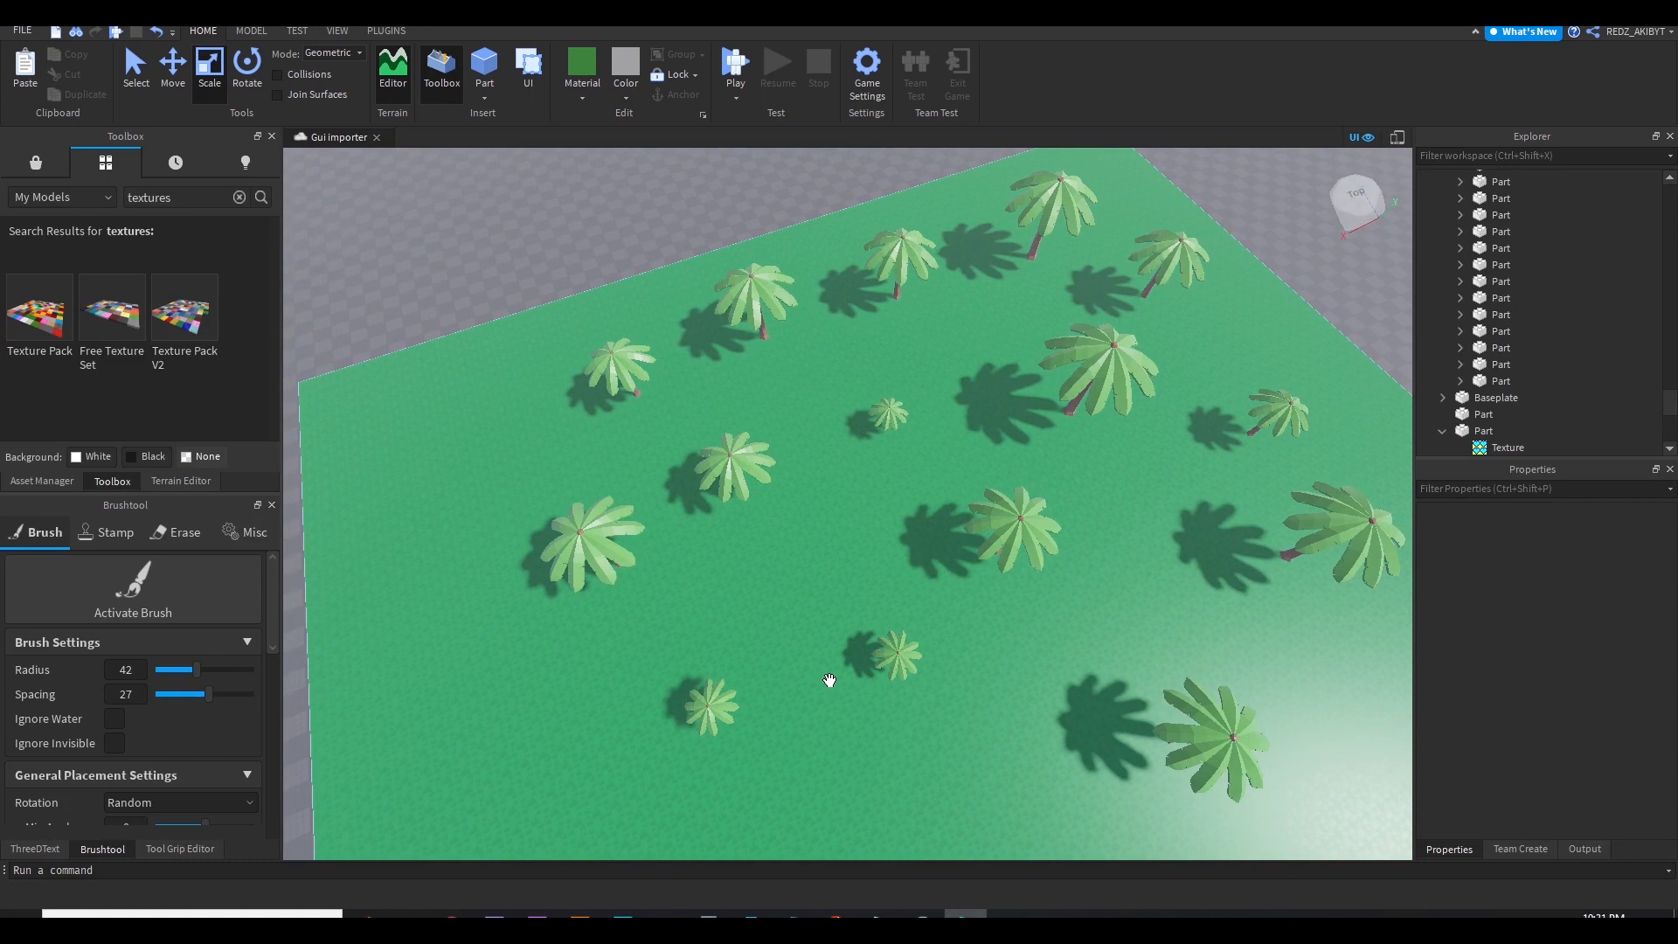
{"action": "mouse_move", "coordinate": [917, 792]}
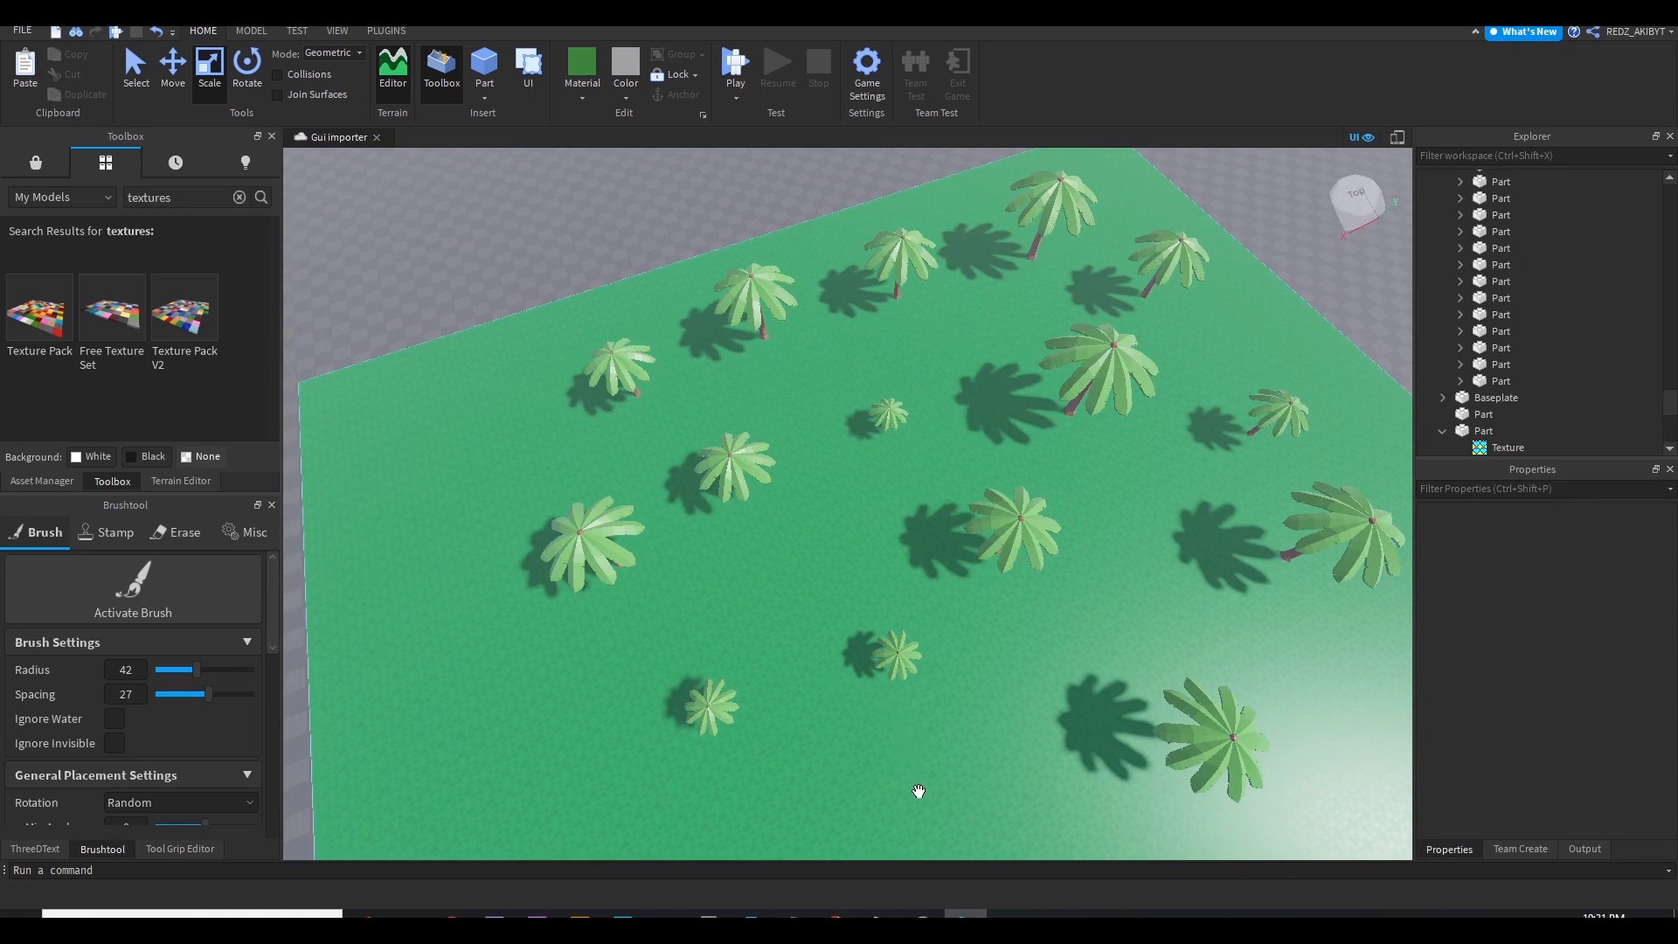